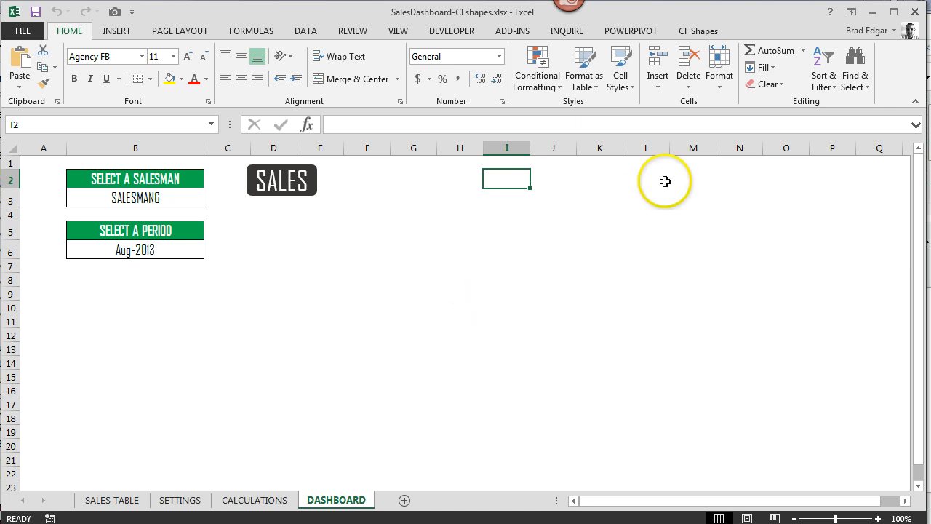
{"action": "mouse_move", "coordinate": [696, 37]}
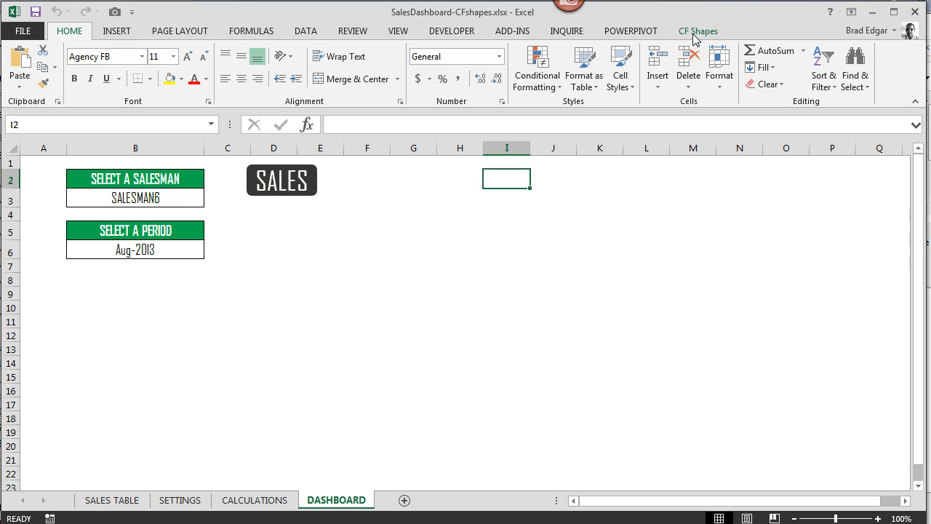
Show the CF Shapes ribbon commands and refresh all CF shapes on the dashboard
{"action": "left_click", "coordinate": [699, 30]}
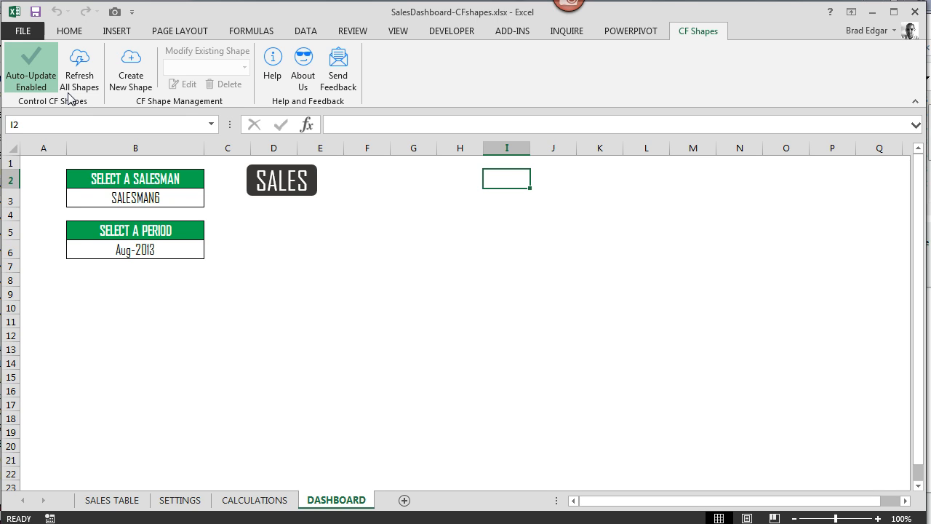
{"action": "mouse_move", "coordinate": [79, 70]}
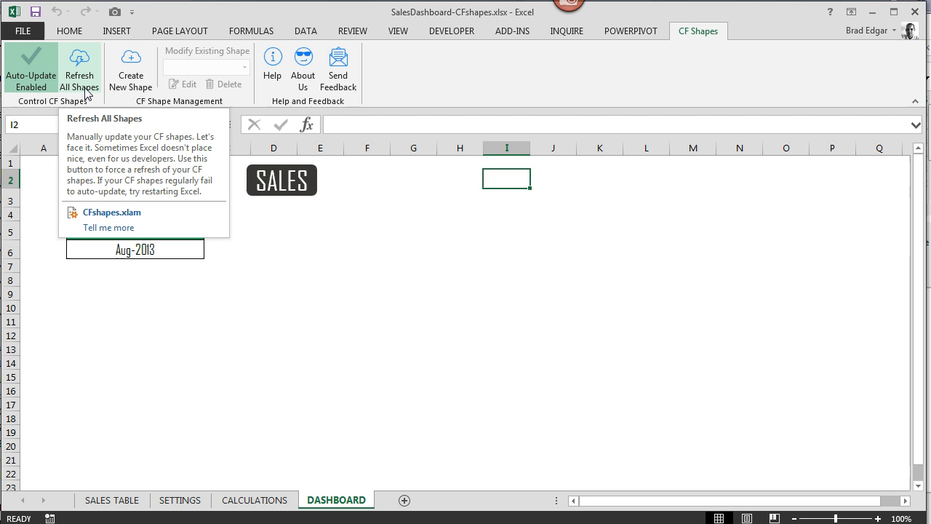
{"action": "left_click", "coordinate": [78, 65]}
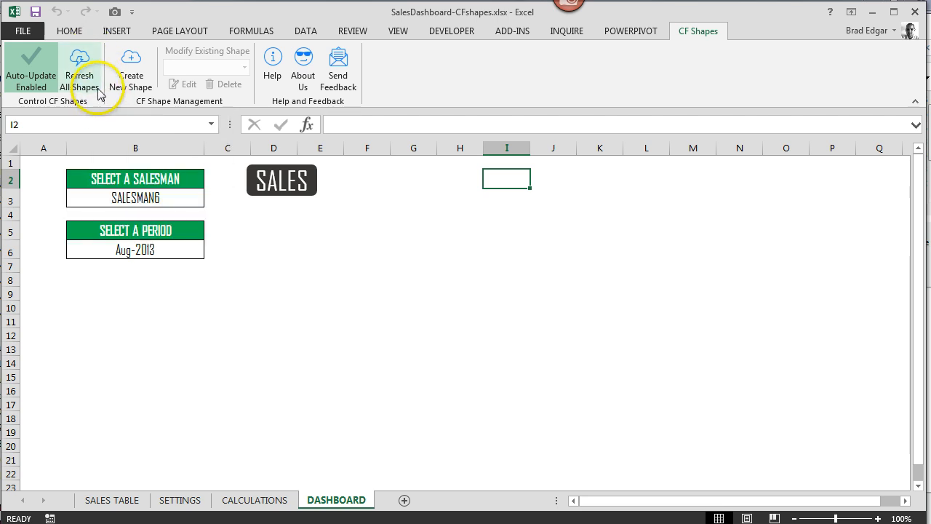
{"action": "mouse_move", "coordinate": [78, 66]}
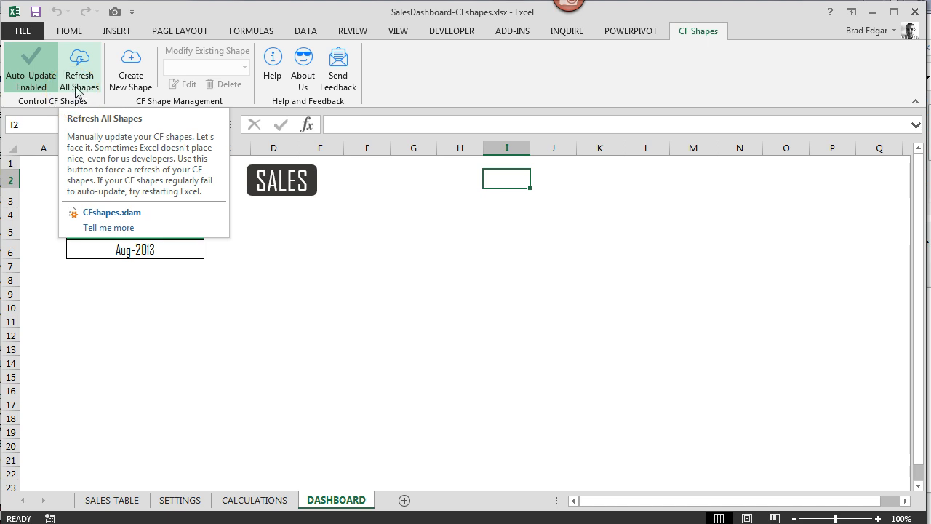
{"action": "mouse_move", "coordinate": [101, 96]}
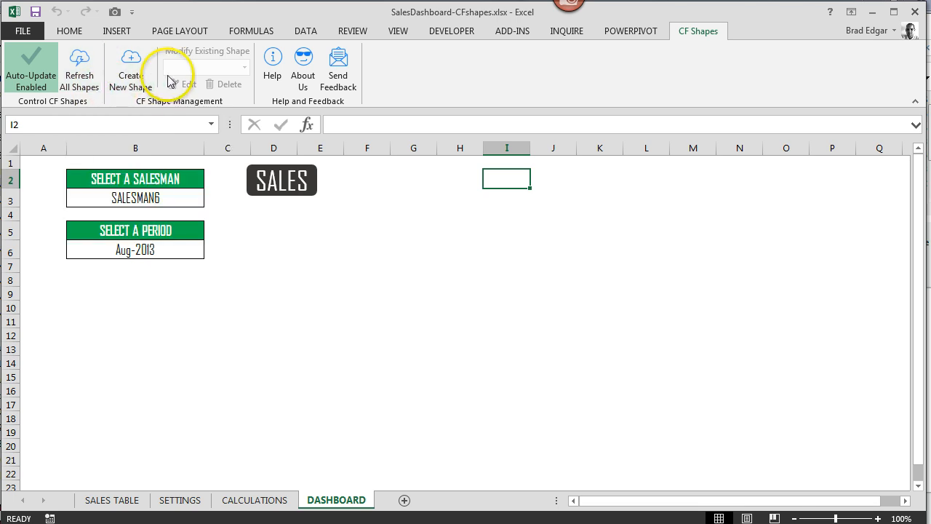
{"action": "mouse_move", "coordinate": [160, 114]}
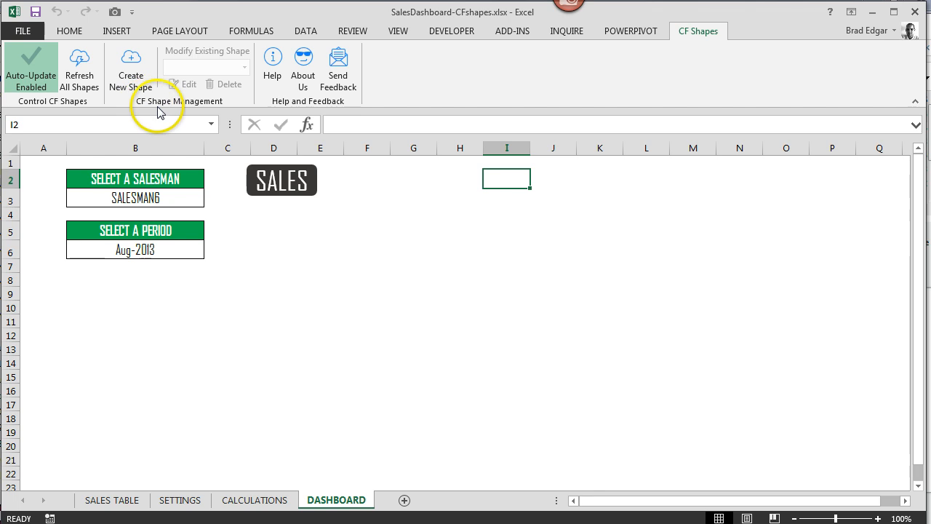
{"action": "mouse_move", "coordinate": [213, 59]}
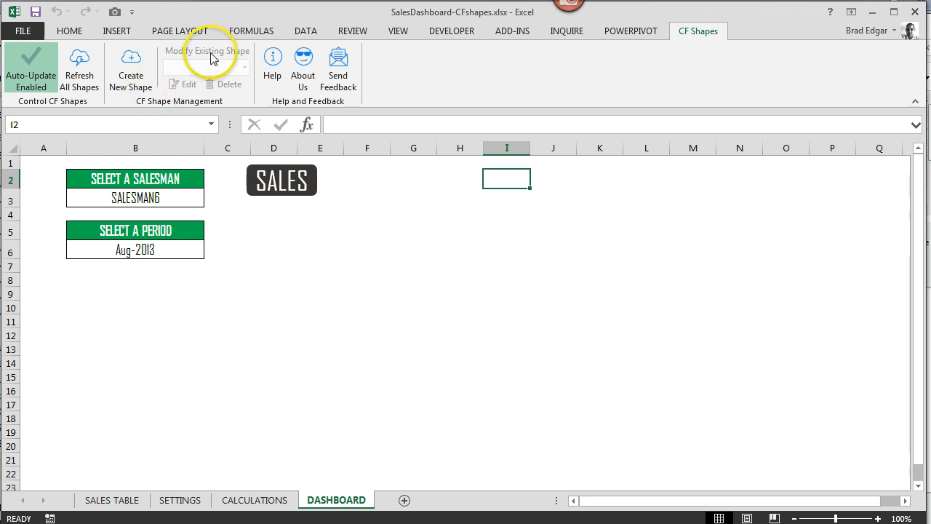
{"action": "mouse_move", "coordinate": [167, 111]}
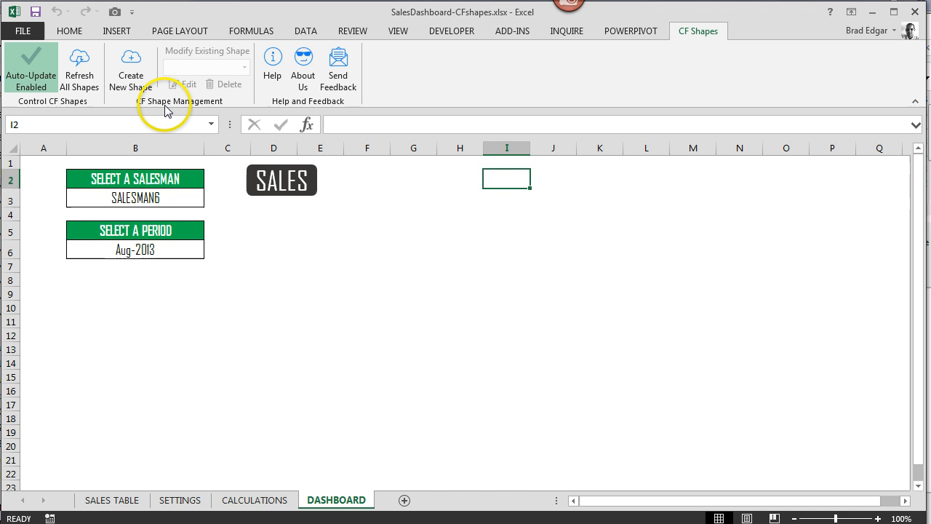
{"action": "mouse_move", "coordinate": [224, 83]}
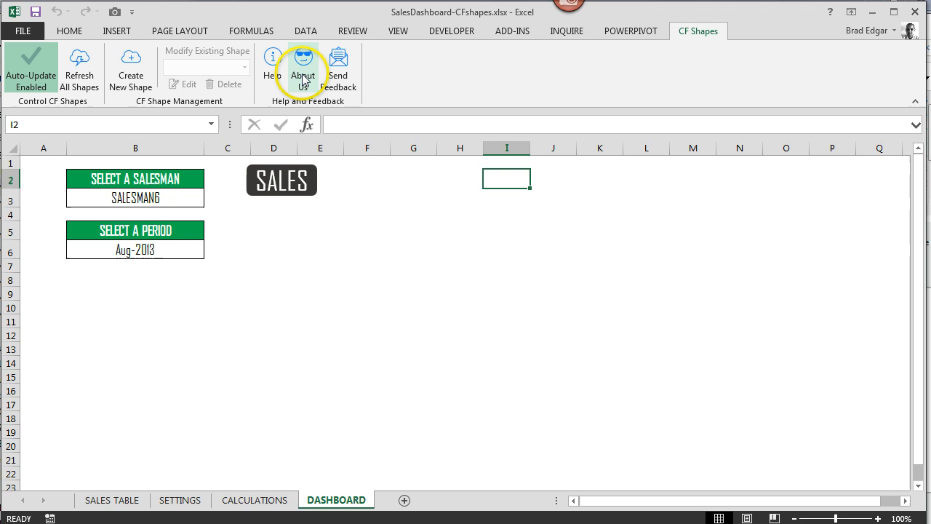
{"action": "left_click", "coordinate": [272, 66]}
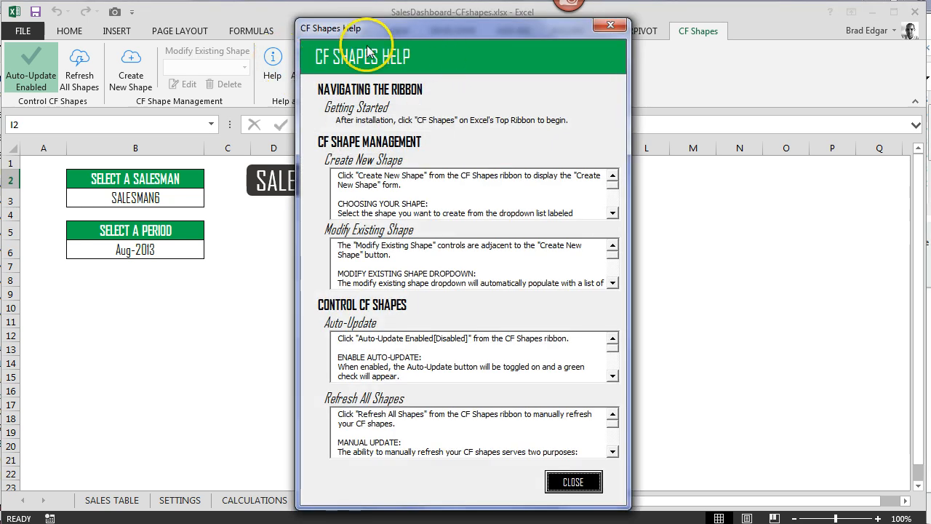
{"action": "mouse_move", "coordinate": [355, 83]}
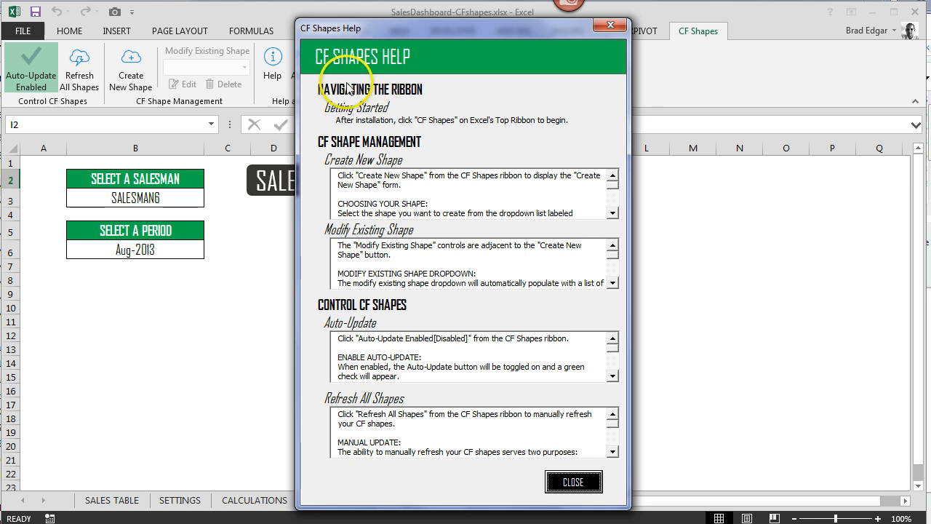
{"action": "mouse_move", "coordinate": [352, 342]}
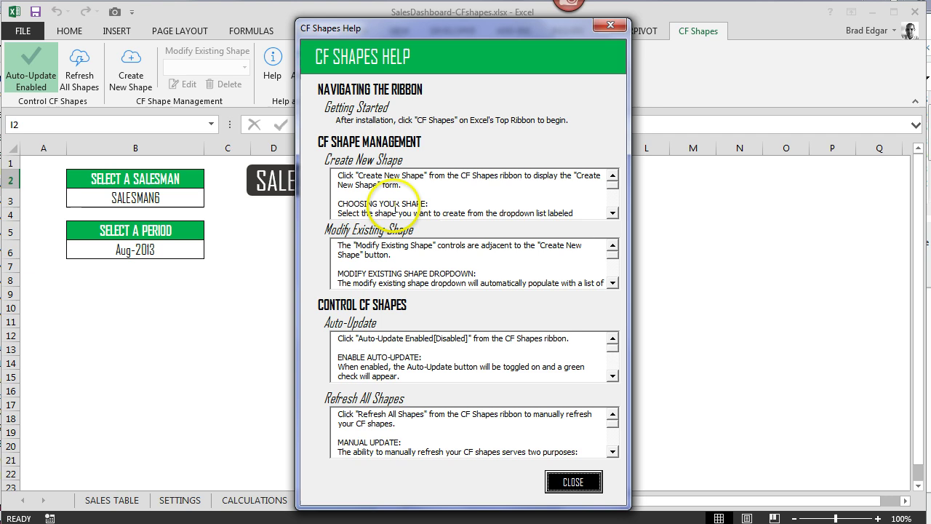
{"action": "mouse_move", "coordinate": [392, 298]}
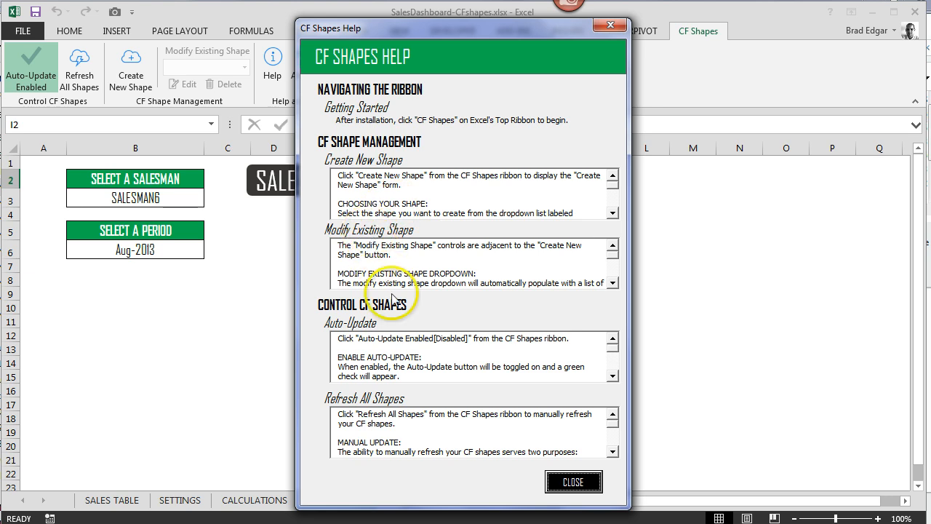
{"action": "mouse_move", "coordinate": [385, 356]}
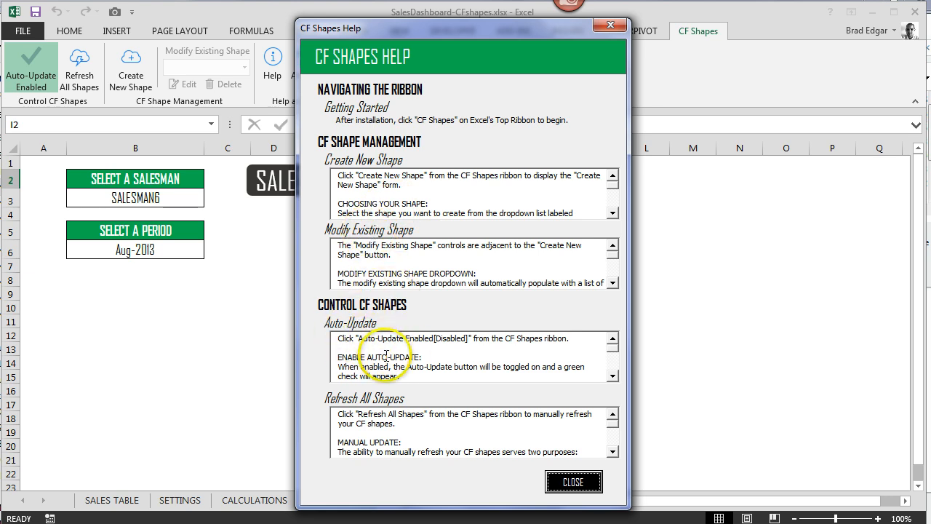
{"action": "left_click", "coordinate": [573, 481]}
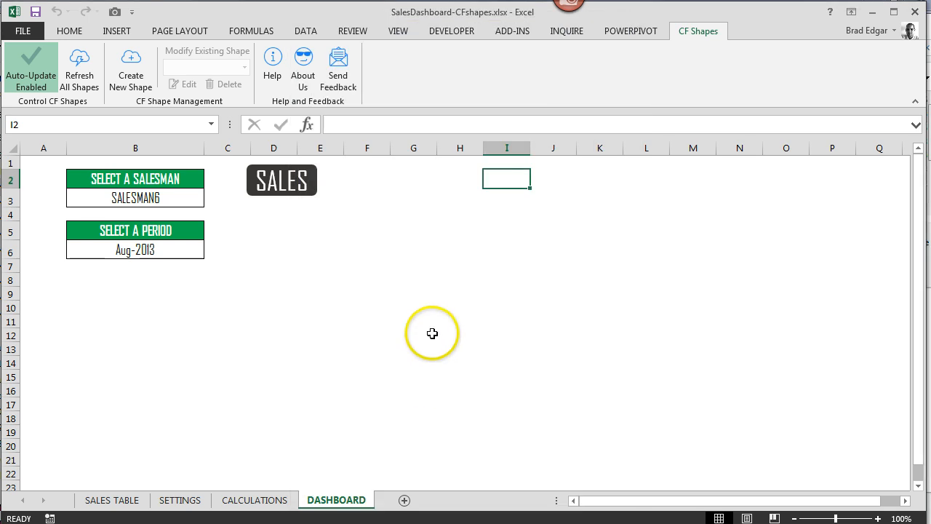
View the About CF Shapes information window and close it
{"action": "left_click", "coordinate": [302, 65]}
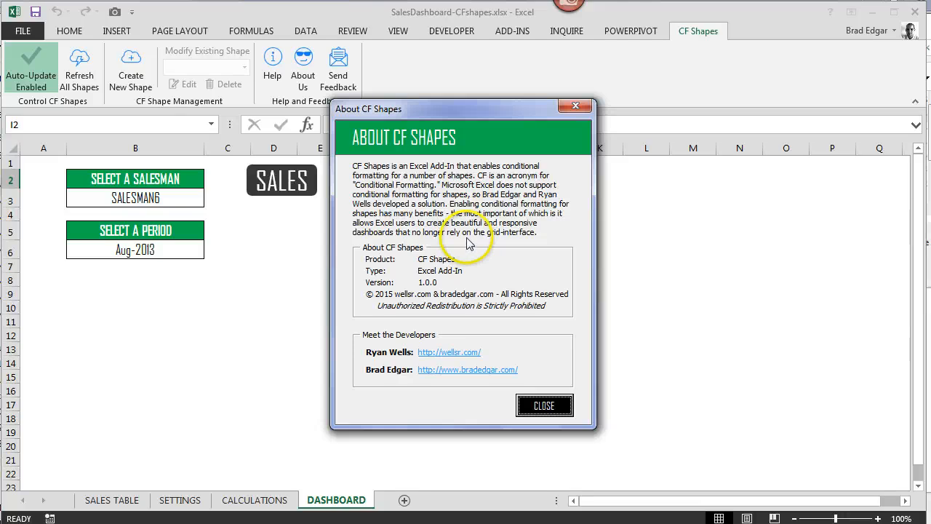
{"action": "mouse_move", "coordinate": [469, 241]}
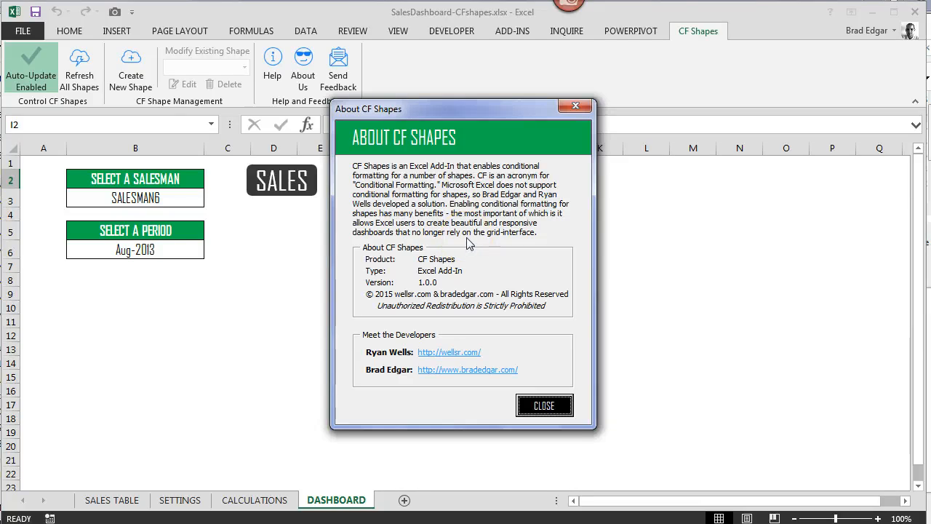
{"action": "mouse_move", "coordinate": [489, 370]}
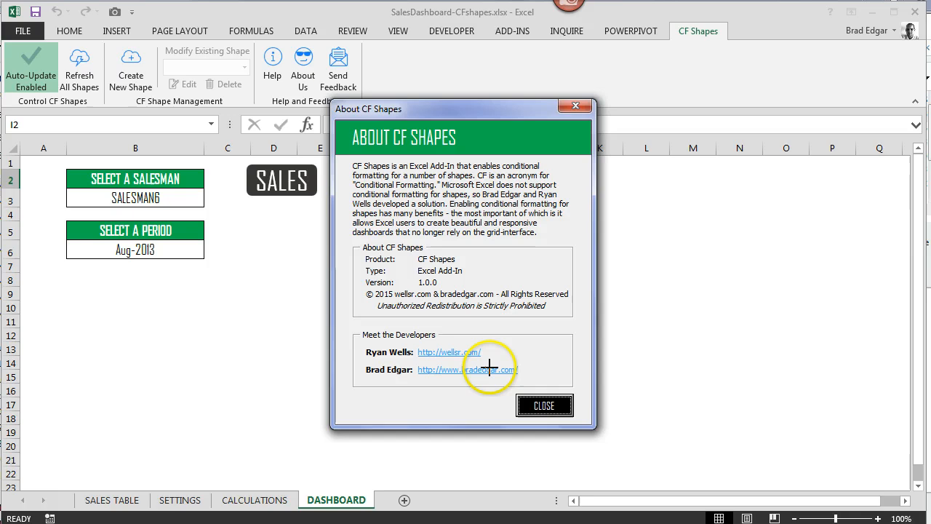
{"action": "mouse_move", "coordinate": [512, 294]}
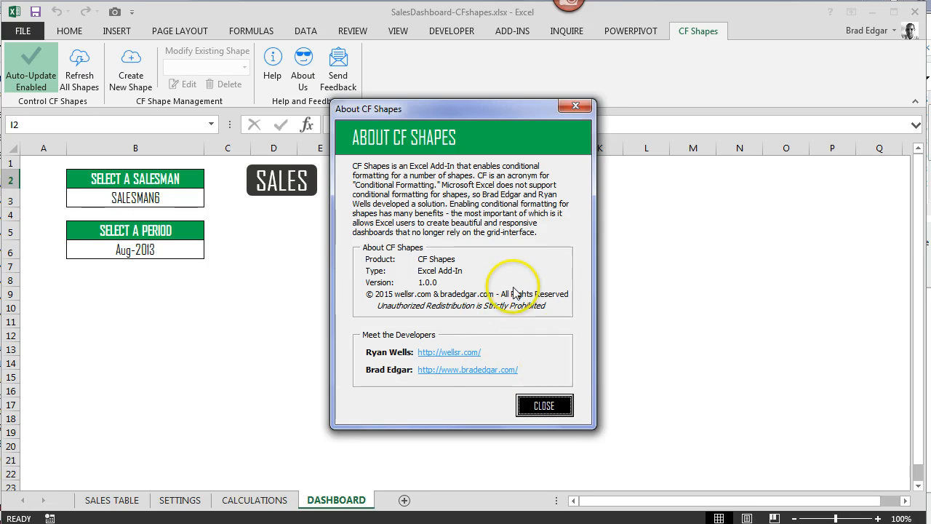
{"action": "mouse_move", "coordinate": [497, 343]}
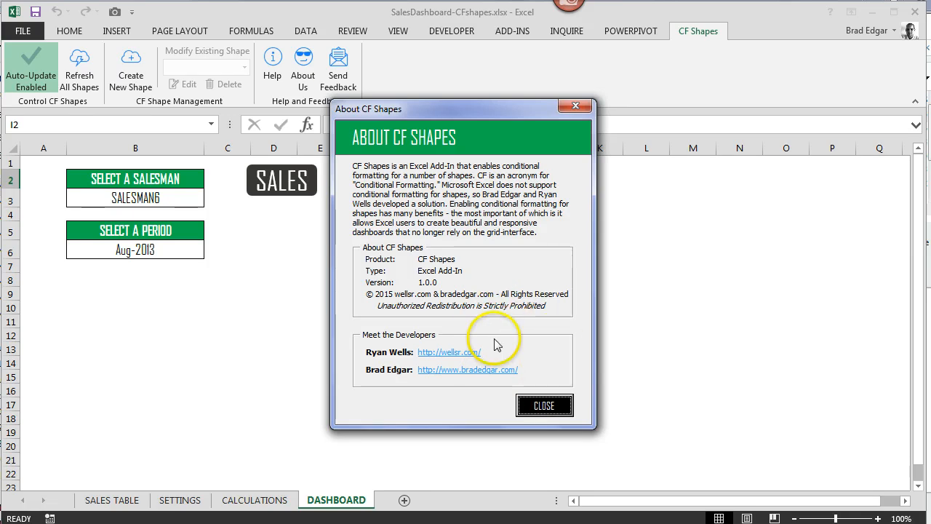
{"action": "mouse_move", "coordinate": [501, 332]}
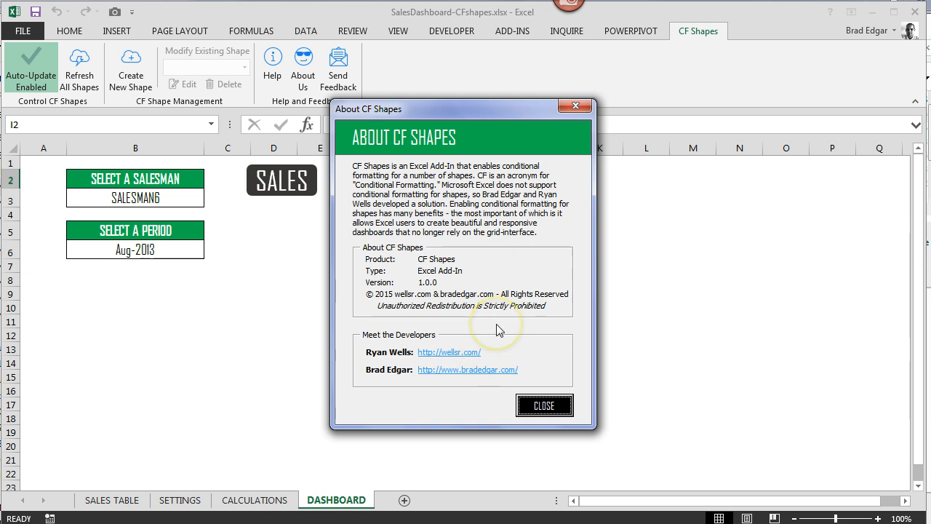
{"action": "mouse_move", "coordinate": [503, 309]}
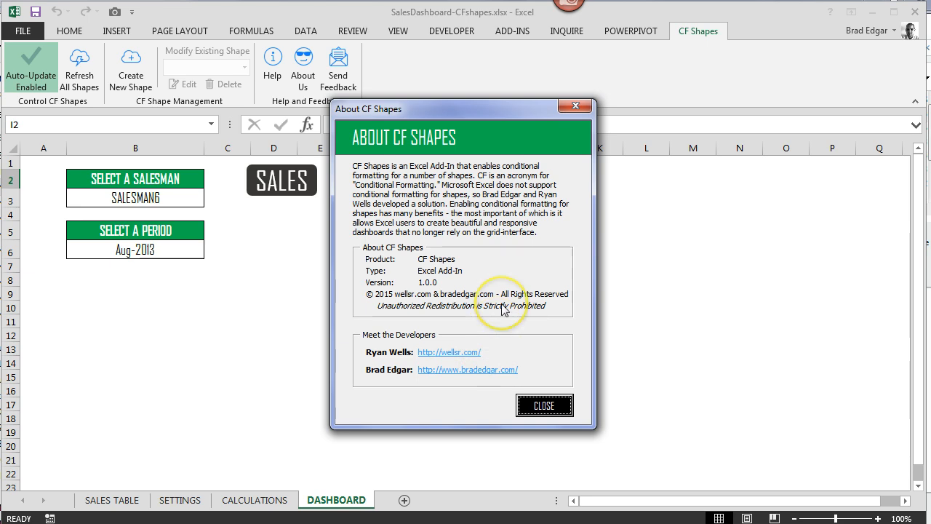
{"action": "left_click", "coordinate": [544, 405]}
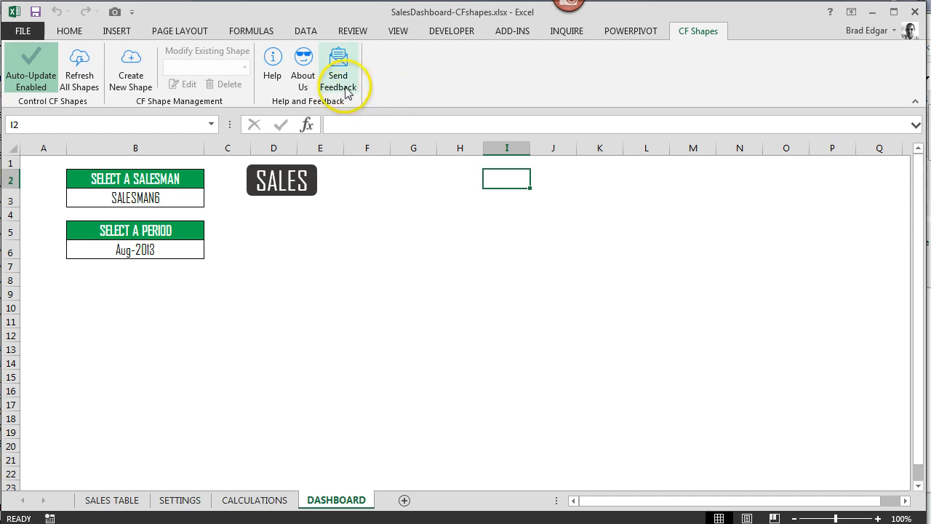
{"action": "mouse_move", "coordinate": [337, 66]}
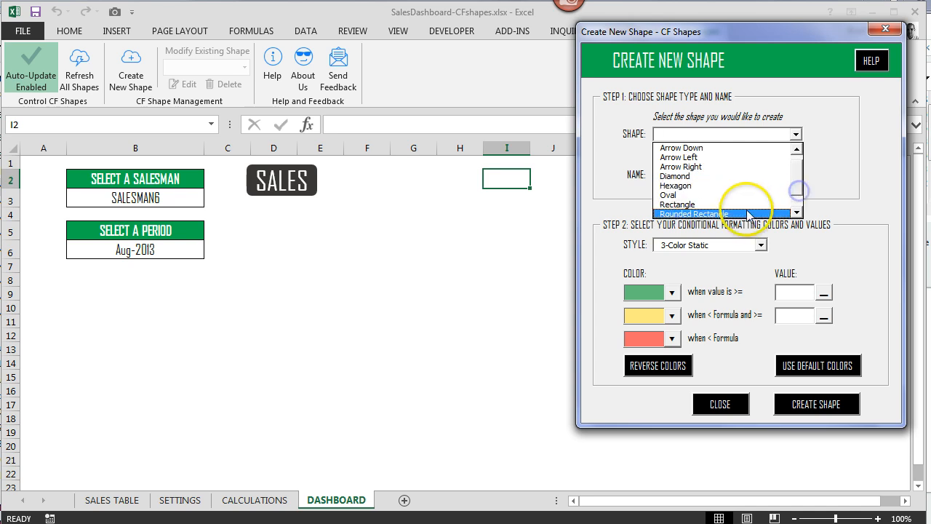
Choose Rounded Rectangle for the new CF shape and name it Sales
{"action": "left_click", "coordinate": [693, 212]}
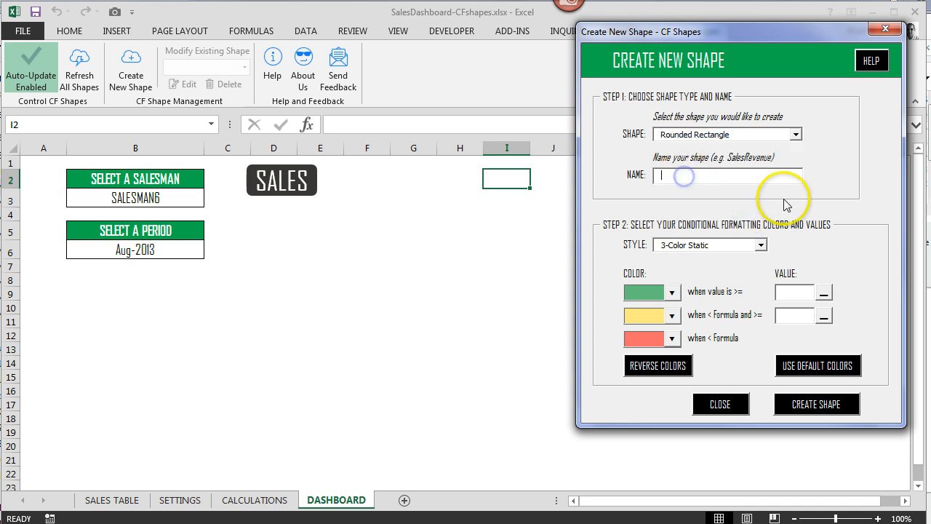
{"action": "type", "text": "S"}
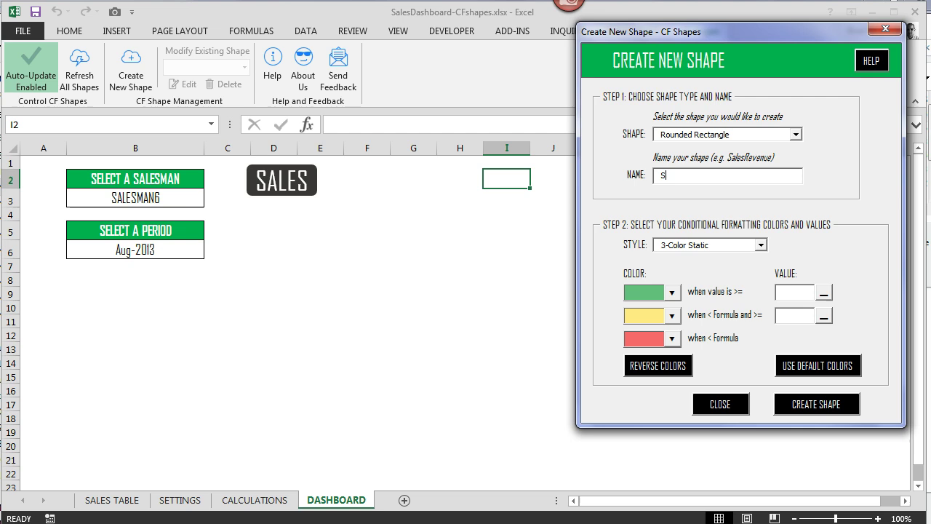
{"action": "type", "text": "ales"}
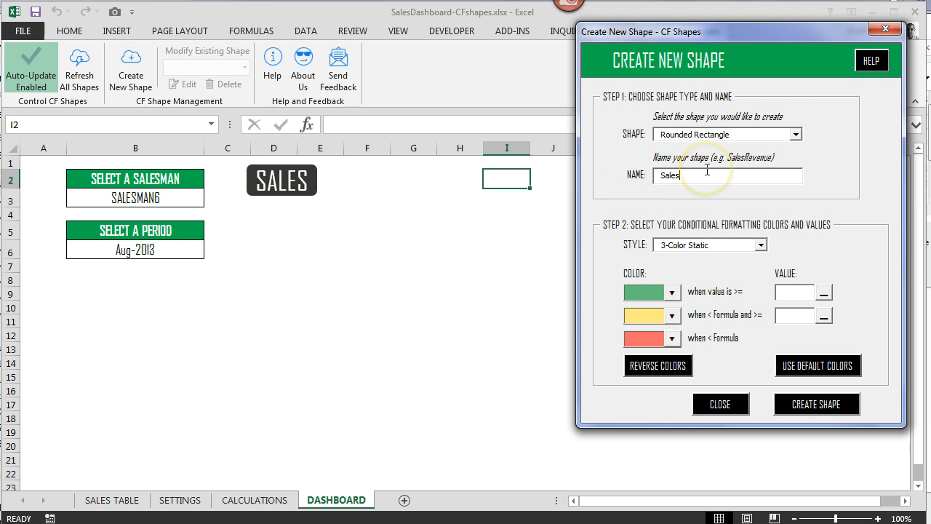
{"action": "mouse_move", "coordinate": [731, 173]}
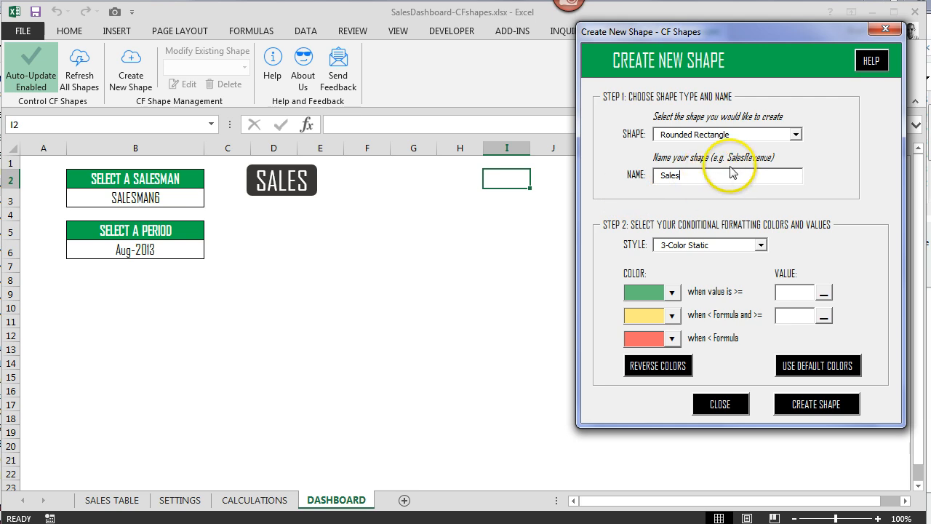
{"action": "mouse_move", "coordinate": [763, 244]}
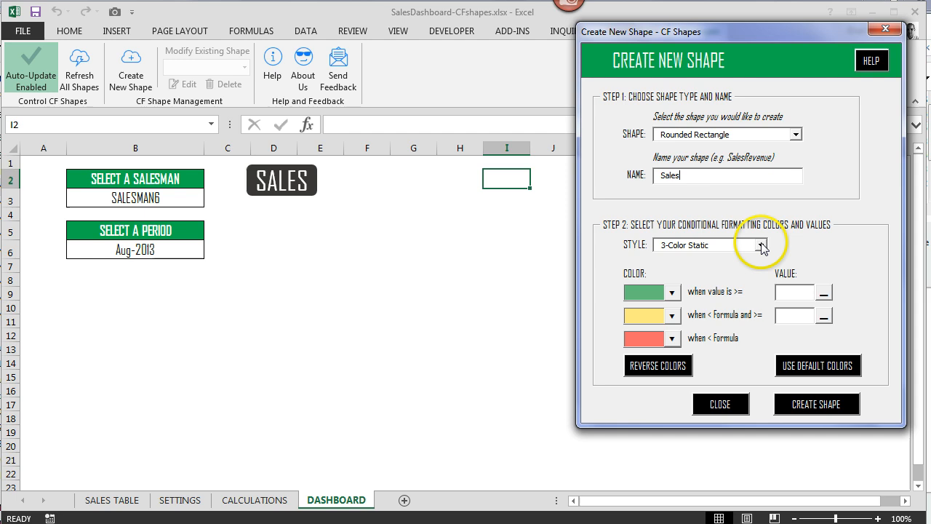
{"action": "mouse_move", "coordinate": [733, 244]}
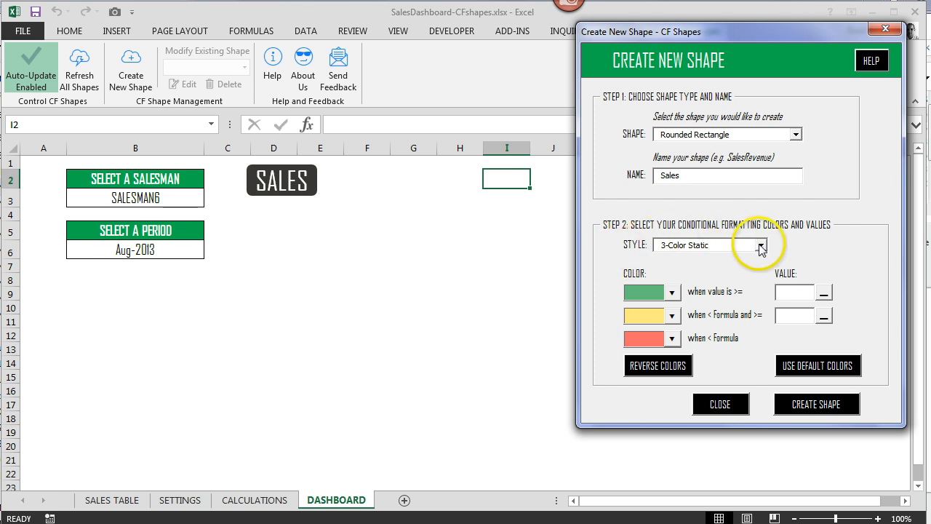
{"action": "left_click", "coordinate": [762, 244]}
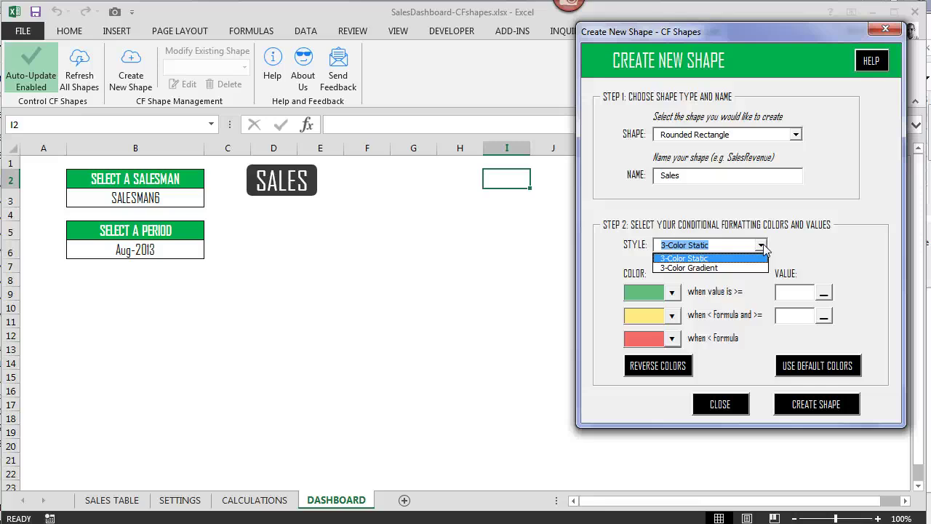
{"action": "left_click", "coordinate": [682, 258]}
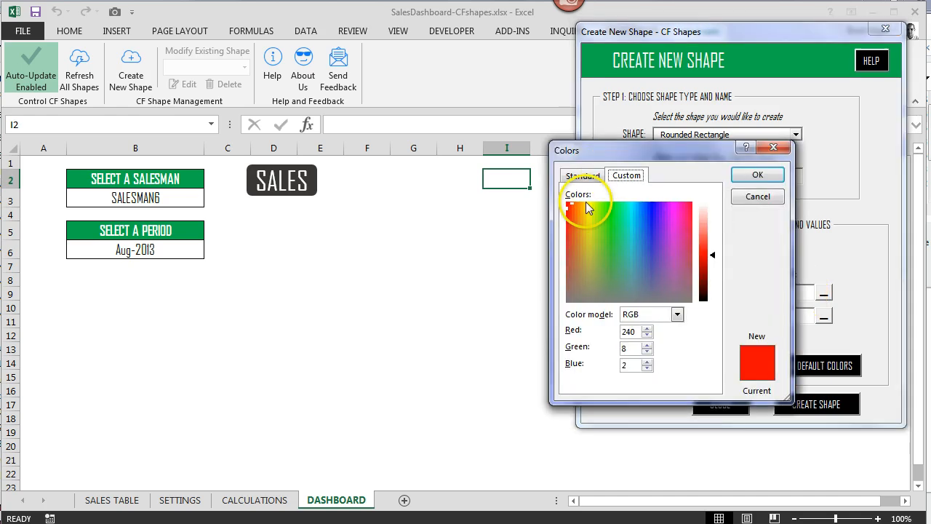
{"action": "left_click", "coordinate": [756, 175]}
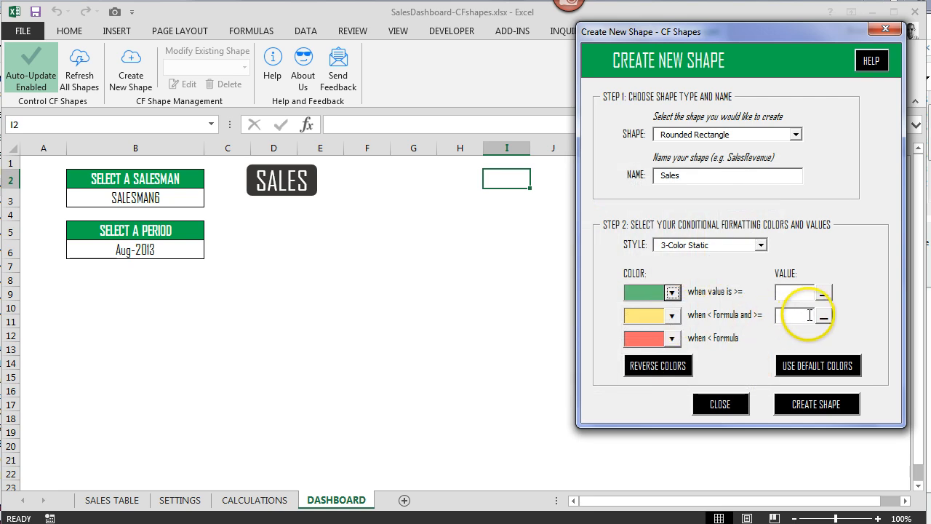
{"action": "left_click", "coordinate": [797, 291]}
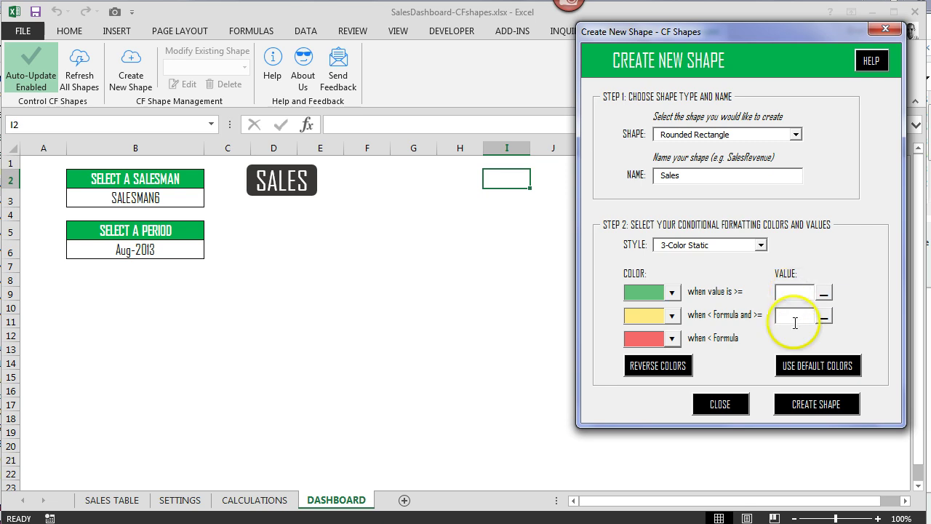
{"action": "mouse_move", "coordinate": [818, 304]}
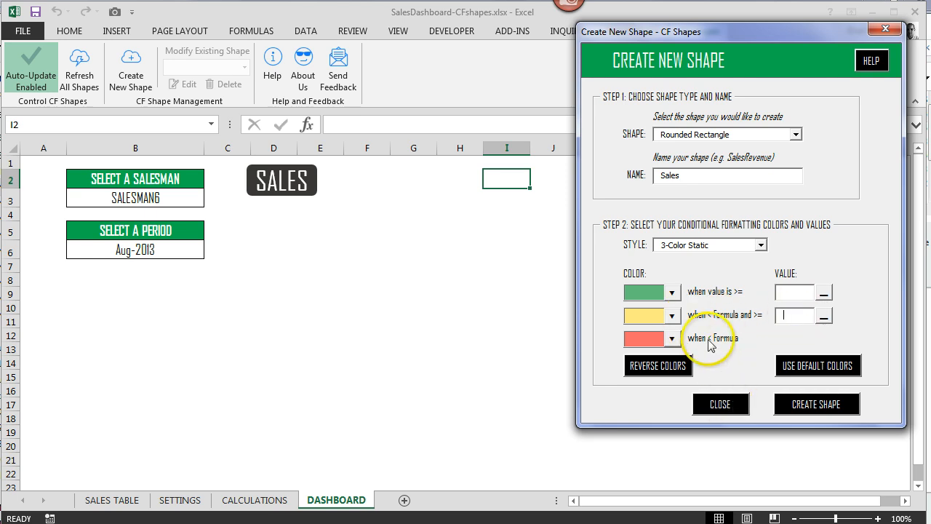
{"action": "mouse_move", "coordinate": [657, 365]}
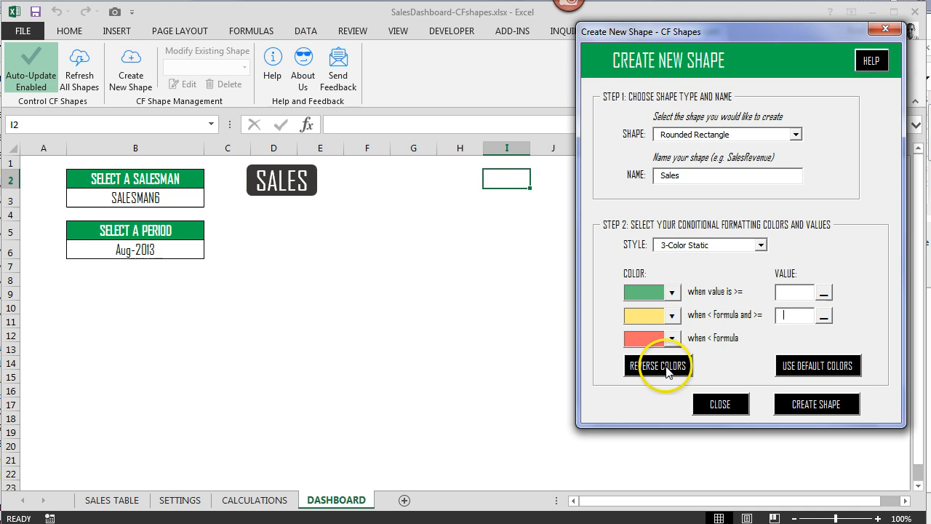
{"action": "mouse_move", "coordinate": [672, 357]}
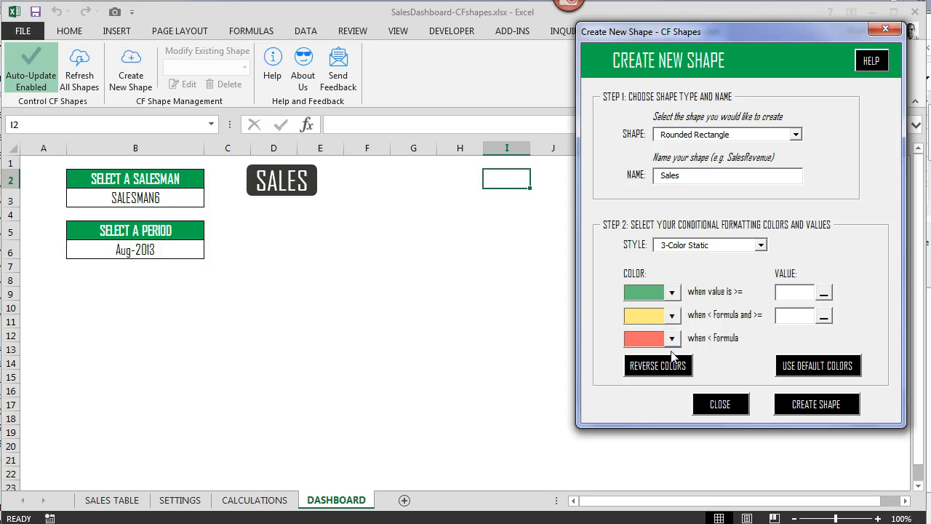
{"action": "mouse_move", "coordinate": [774, 343]}
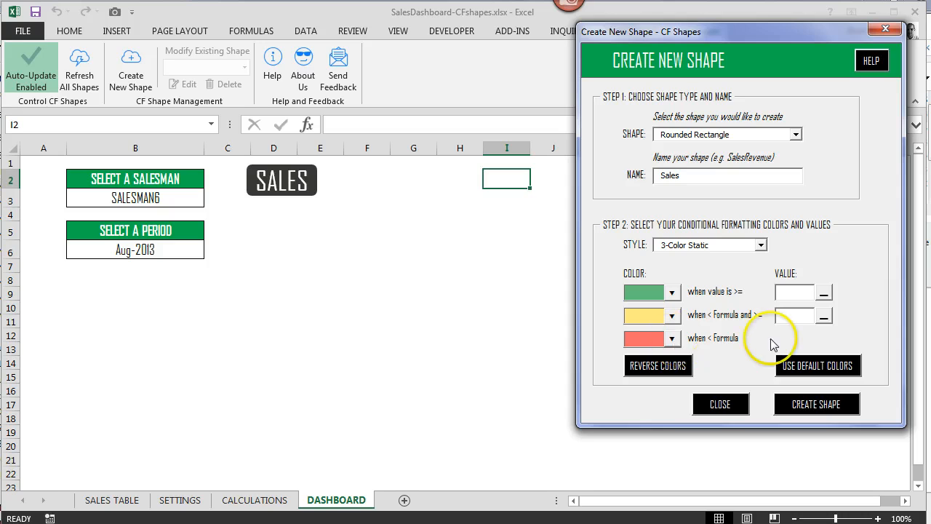
{"action": "left_click", "coordinate": [672, 337]}
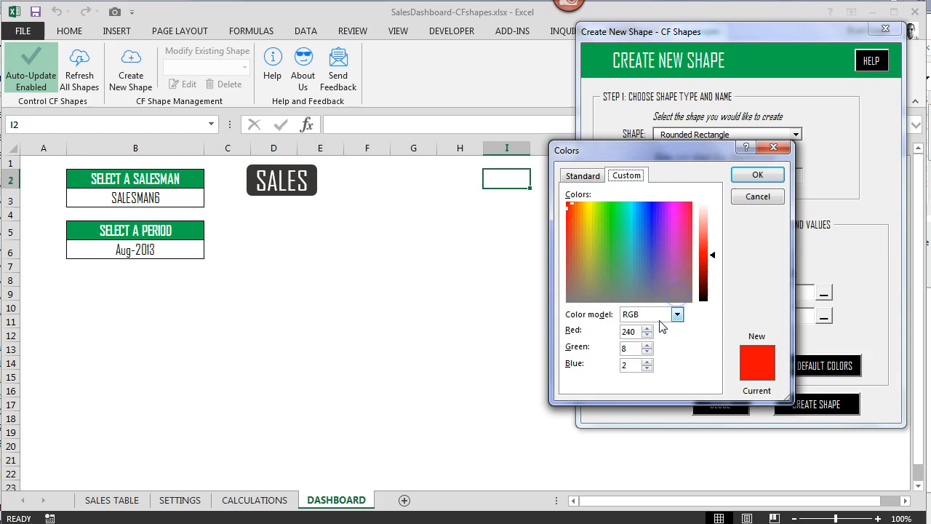
{"action": "left_click", "coordinate": [757, 175]}
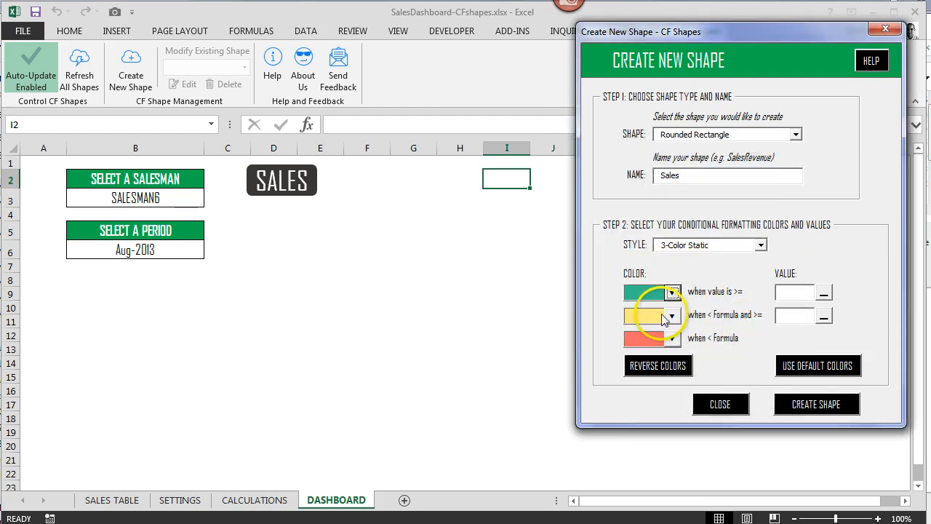
{"action": "left_click", "coordinate": [670, 314]}
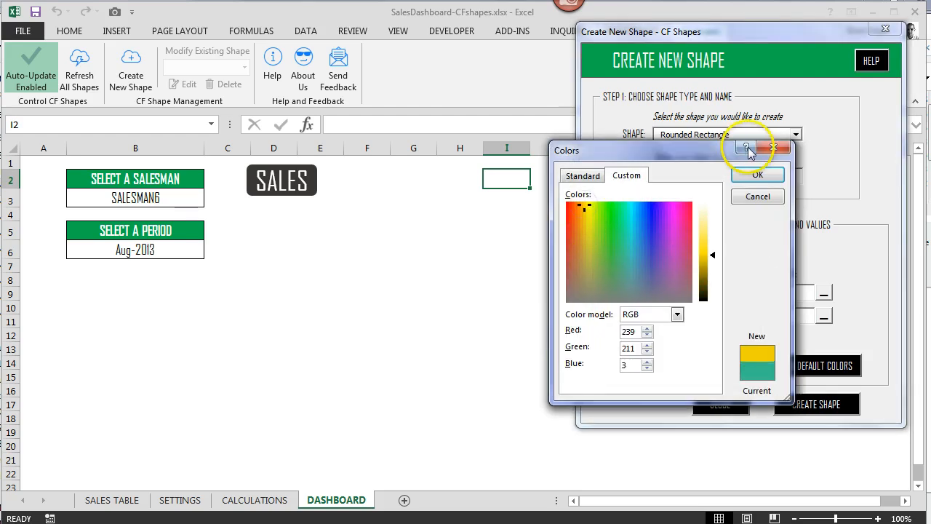
{"action": "left_click", "coordinate": [757, 175]}
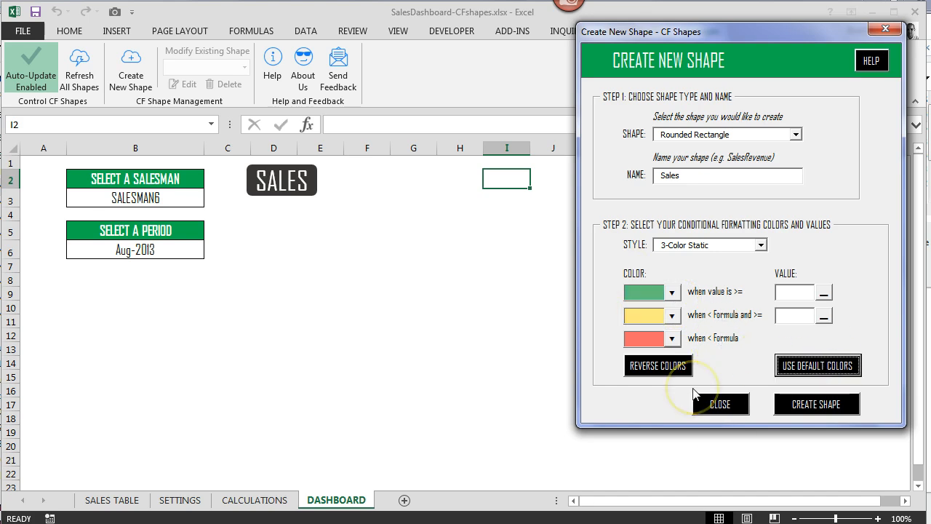
{"action": "mouse_move", "coordinate": [817, 294]}
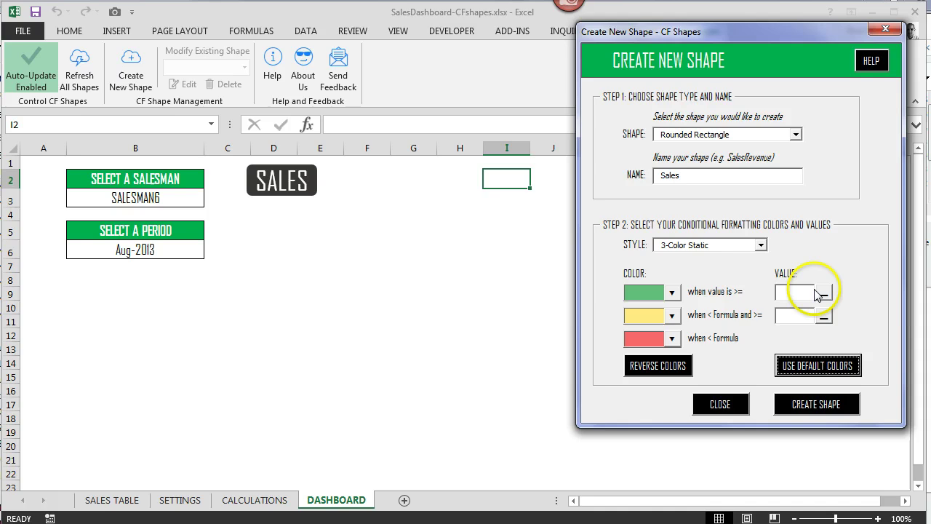
{"action": "mouse_move", "coordinate": [798, 283]}
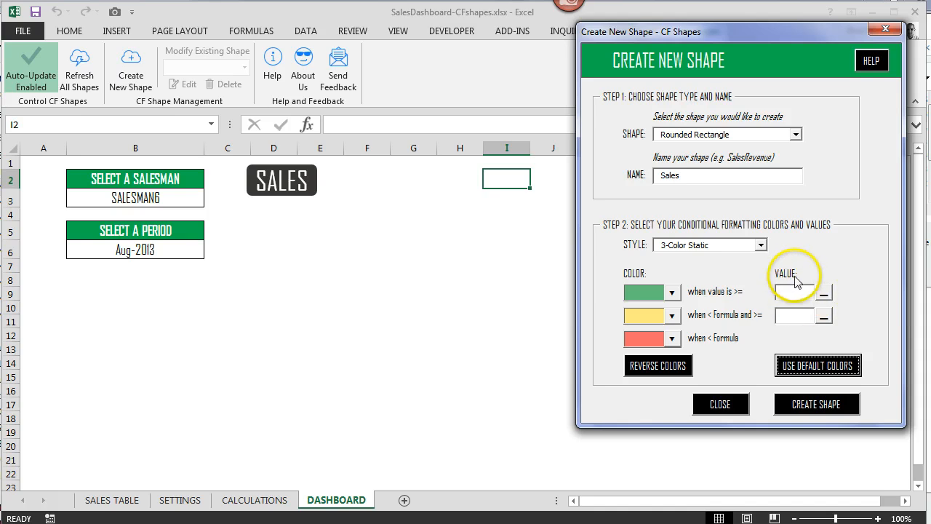
{"action": "left_click", "coordinate": [794, 291]}
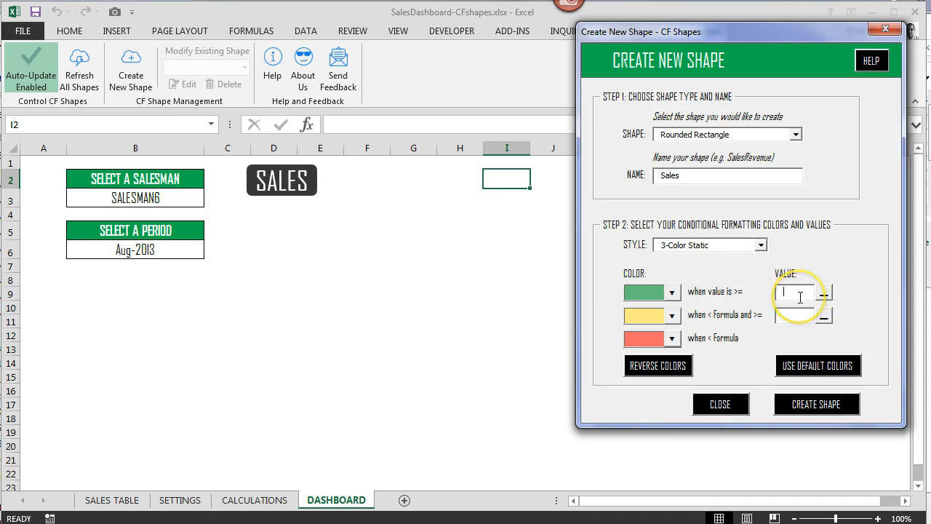
{"action": "type", "text": "1000"}
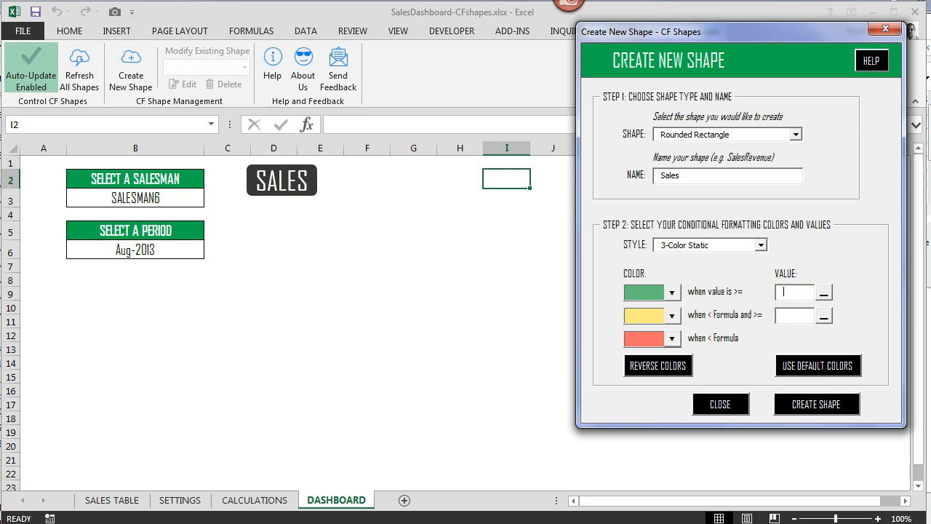
{"action": "mouse_move", "coordinate": [862, 281]}
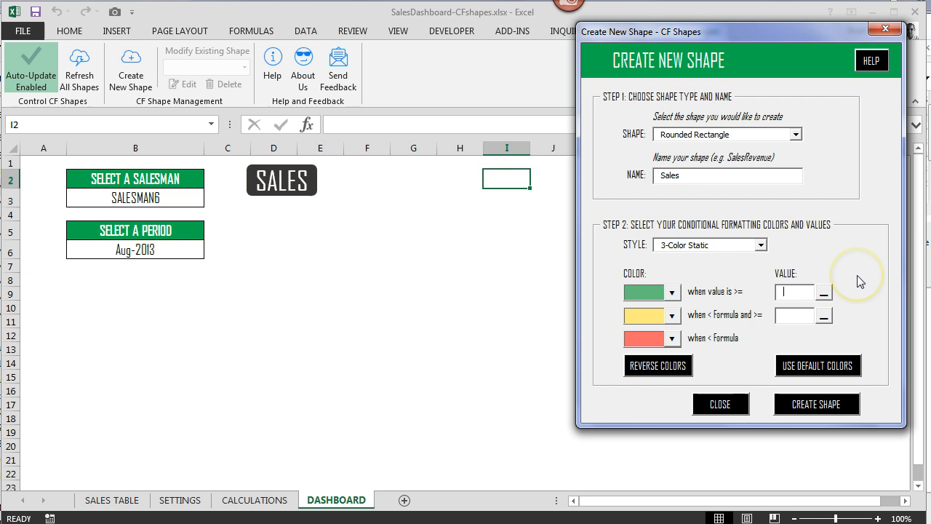
{"action": "mouse_move", "coordinate": [861, 282]}
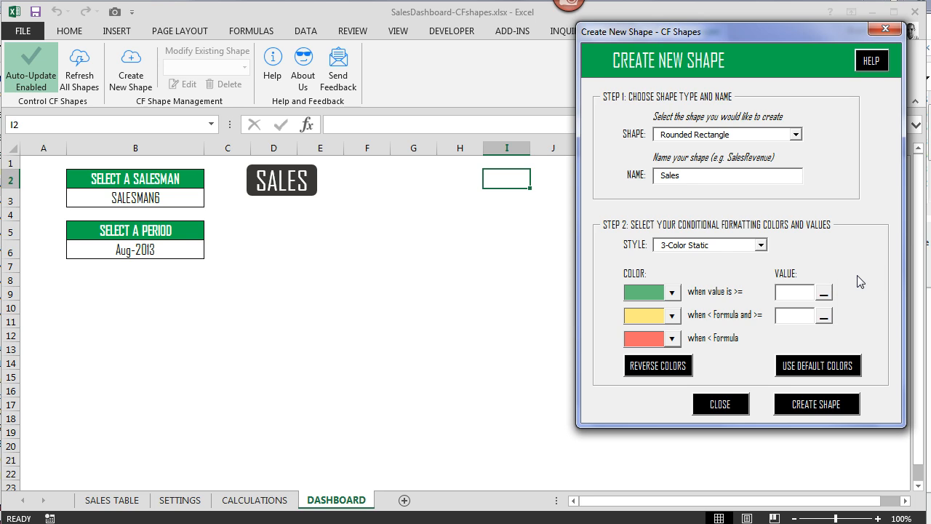
{"action": "mouse_move", "coordinate": [779, 339]}
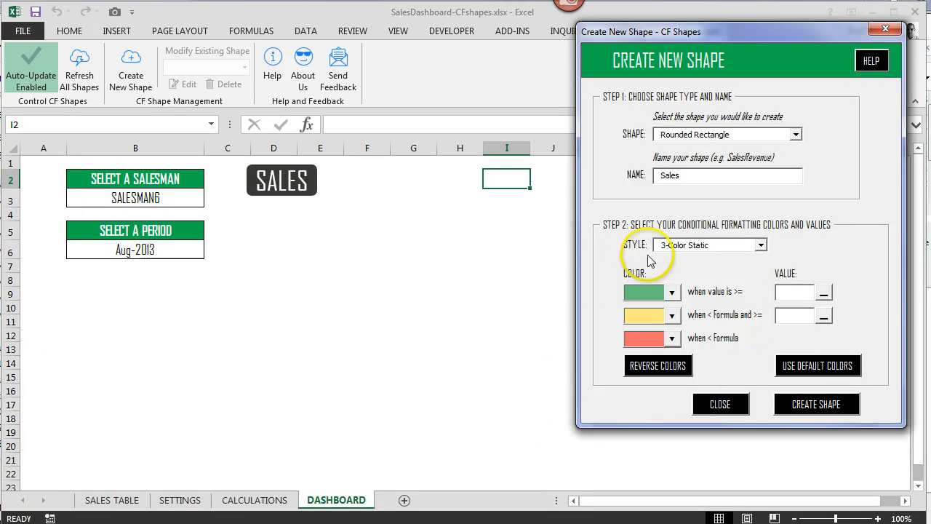
{"action": "mouse_move", "coordinate": [772, 275]}
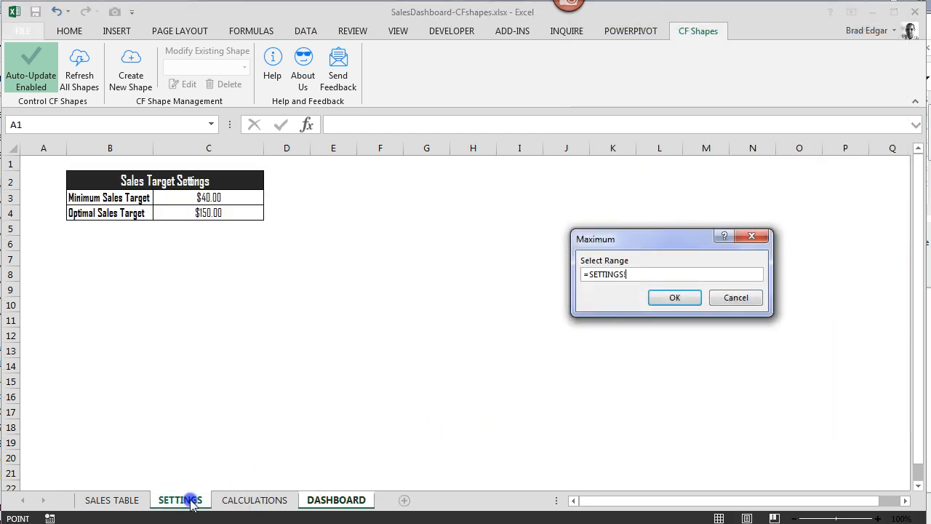
{"action": "mouse_move", "coordinate": [178, 269]}
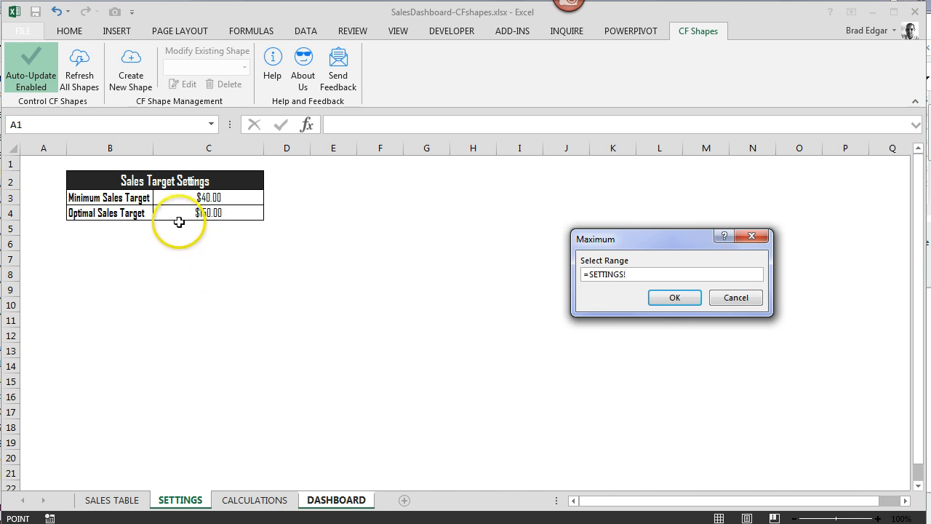
{"action": "mouse_move", "coordinate": [224, 213]}
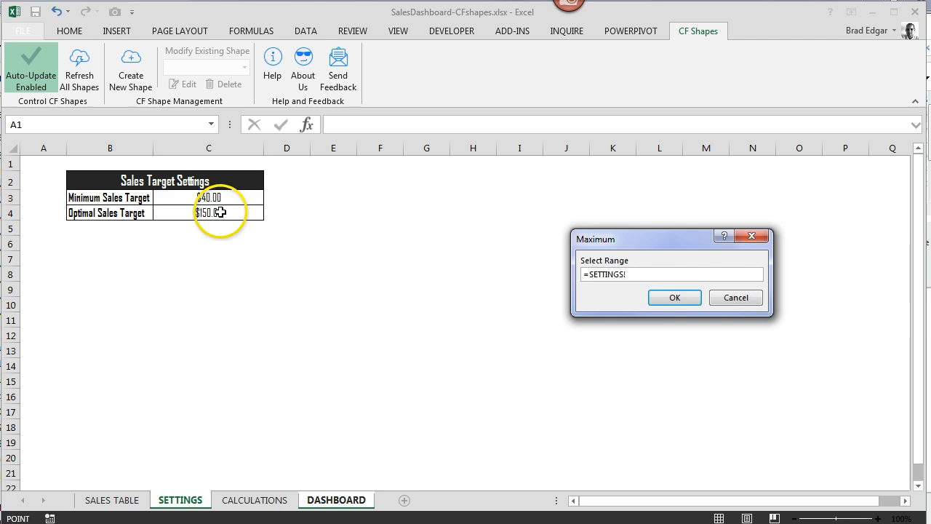
Point the top threshold to SETTINGS $C$4 and the middle threshold to SETTINGS $C$3
{"action": "left_click", "coordinate": [674, 297]}
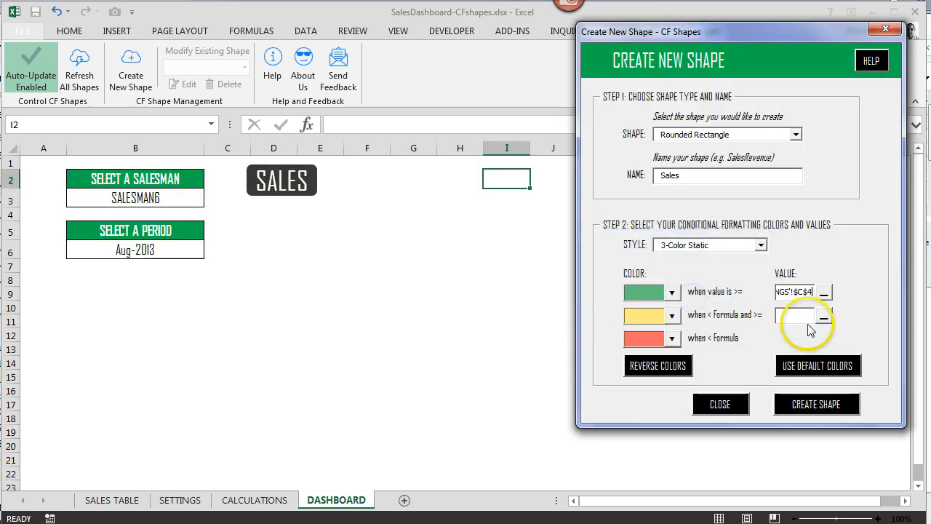
{"action": "left_click", "coordinate": [824, 316]}
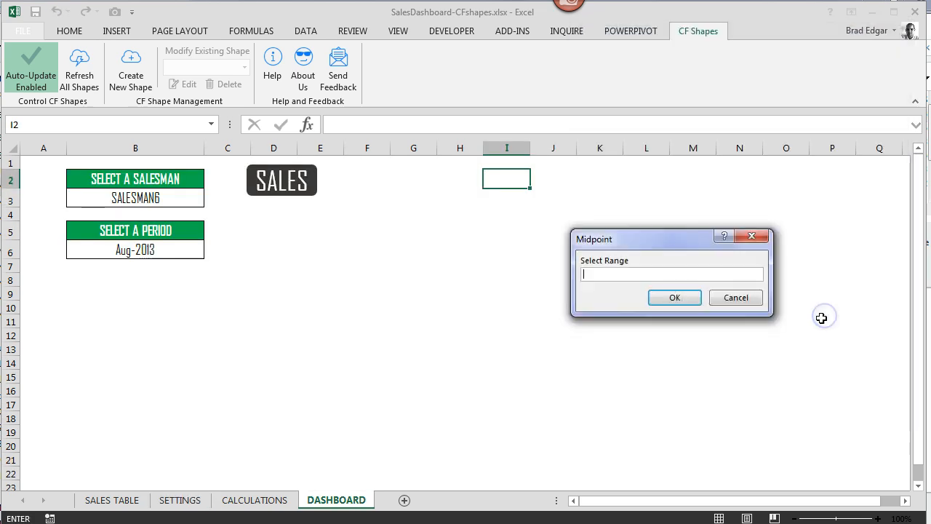
{"action": "left_click", "coordinate": [180, 500]}
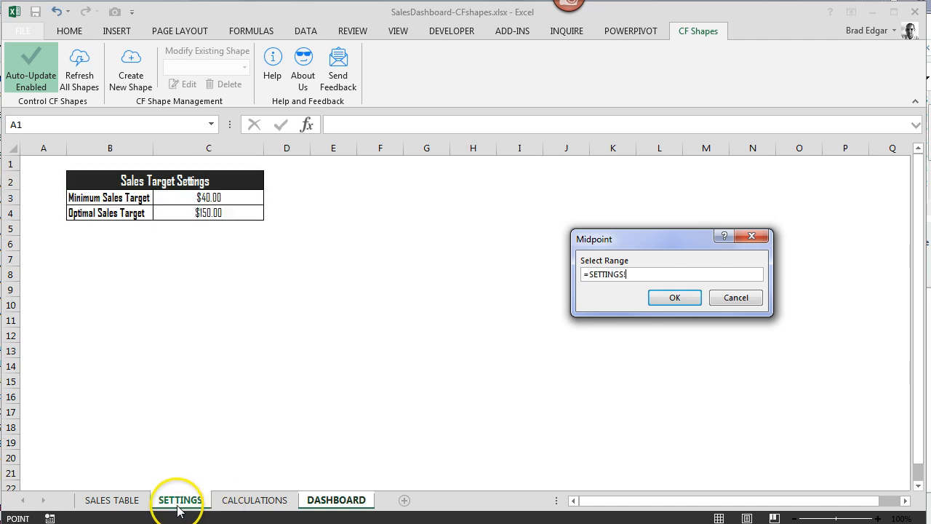
{"action": "left_click", "coordinate": [209, 198]}
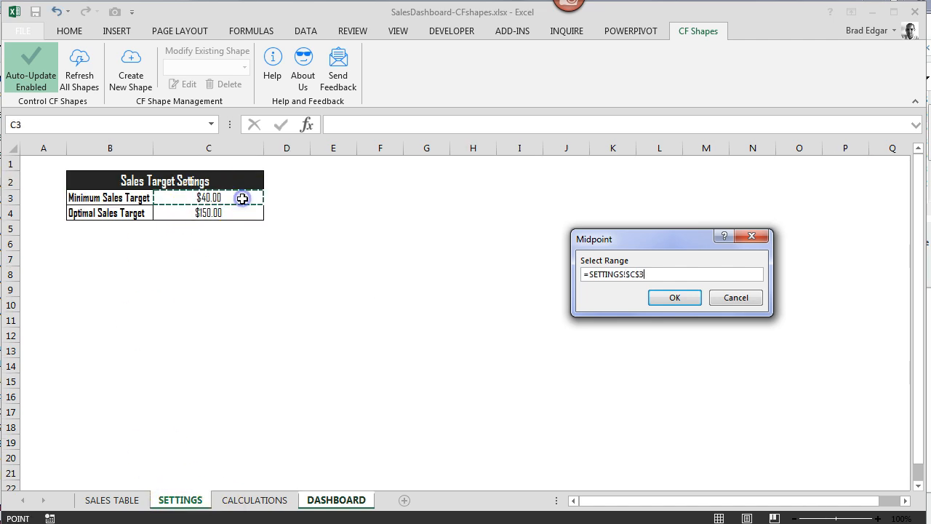
{"action": "mouse_move", "coordinate": [291, 238]}
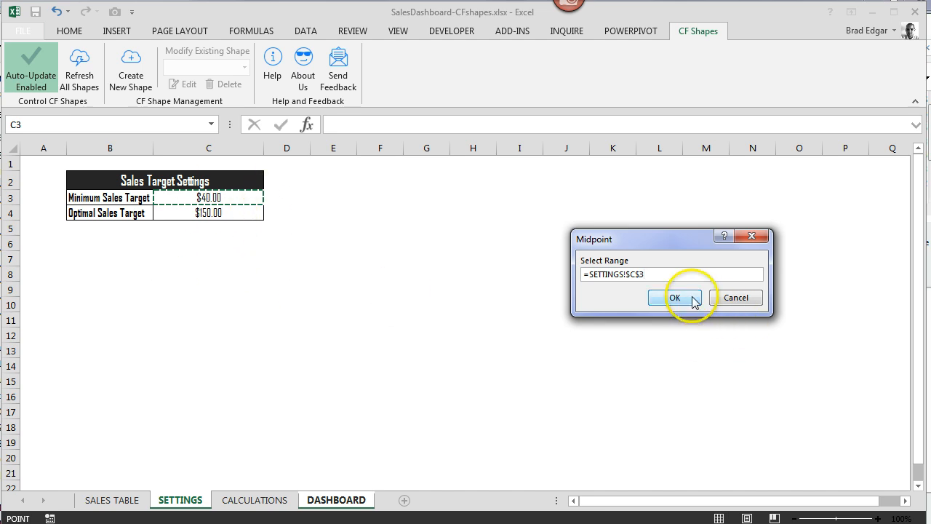
{"action": "left_click", "coordinate": [674, 297]}
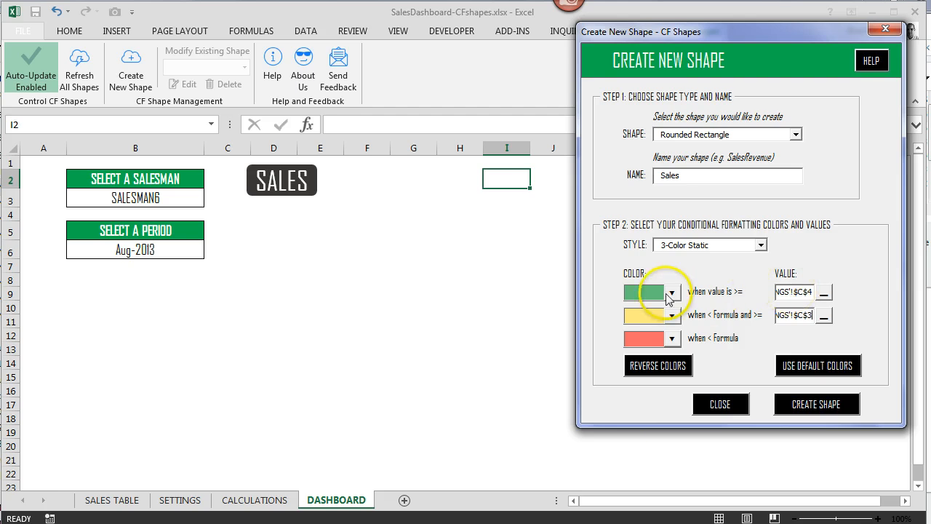
{"action": "mouse_move", "coordinate": [778, 323]}
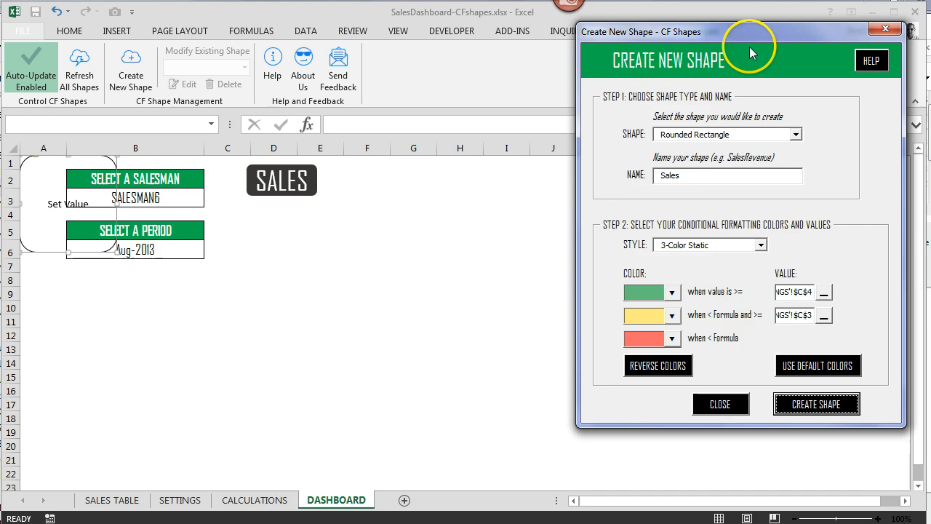
{"action": "mouse_move", "coordinate": [678, 387]}
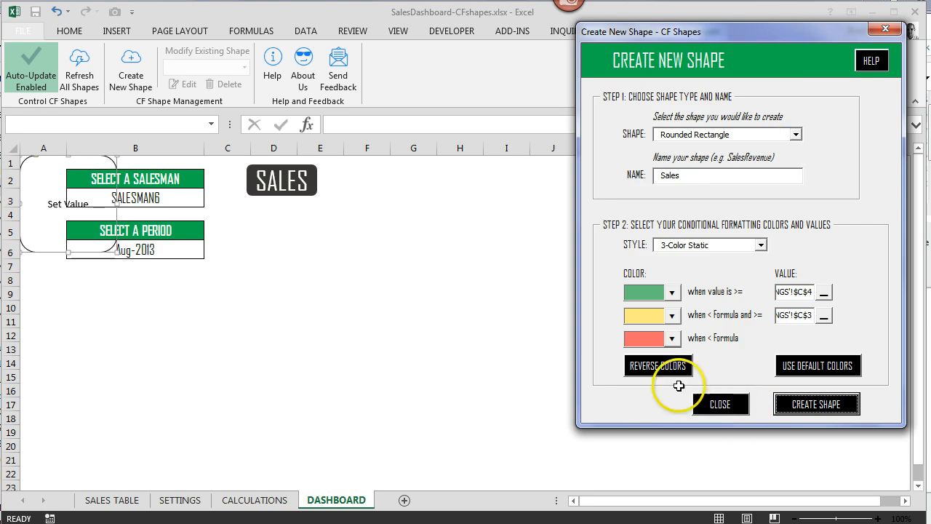
Place the SALES label over the top edge of the Set Value rounded box and select the box
{"action": "left_click", "coordinate": [816, 405]}
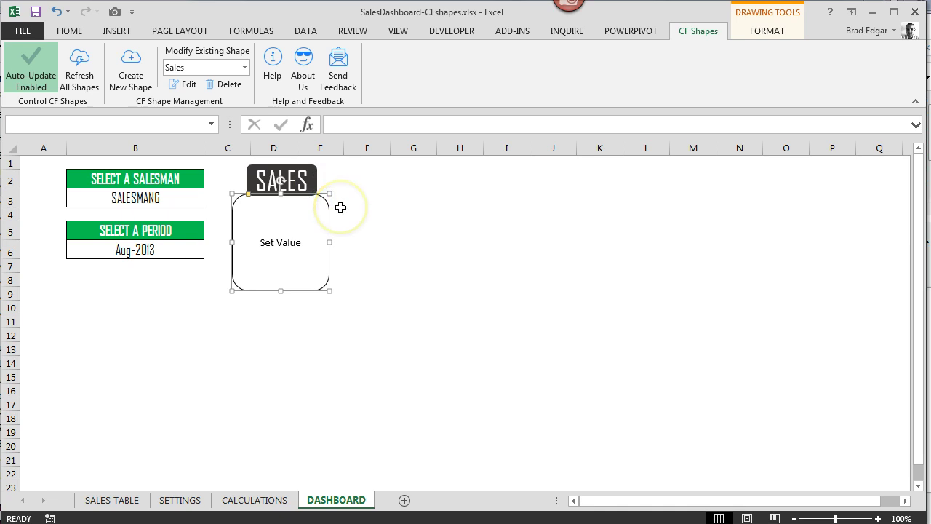
{"action": "mouse_move", "coordinate": [319, 181]}
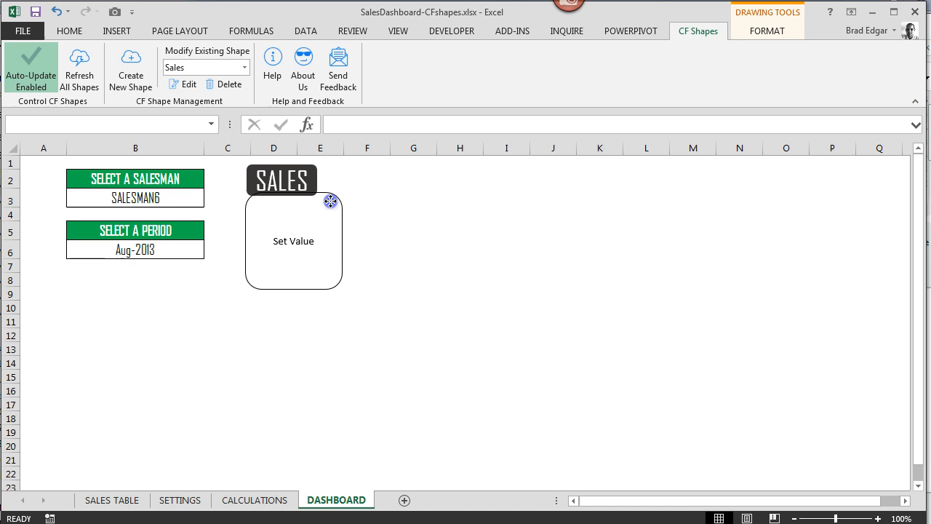
{"action": "left_click", "coordinate": [294, 244]}
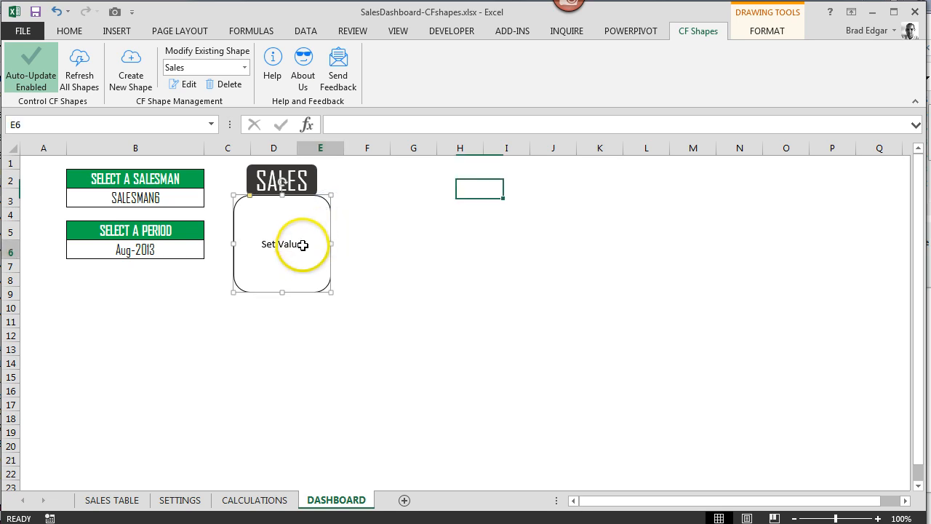
Replace the Set Value text with 160 so the Sales box recolours green
{"action": "left_click", "coordinate": [282, 245]}
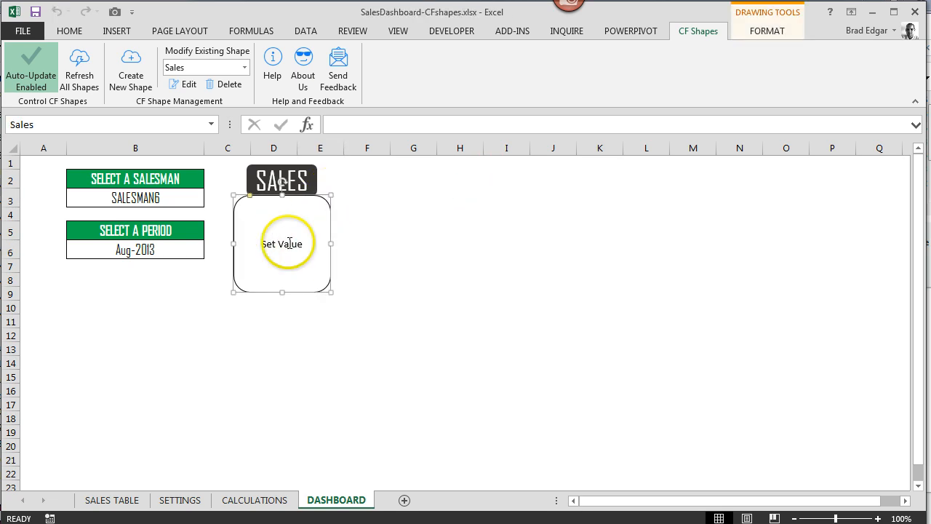
{"action": "double_click", "coordinate": [282, 245]}
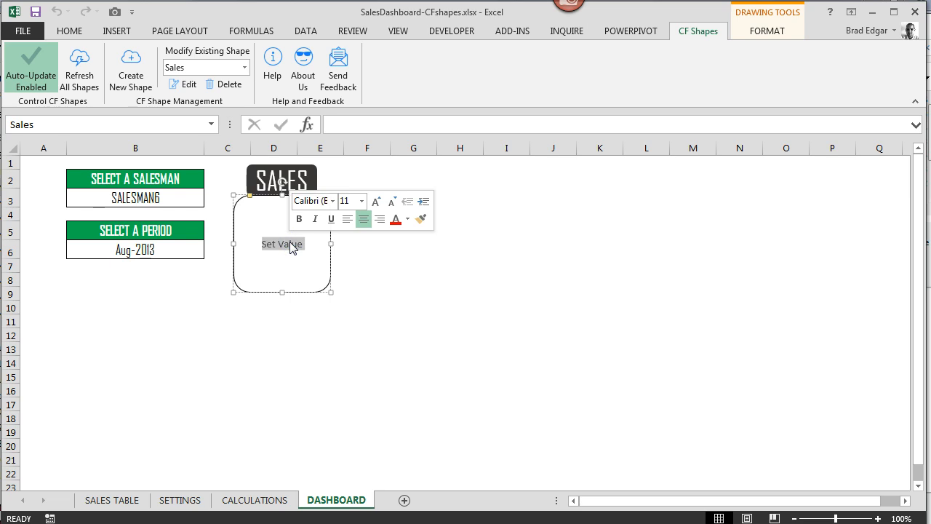
{"action": "type", "text": "160"}
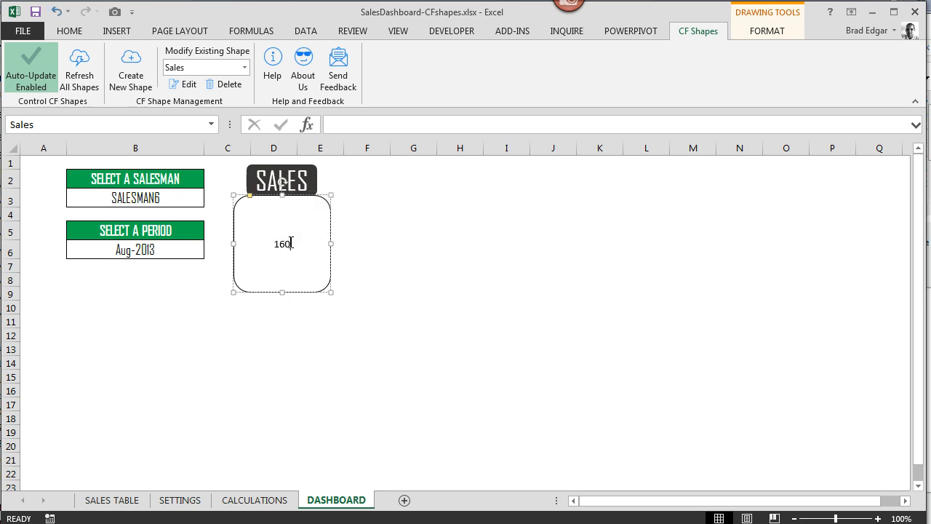
{"action": "left_click", "coordinate": [457, 246]}
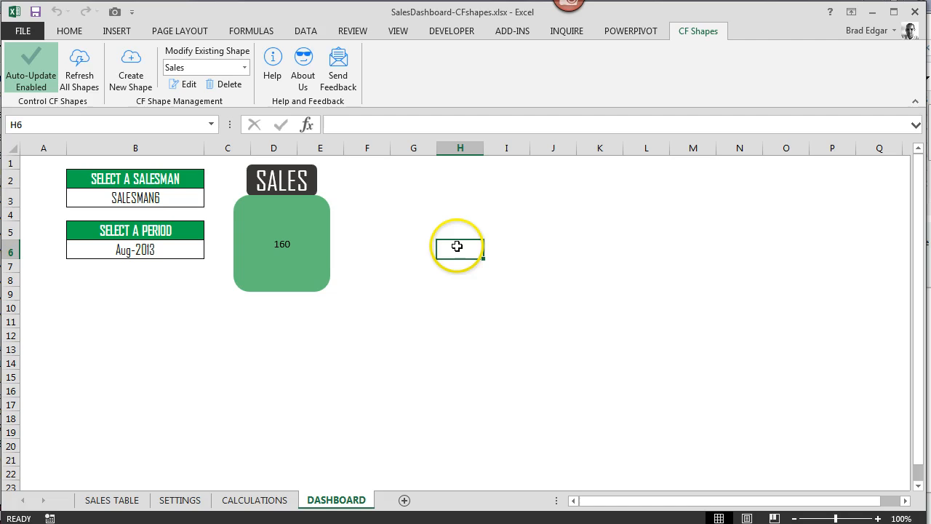
{"action": "mouse_move", "coordinate": [181, 500]}
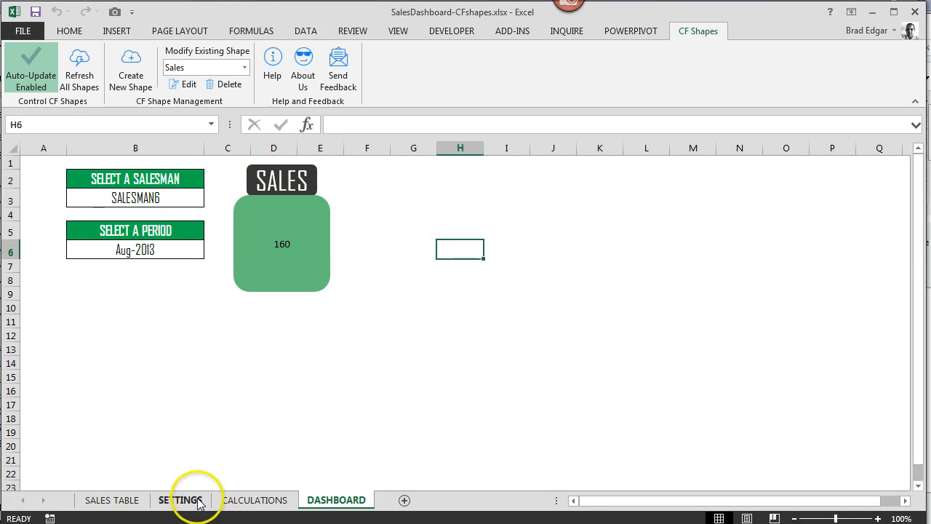
Check the optimal sales target on the SETTINGS sheet and return to the DASHBOARD
{"action": "left_click", "coordinate": [180, 501]}
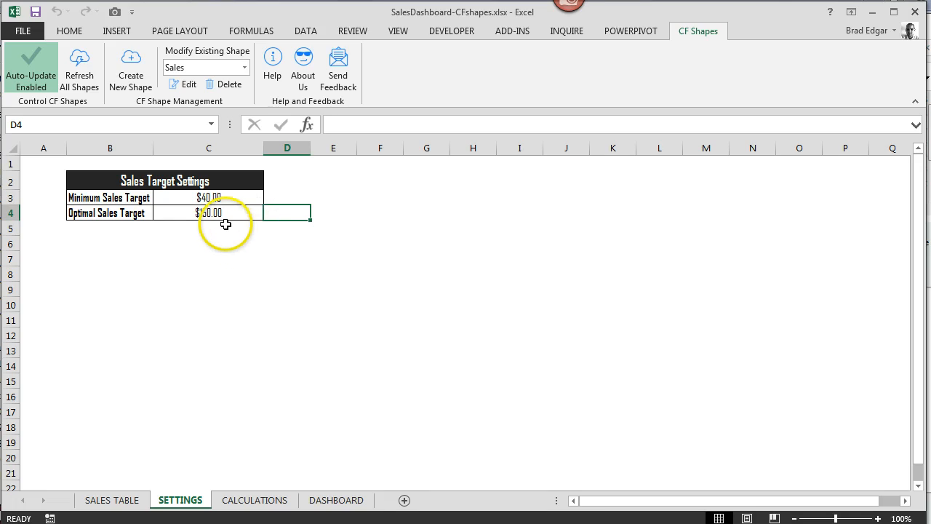
{"action": "left_click", "coordinate": [209, 212]}
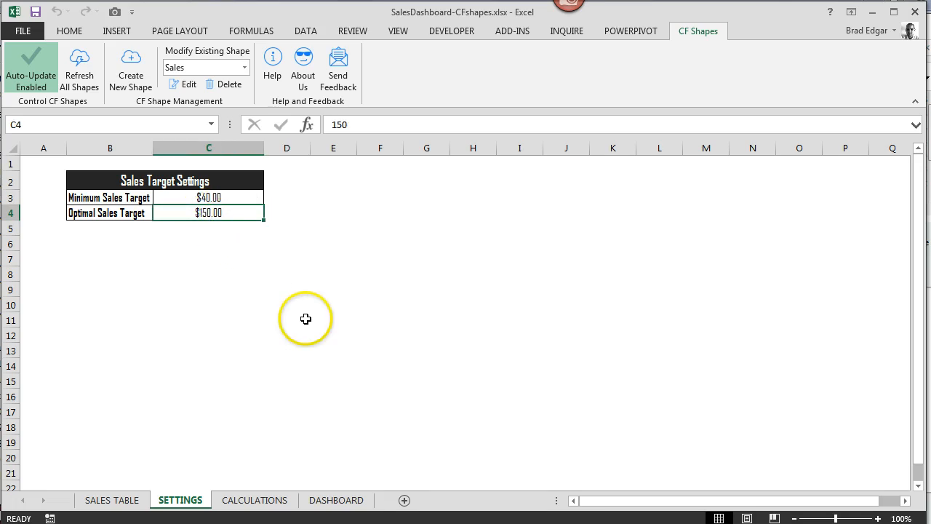
{"action": "left_click", "coordinate": [336, 500]}
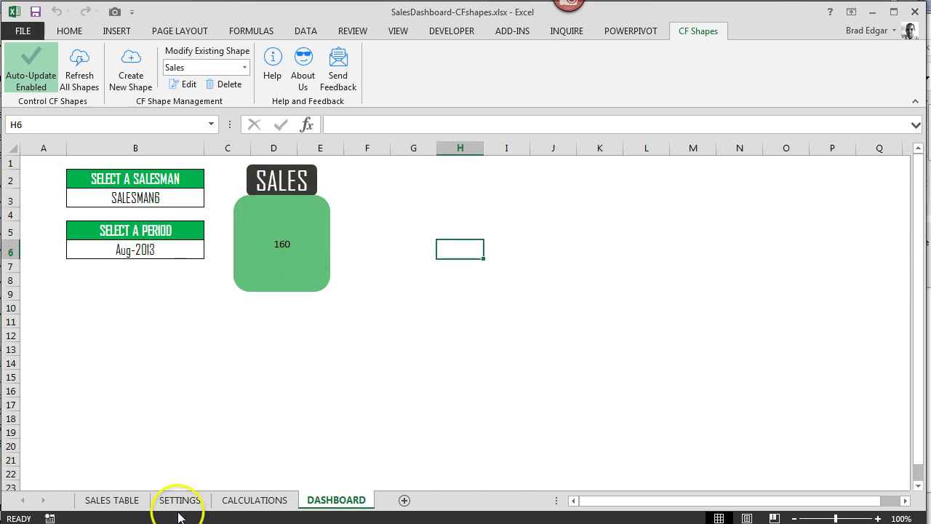
{"action": "left_click", "coordinate": [180, 500]}
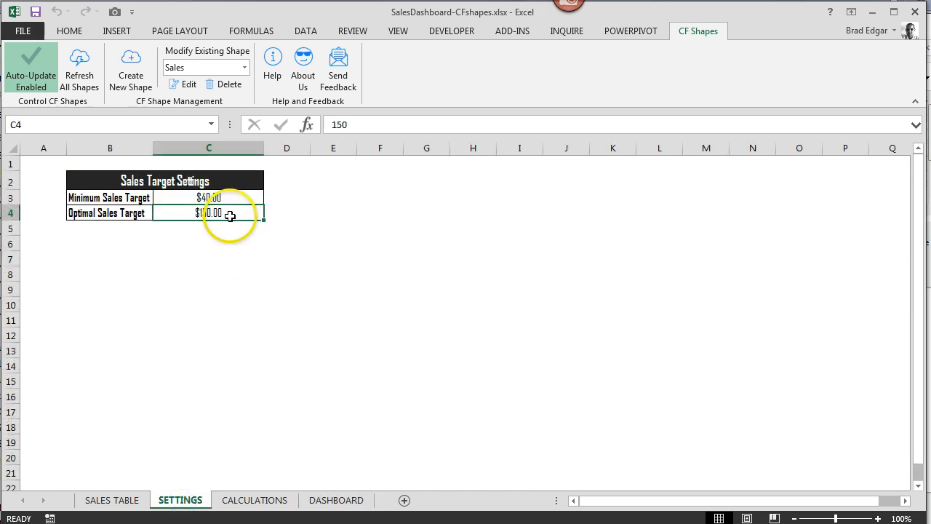
{"action": "left_click", "coordinate": [336, 500]}
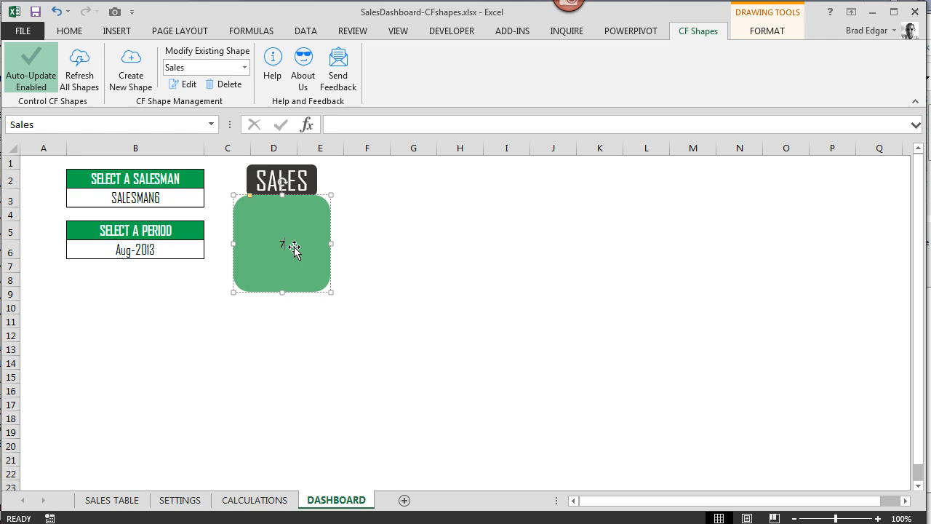
Enter 75 so the box turns yellow, checking the targets on SETTINGS
{"action": "left_click", "coordinate": [507, 265]}
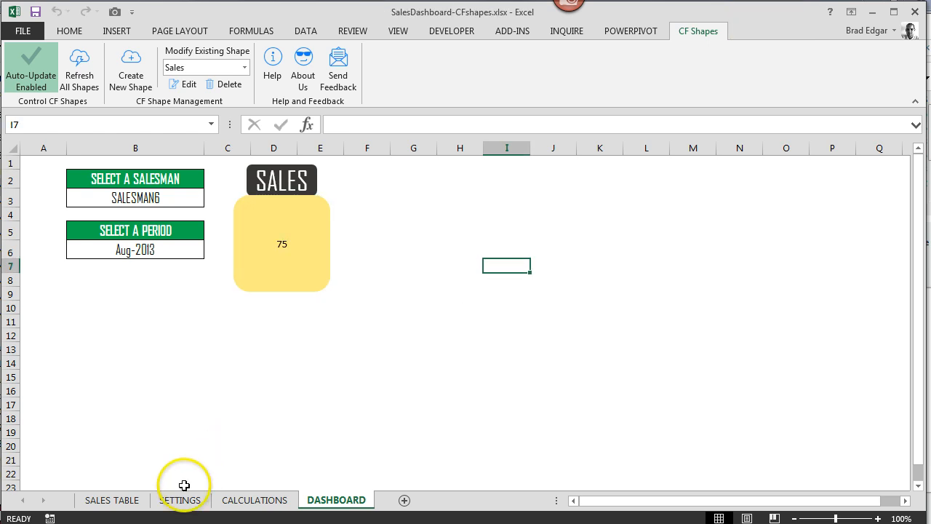
{"action": "left_click", "coordinate": [180, 501]}
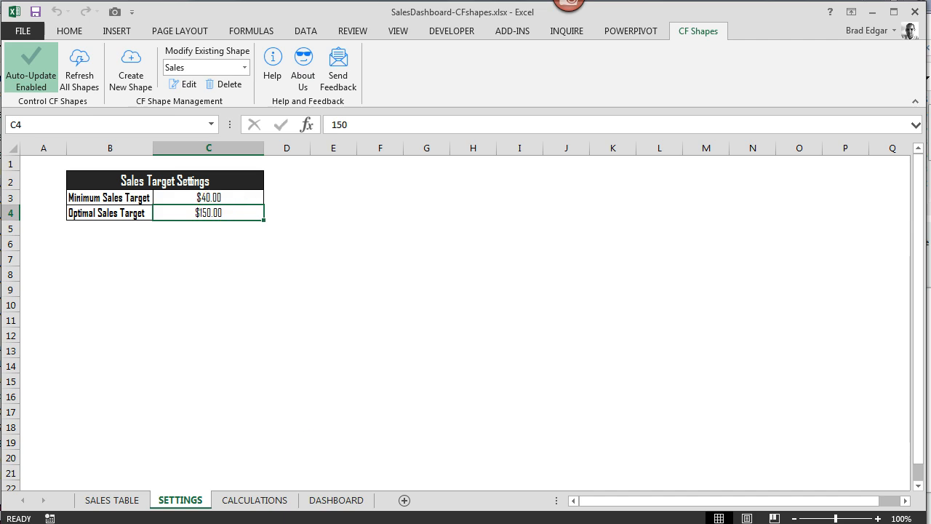
{"action": "left_click", "coordinate": [336, 501]}
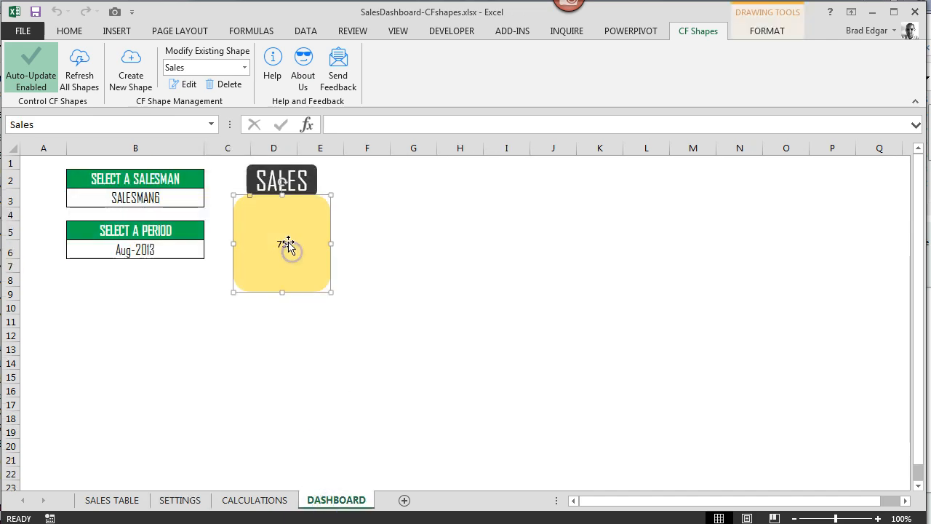
Change the value to 35 so the box turns red, then select the SALES title shape
{"action": "double_click", "coordinate": [282, 244]}
{"action": "type", "text": "35"}
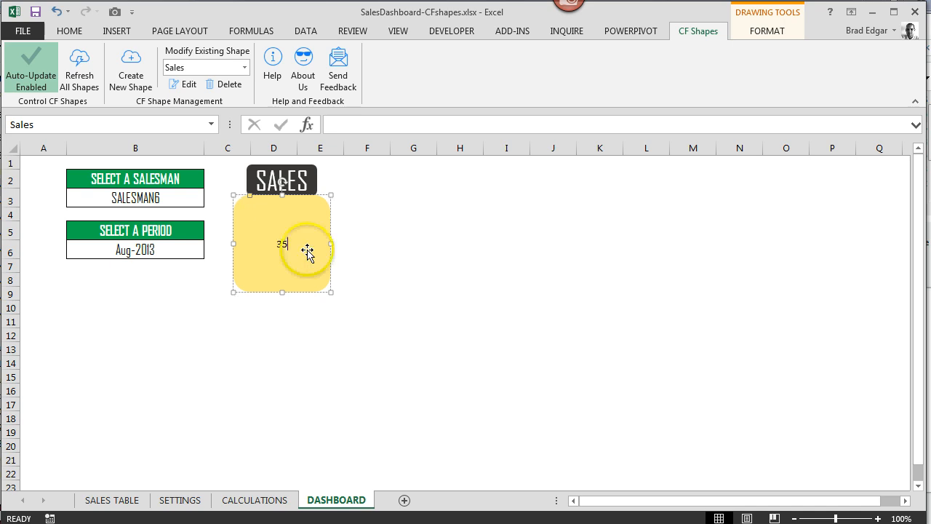
{"action": "left_click", "coordinate": [506, 229]}
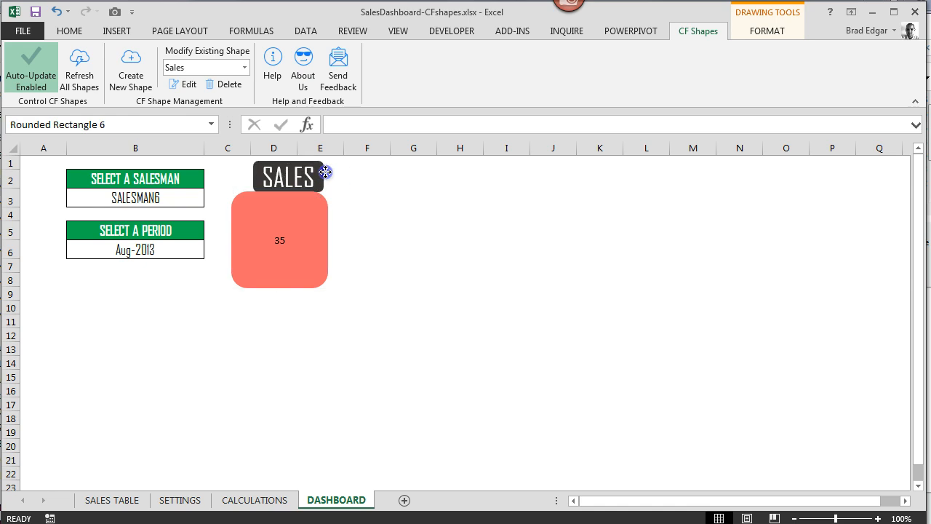
{"action": "right_click", "coordinate": [285, 176]}
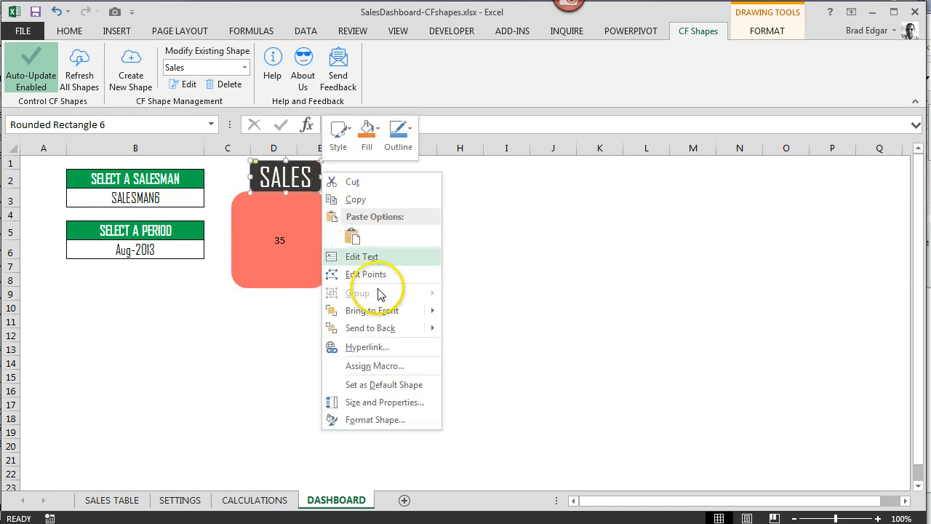
{"action": "left_click", "coordinate": [414, 265]}
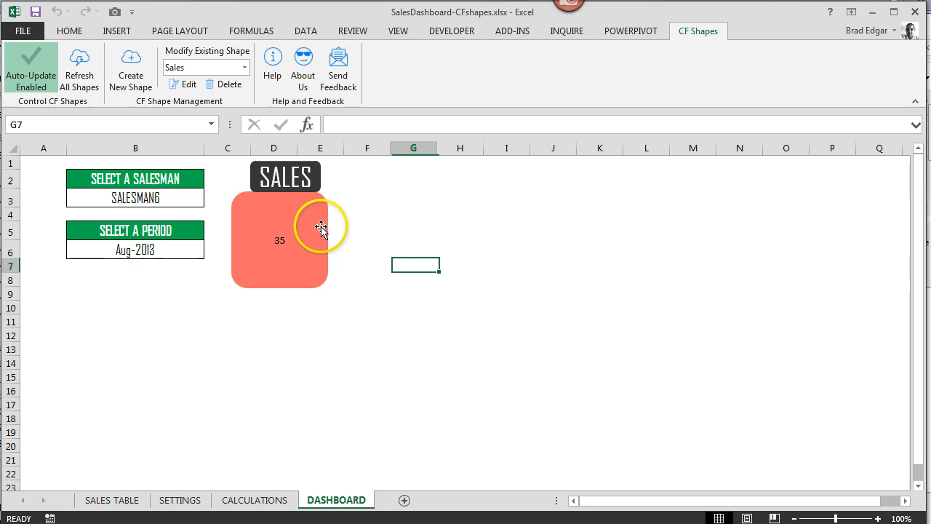
{"action": "left_click", "coordinate": [460, 265]}
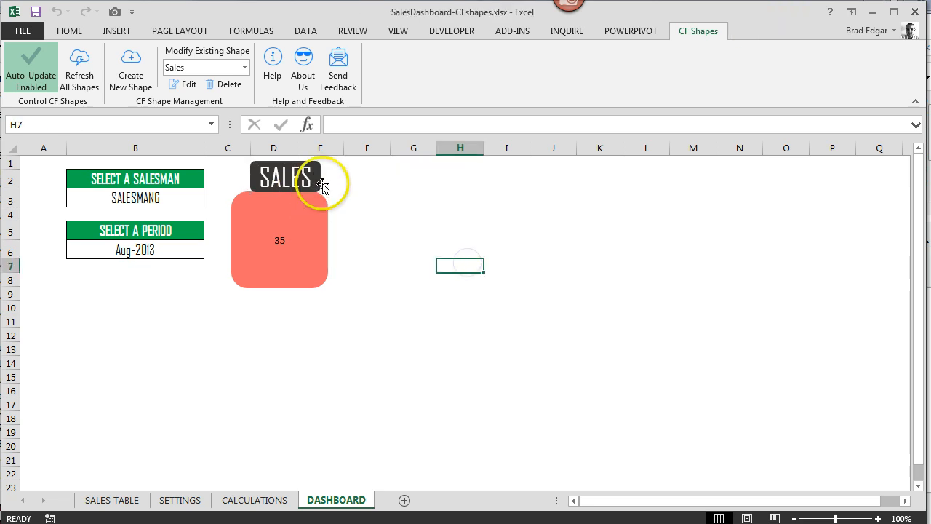
{"action": "left_click", "coordinate": [283, 178]}
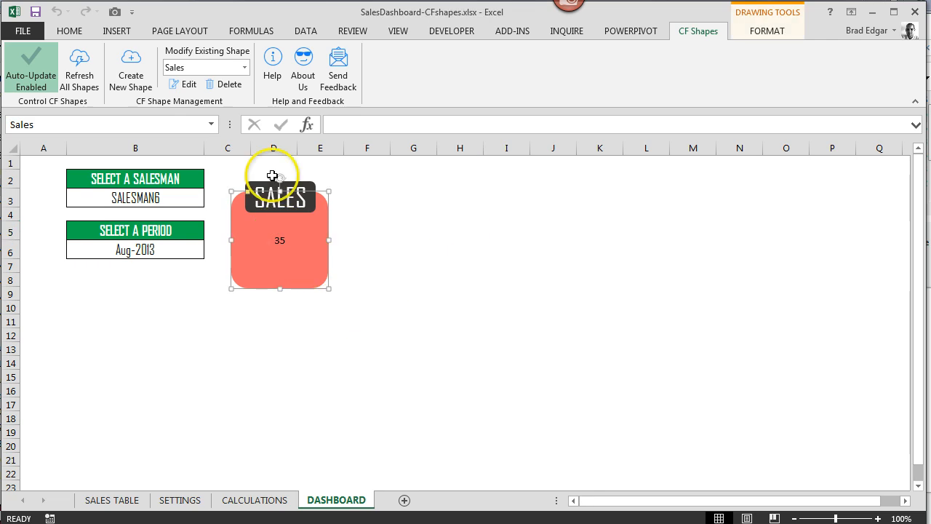
Enlarge the 35 in the Sales box to a 28-point Agency FB font
{"action": "left_click", "coordinate": [70, 30]}
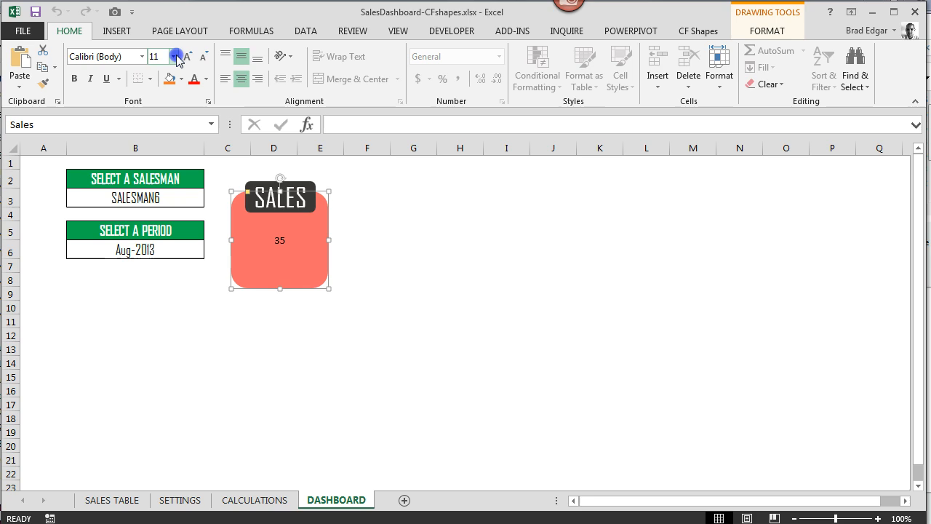
{"action": "left_click", "coordinate": [174, 55]}
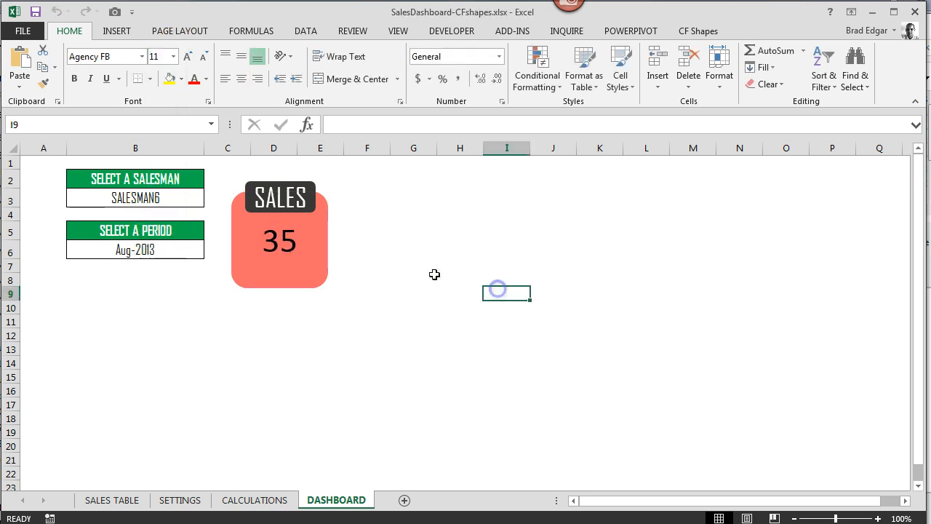
{"action": "left_click", "coordinate": [413, 249]}
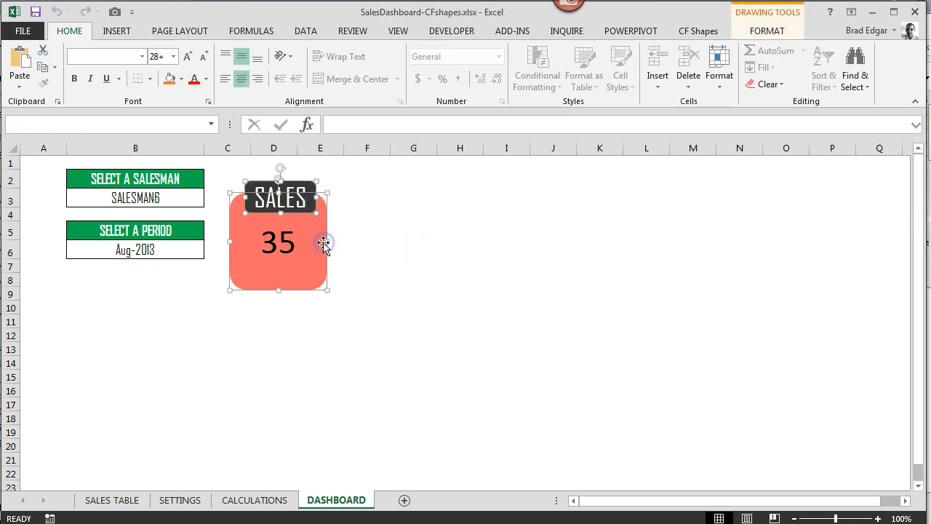
Group the SALES title and value box into one shape and move it back over column D
{"action": "right_click", "coordinate": [323, 244]}
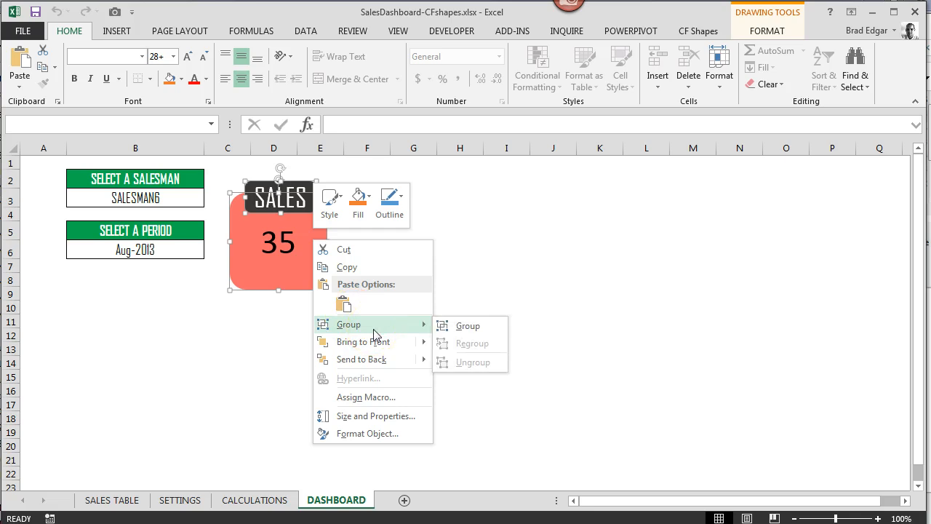
{"action": "mouse_move", "coordinate": [446, 302]}
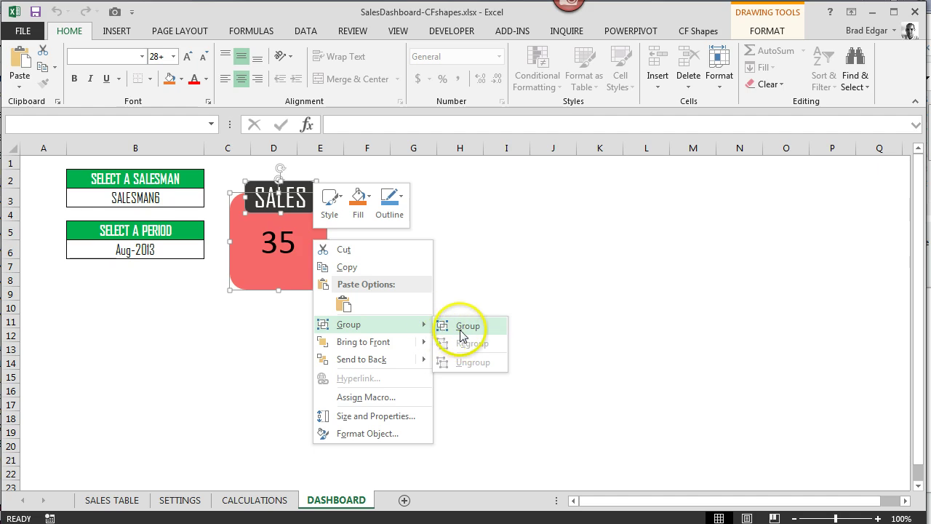
{"action": "left_click", "coordinate": [468, 326]}
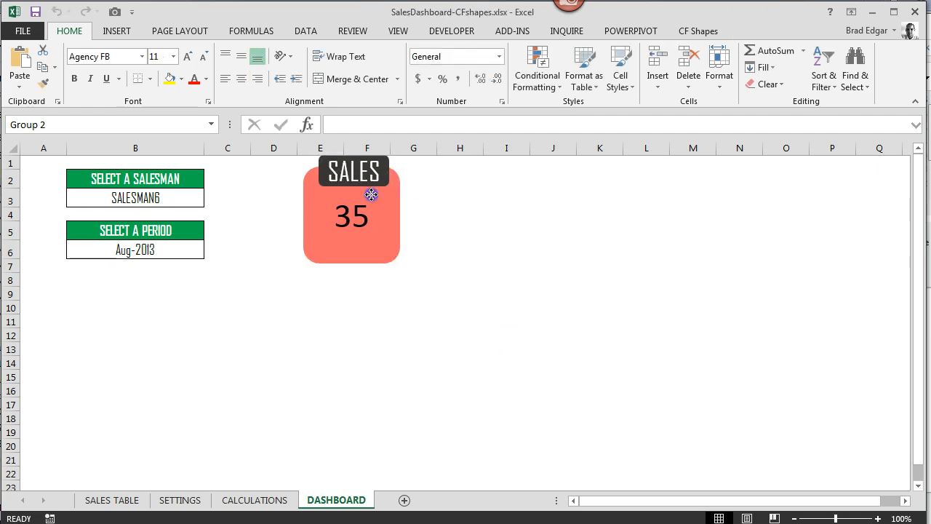
{"action": "left_click_drag", "start_coordinate": [352, 211], "coordinate": [283, 225]}
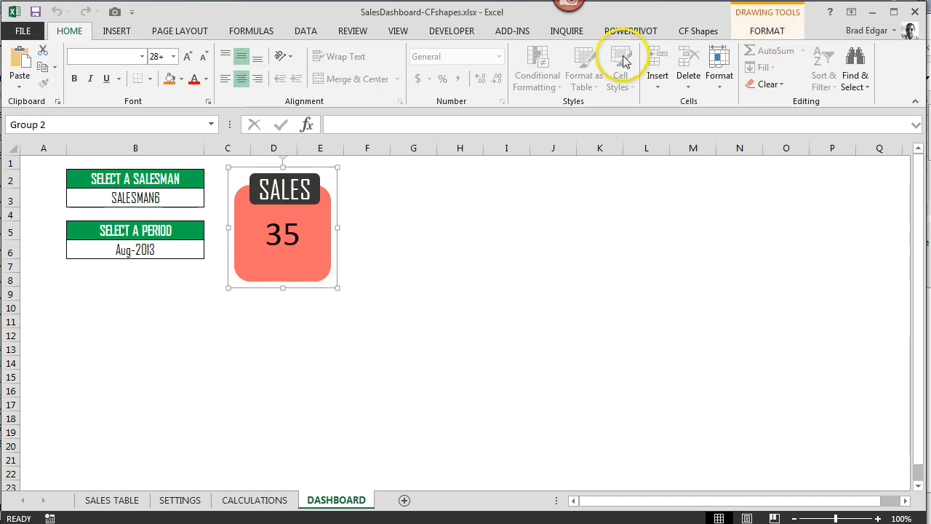
{"action": "mouse_move", "coordinate": [767, 31]}
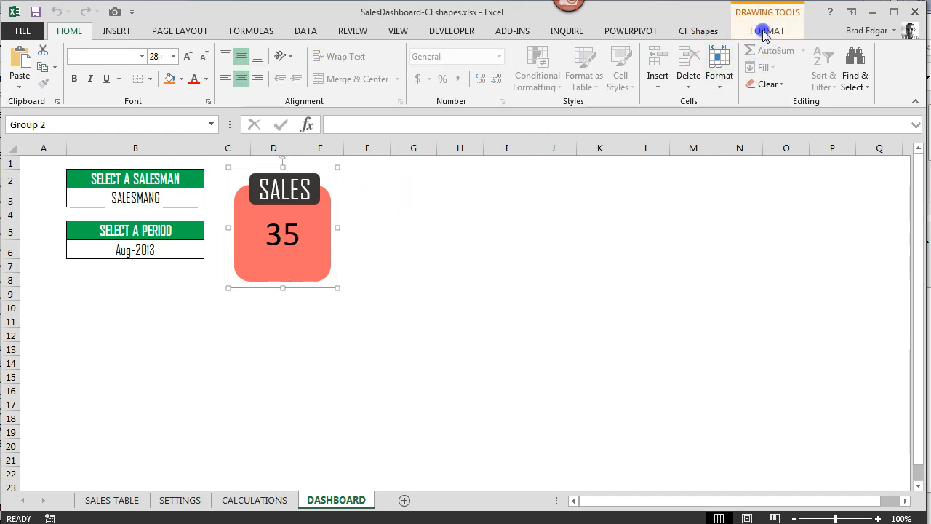
Add a shadow effect to the SALES group and move it up beside the salesman and period selectors
{"action": "left_click", "coordinate": [768, 31]}
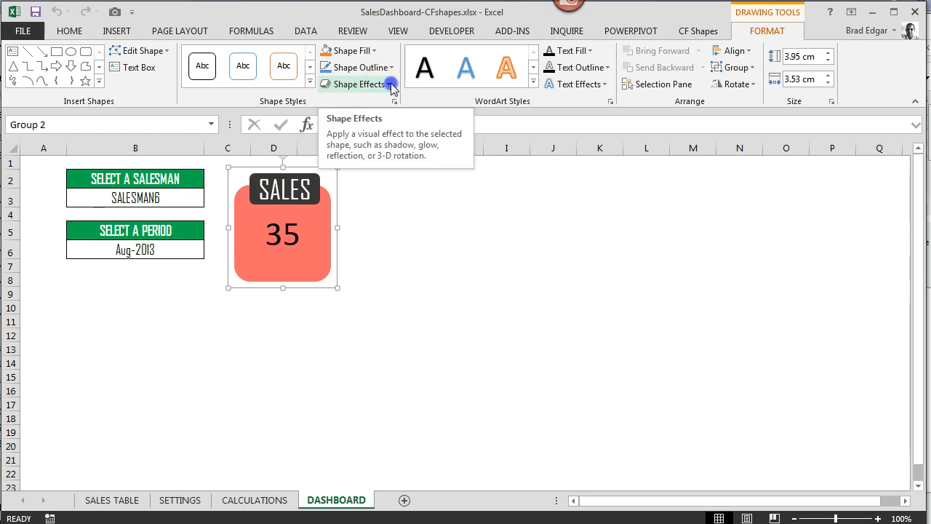
{"action": "left_click", "coordinate": [355, 83]}
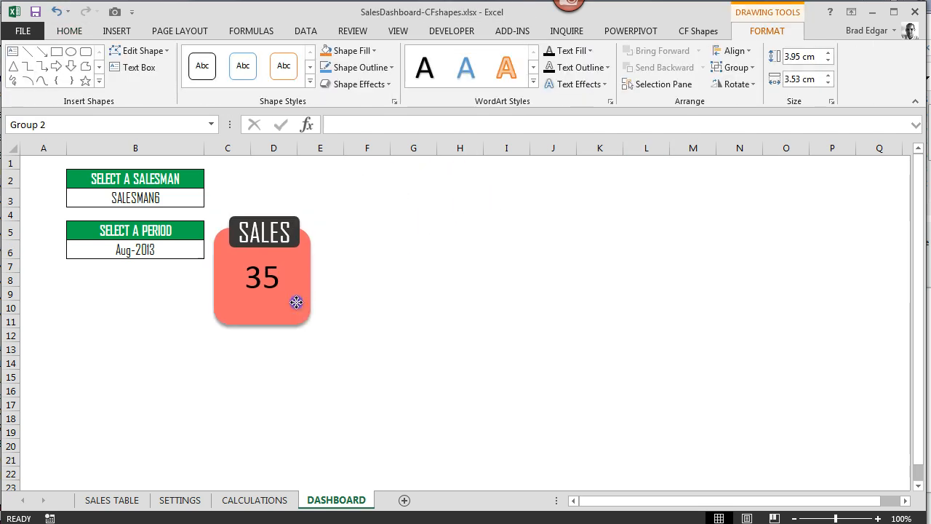
{"action": "left_click_drag", "start_coordinate": [297, 301], "coordinate": [317, 288]}
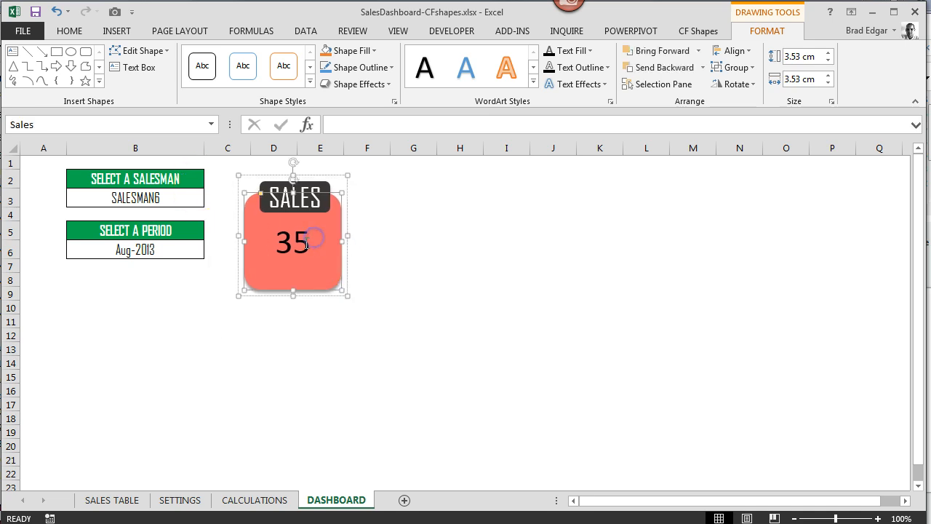
{"action": "mouse_move", "coordinate": [354, 224]}
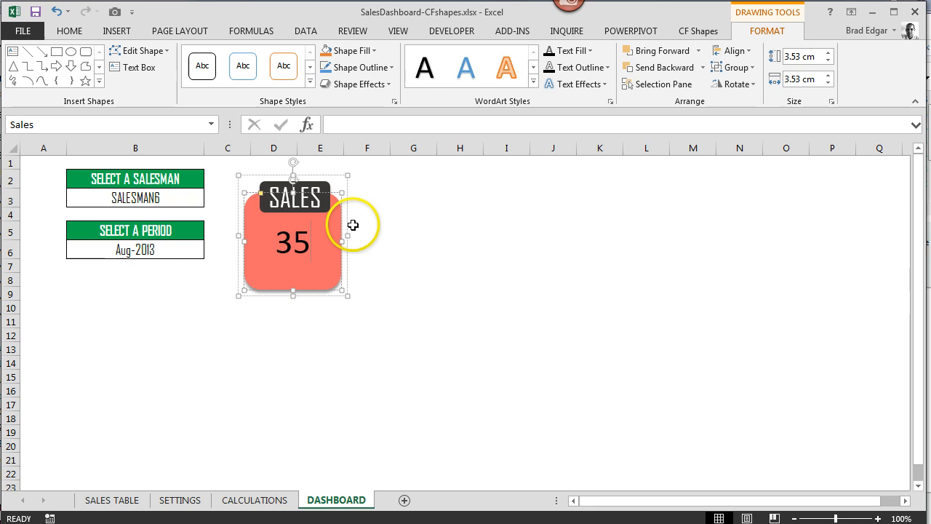
{"action": "left_click", "coordinate": [459, 265]}
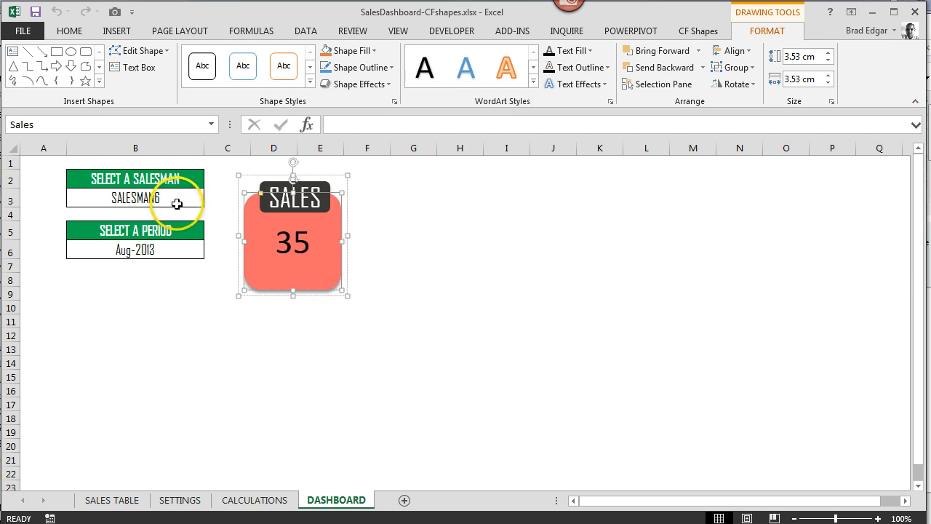
{"action": "left_click", "coordinate": [135, 198]}
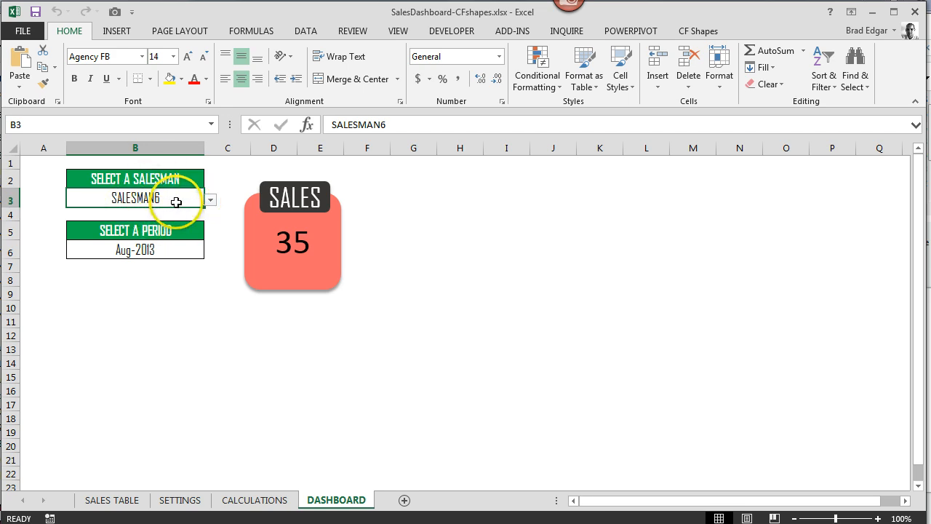
{"action": "mouse_move", "coordinate": [256, 486]}
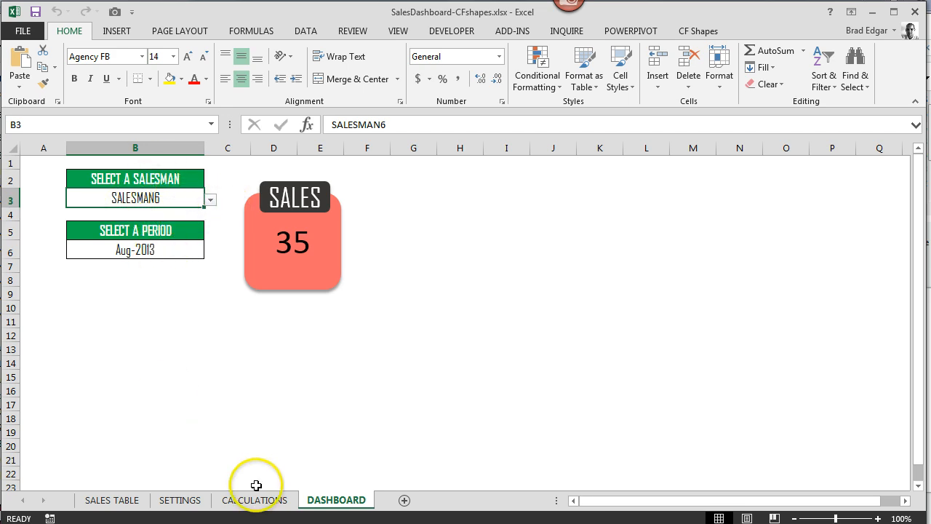
{"action": "left_click", "coordinate": [255, 501]}
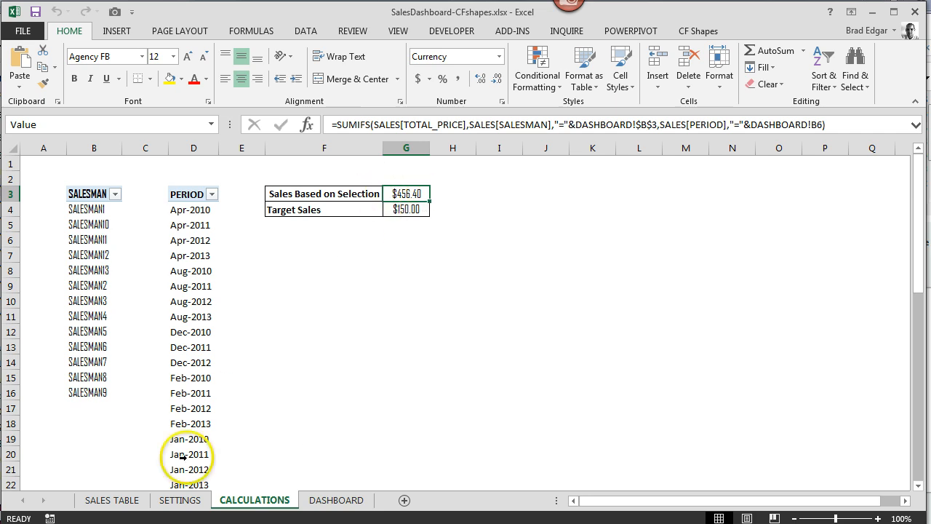
{"action": "left_click", "coordinate": [110, 500]}
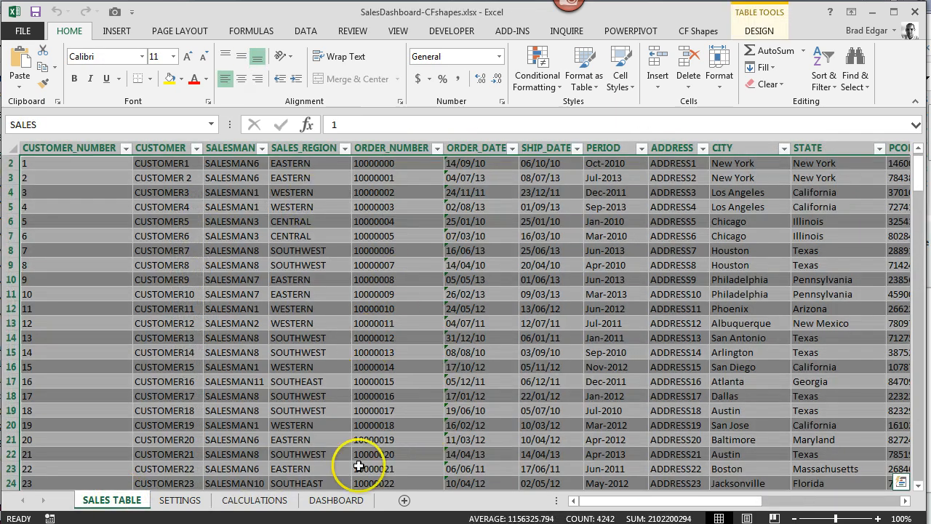
{"action": "left_click", "coordinate": [253, 501]}
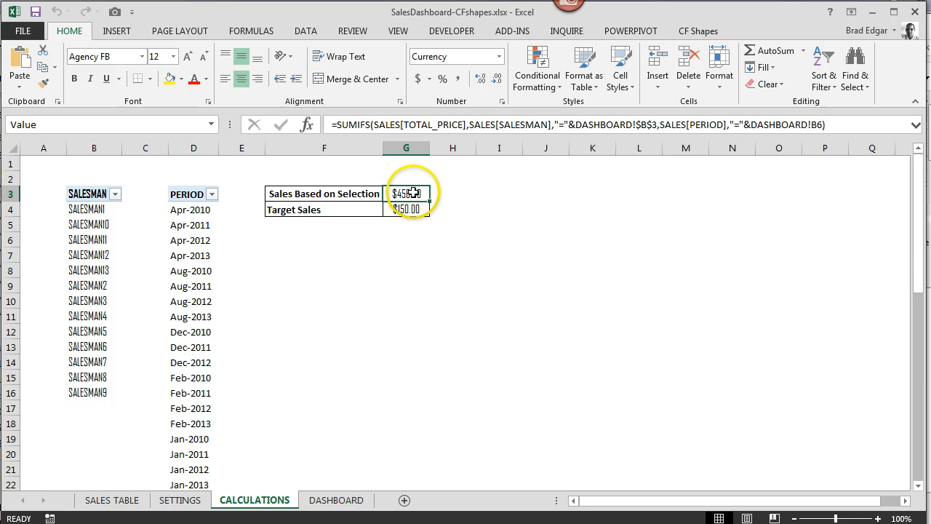
{"action": "mouse_move", "coordinate": [349, 196]}
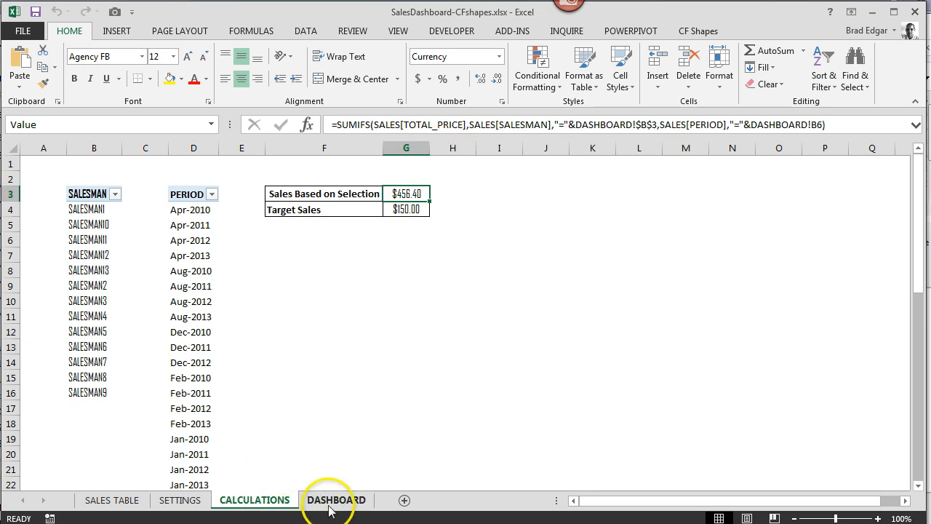
{"action": "left_click", "coordinate": [336, 501]}
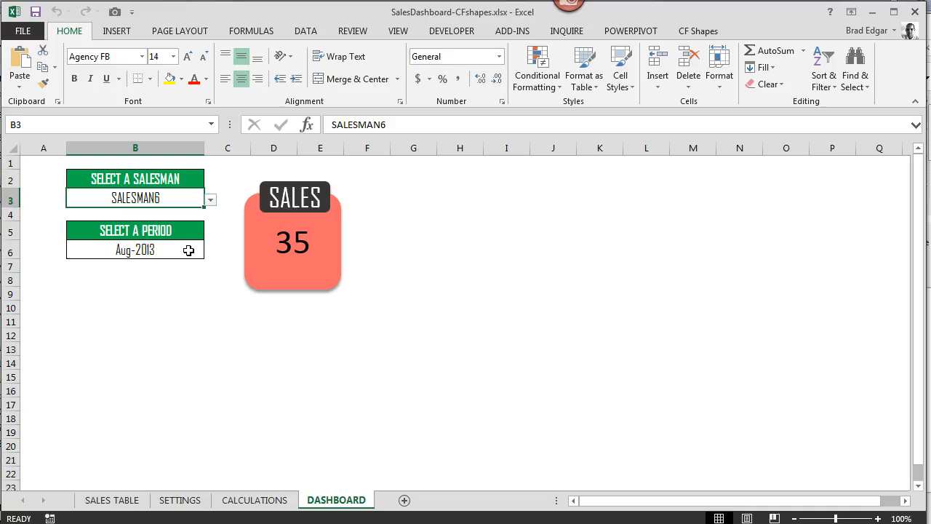
{"action": "left_click", "coordinate": [254, 500]}
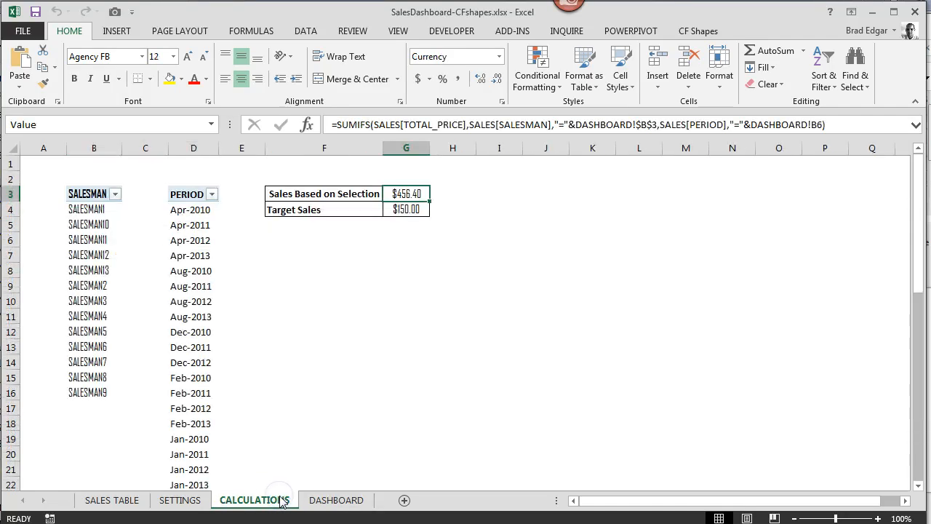
{"action": "left_click", "coordinate": [336, 500]}
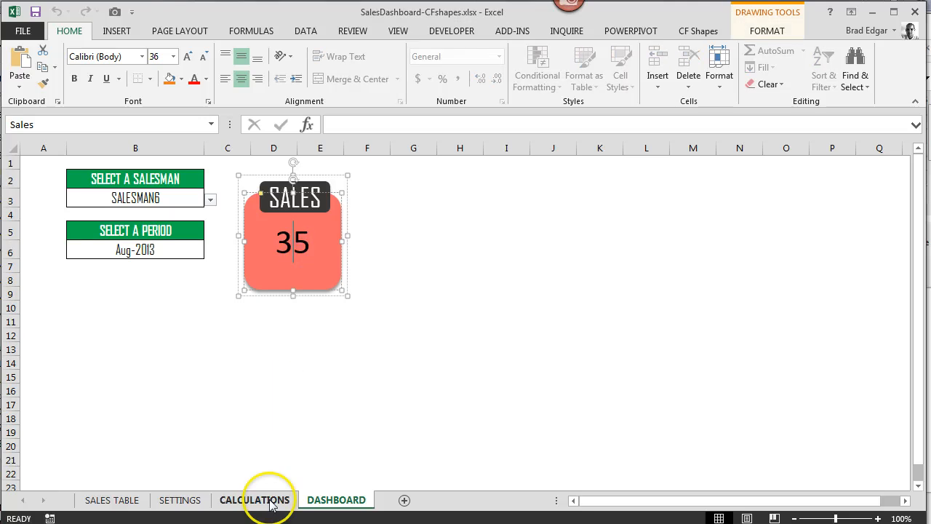
{"action": "left_click", "coordinate": [253, 501]}
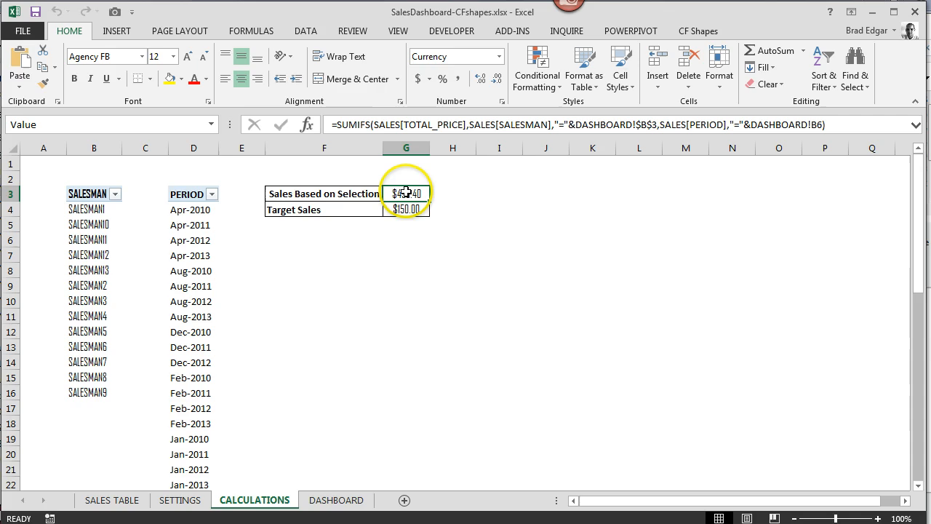
{"action": "mouse_move", "coordinate": [329, 486]}
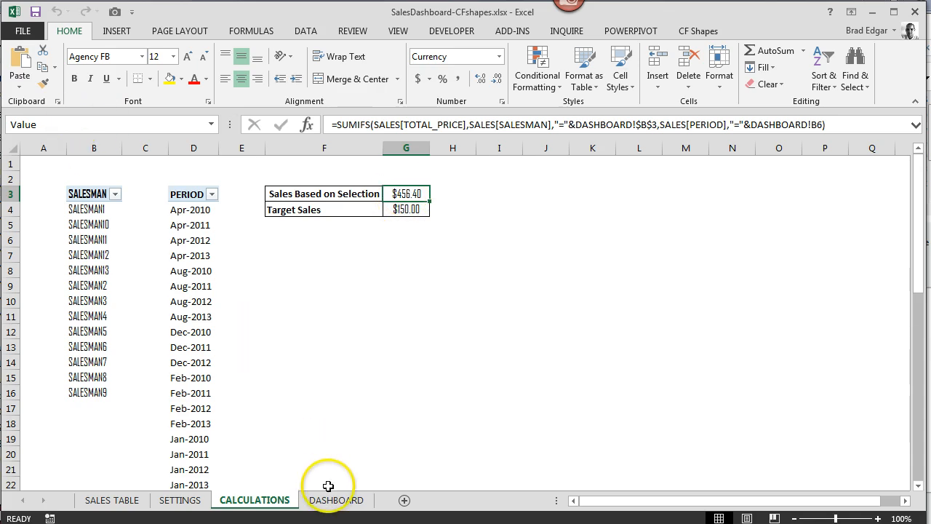
{"action": "left_click", "coordinate": [336, 501]}
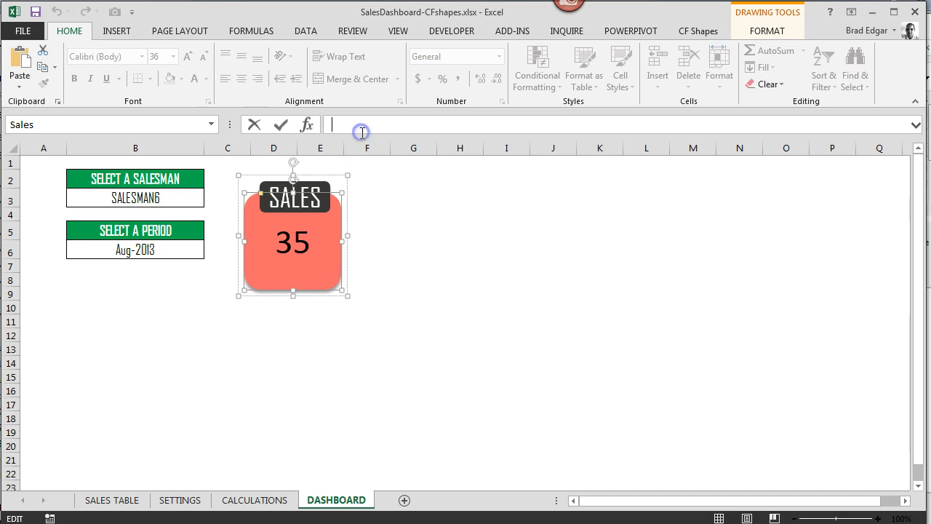
Enter =Value on the SALES shape so it displays $456.40 and recolours green
{"action": "type", "text": "="}
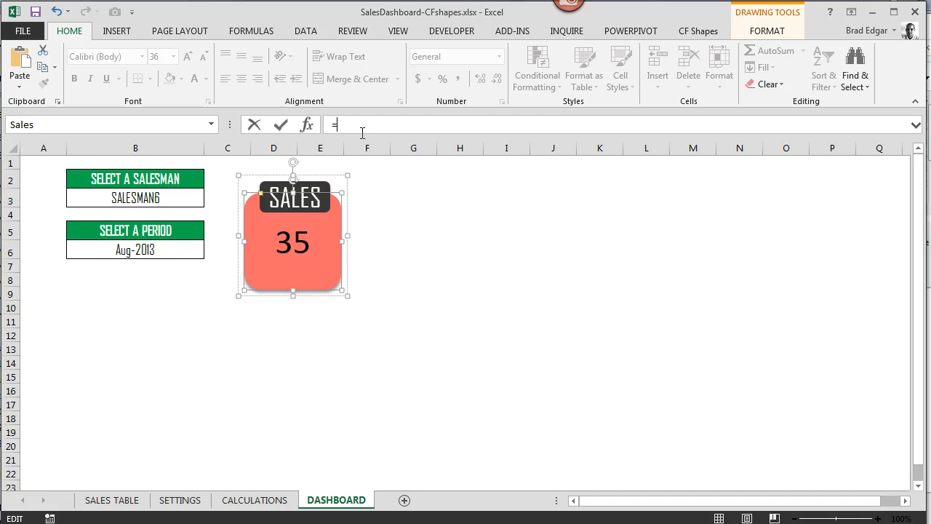
{"action": "type", "text": "v"}
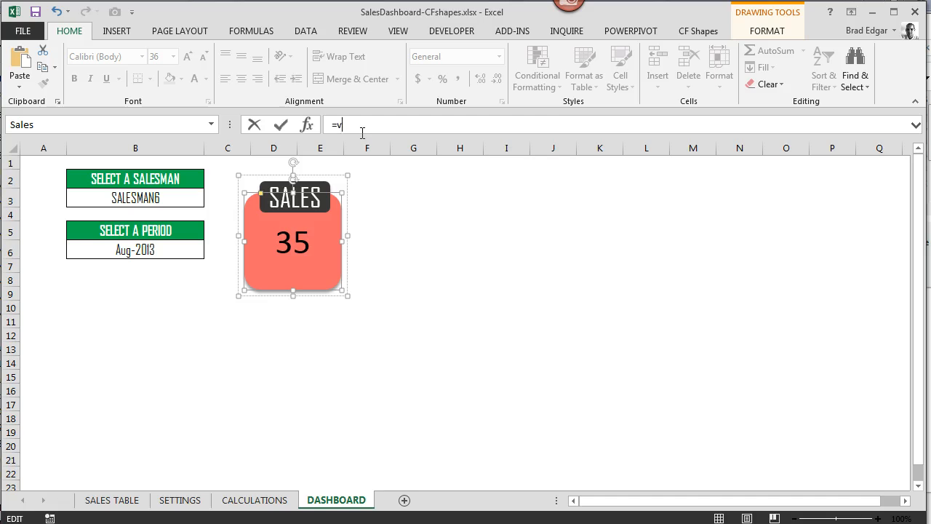
{"action": "type", "text": "alue"}
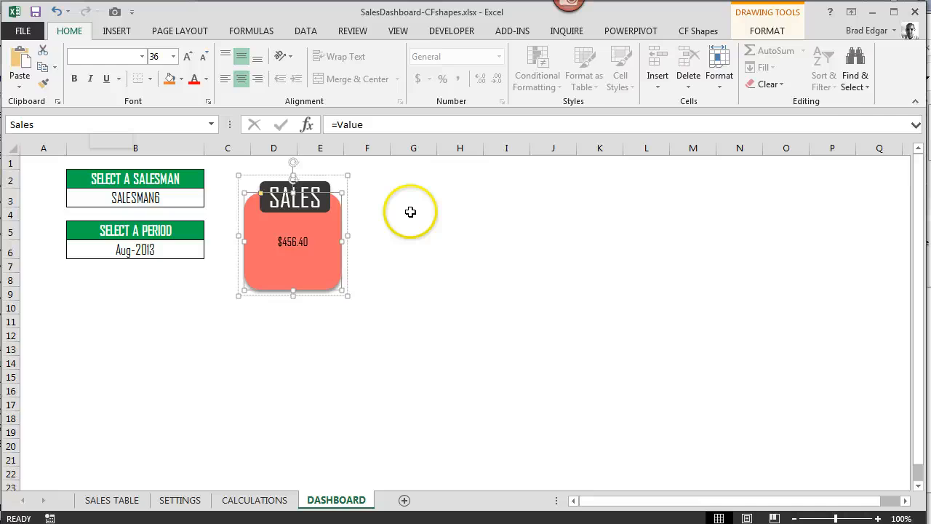
{"action": "left_click", "coordinate": [460, 335]}
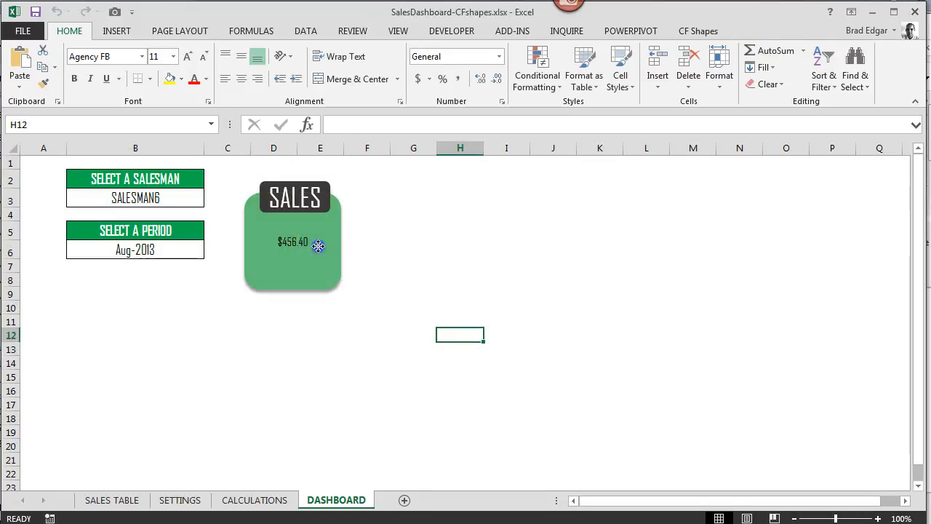
Enlarge the $456.40 figure on the SALES shape with Increase Font Size
{"action": "left_click", "coordinate": [292, 241]}
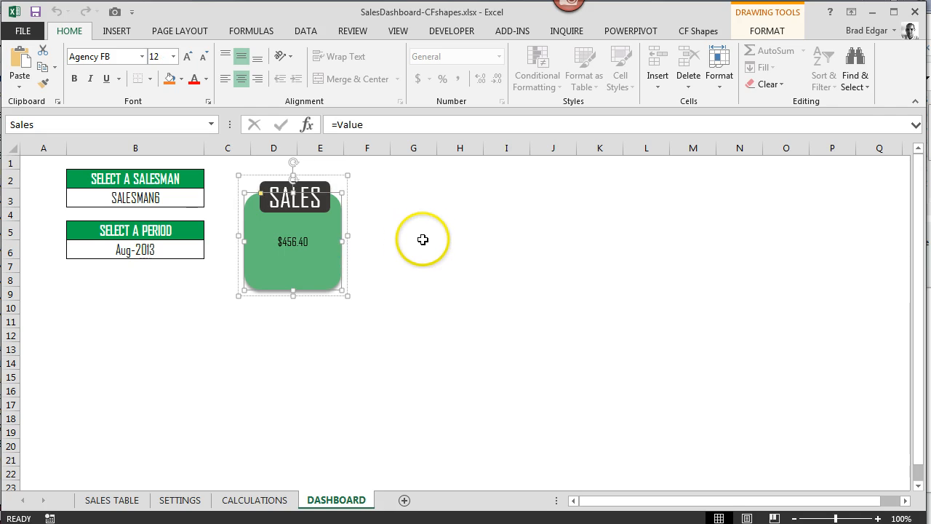
{"action": "mouse_move", "coordinate": [332, 244]}
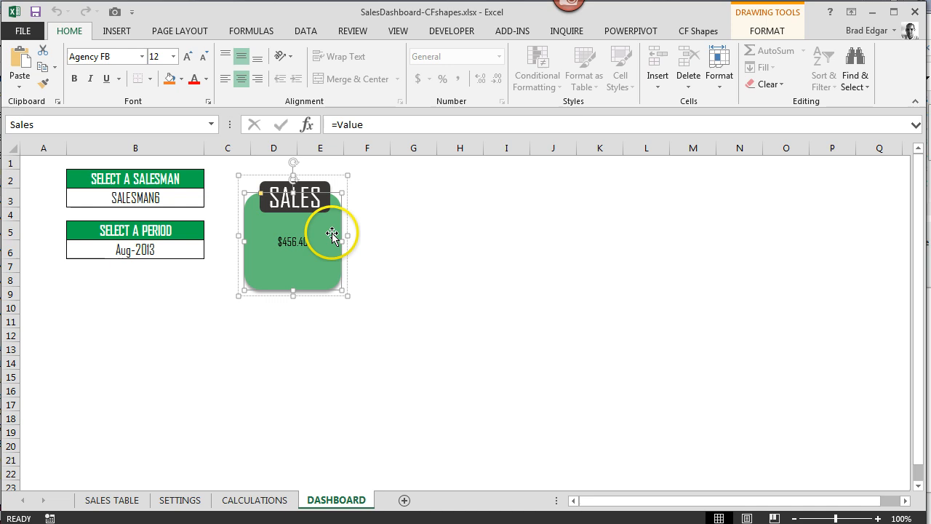
{"action": "mouse_move", "coordinate": [308, 221]}
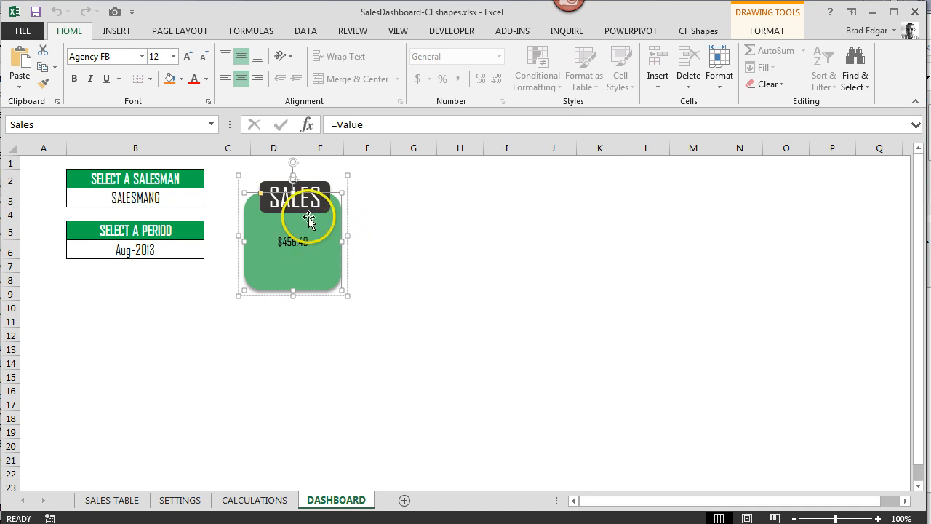
{"action": "mouse_move", "coordinate": [396, 268]}
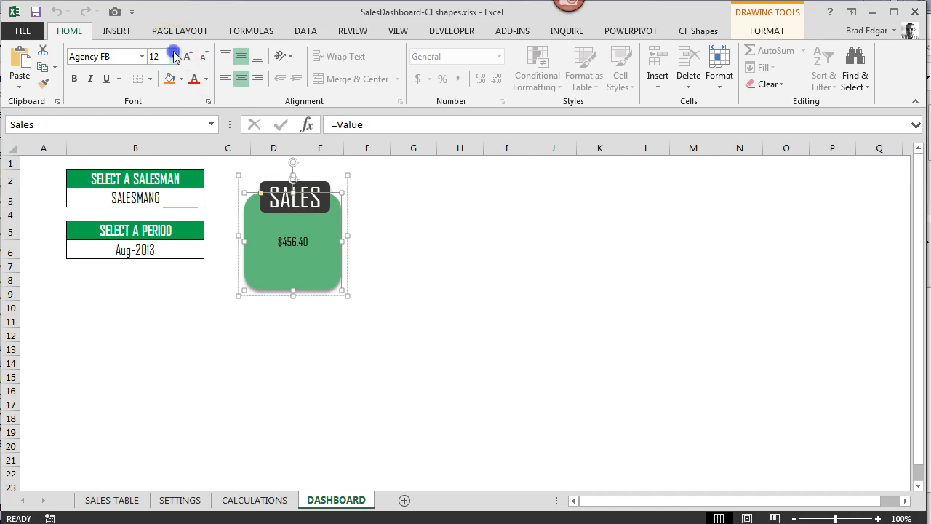
{"action": "left_click", "coordinate": [173, 57]}
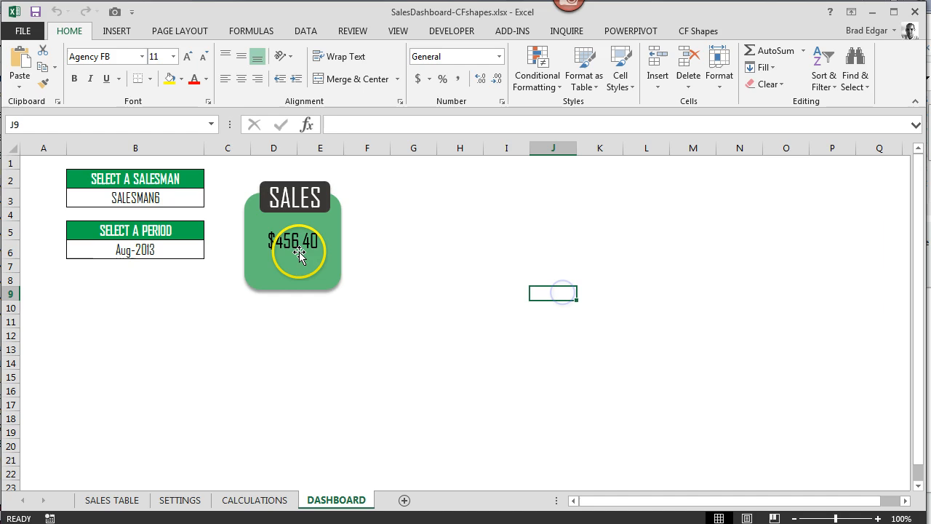
{"action": "left_click", "coordinate": [457, 266]}
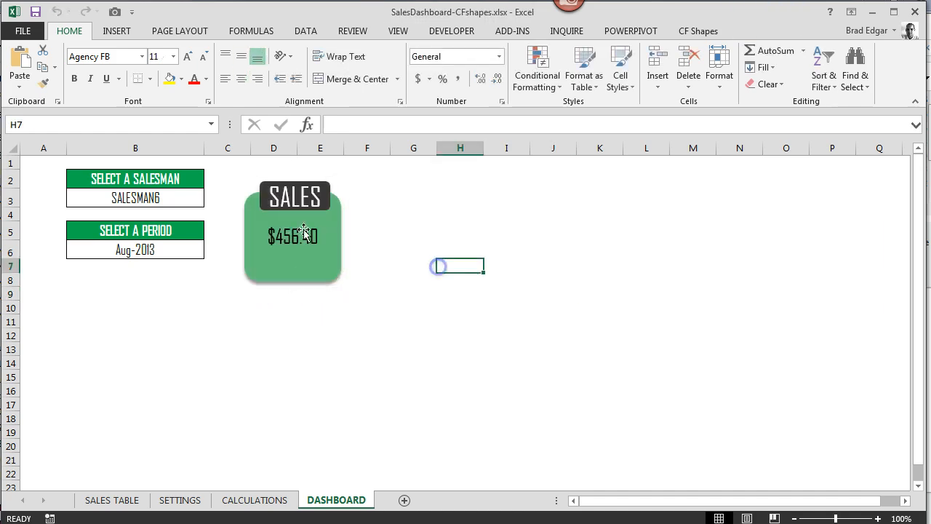
{"action": "left_click", "coordinate": [210, 198]}
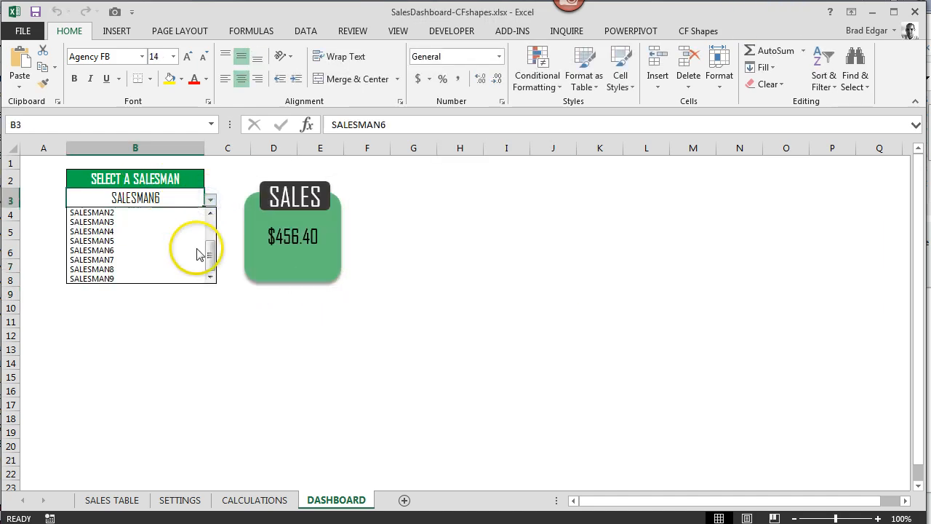
Try SALESMAN2, then choose SALESMAN9 from the B3 dropdown so the shape shows $98.64 yellow
{"action": "left_click", "coordinate": [92, 212]}
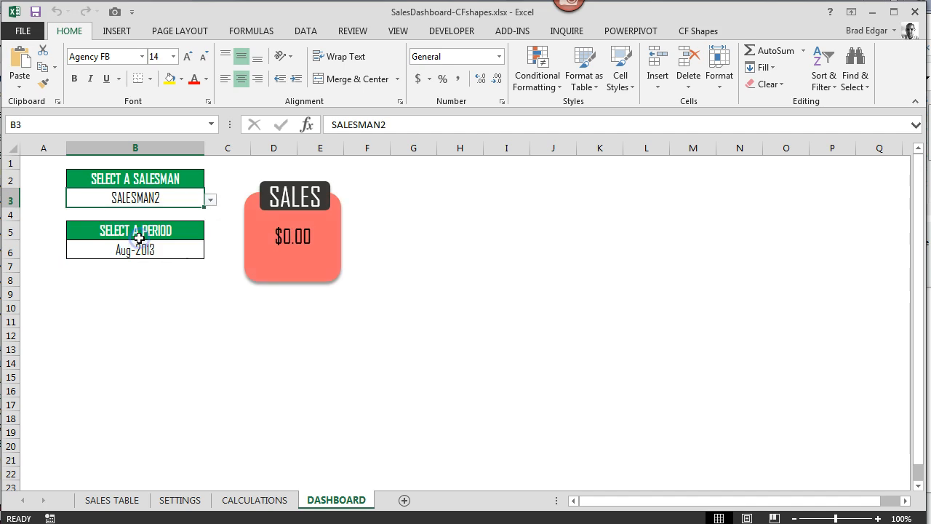
{"action": "mouse_move", "coordinate": [265, 480]}
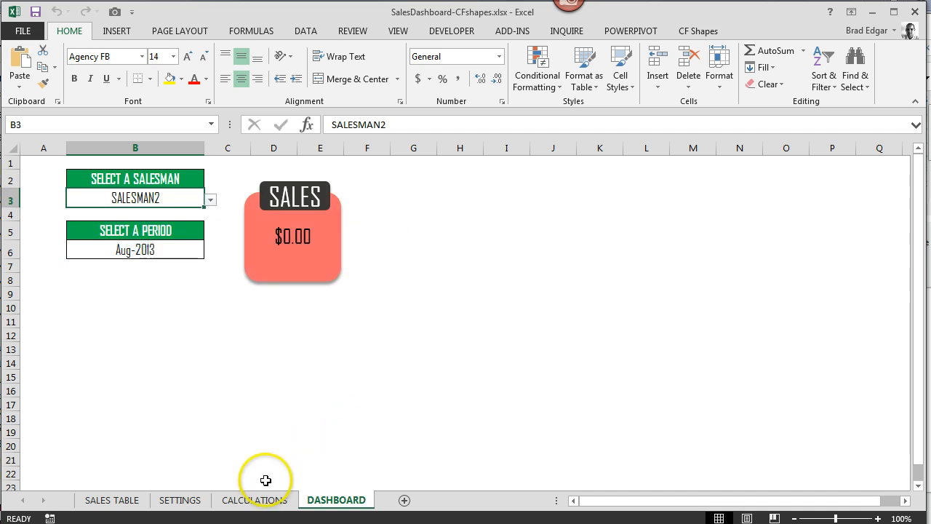
{"action": "mouse_move", "coordinate": [191, 231]}
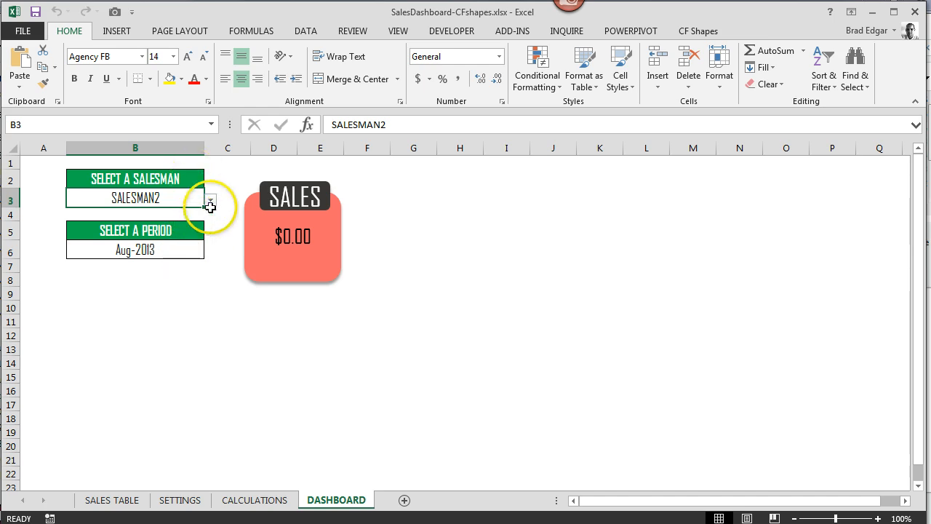
{"action": "left_click", "coordinate": [209, 198]}
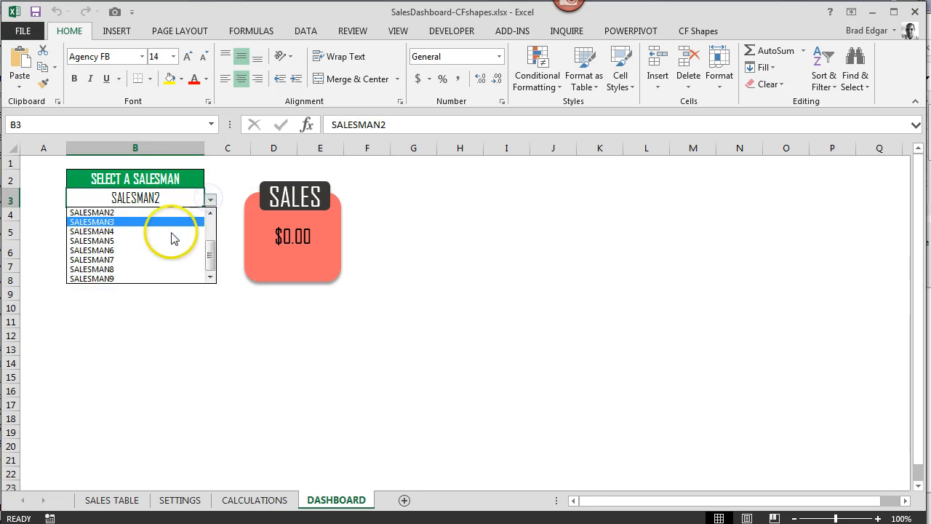
{"action": "left_click", "coordinate": [94, 250]}
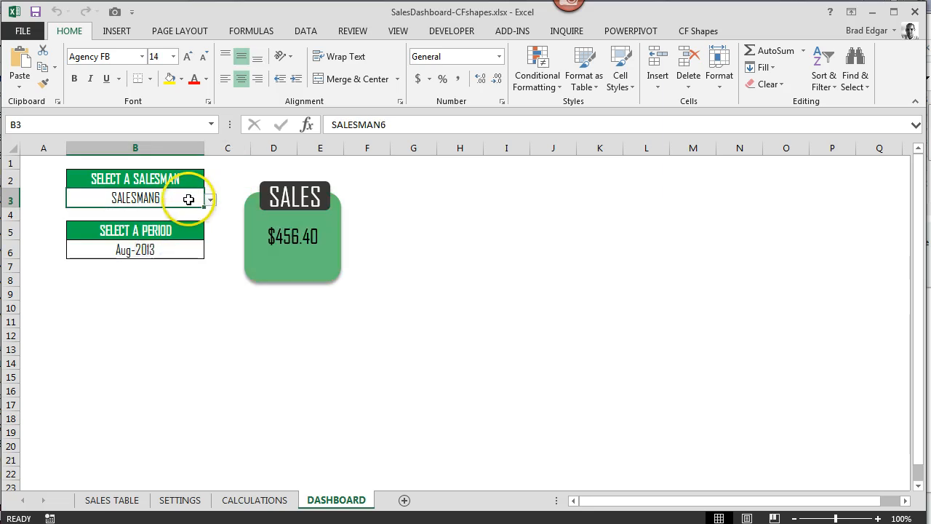
{"action": "mouse_move", "coordinate": [236, 261]}
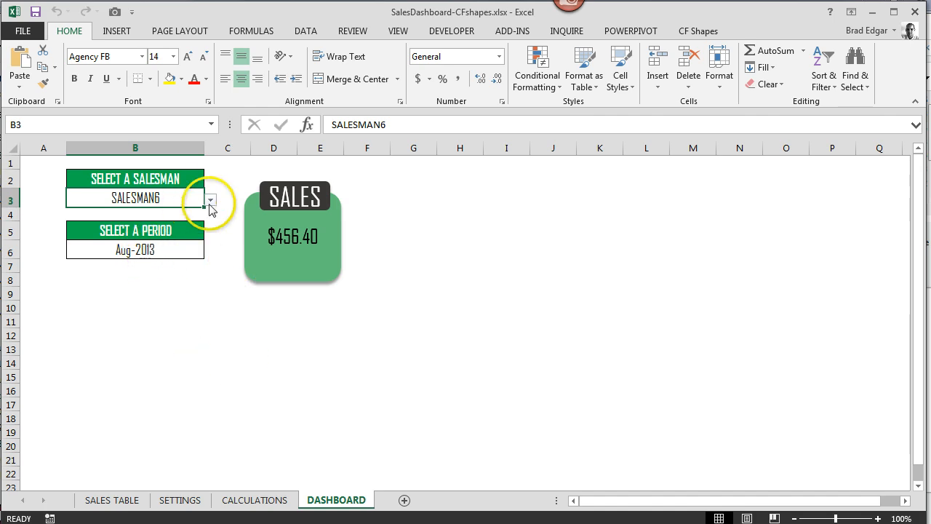
{"action": "left_click", "coordinate": [211, 198]}
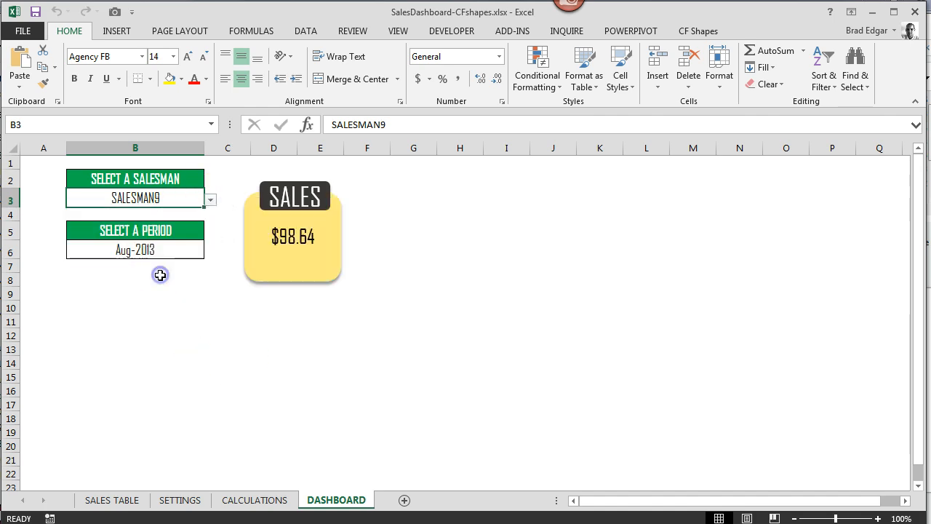
{"action": "mouse_move", "coordinate": [323, 232]}
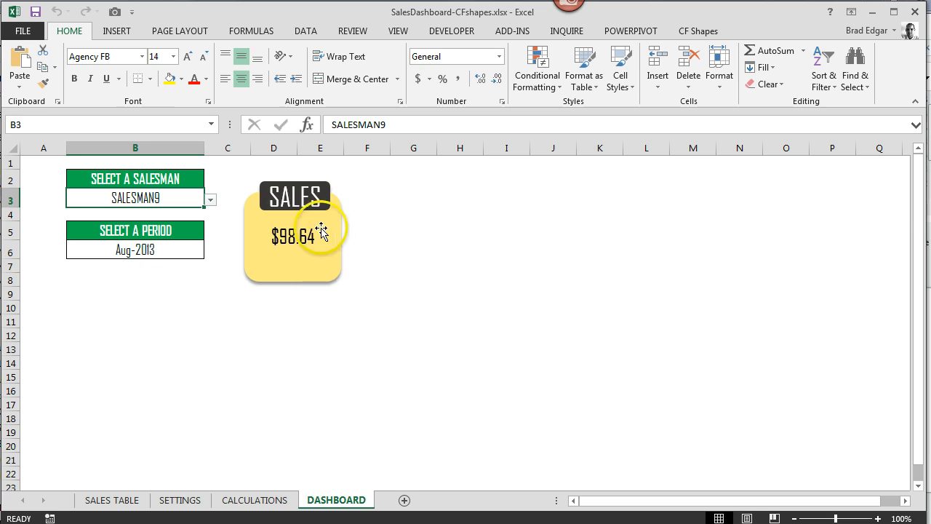
Check the SETTINGS sheet targets, return to DASHBOARD and select the SALES shape
{"action": "left_click", "coordinate": [181, 501]}
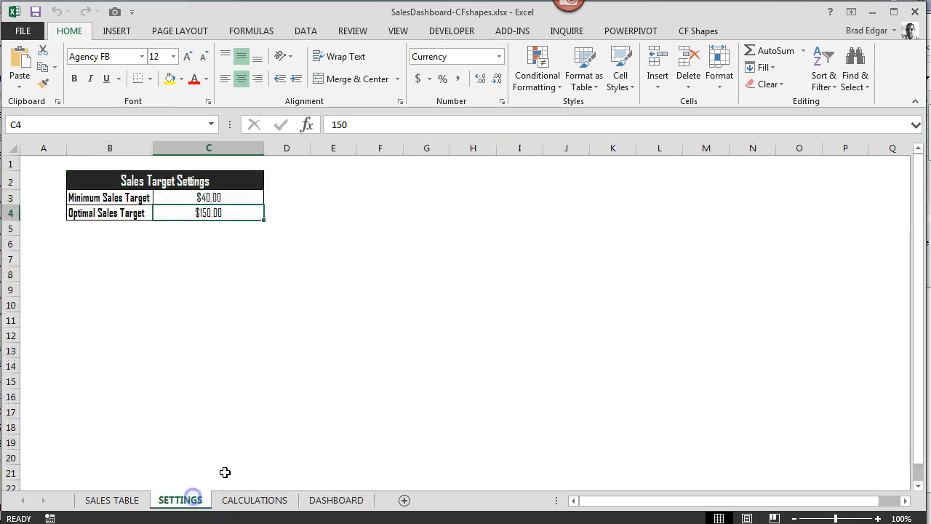
{"action": "left_click", "coordinate": [336, 501]}
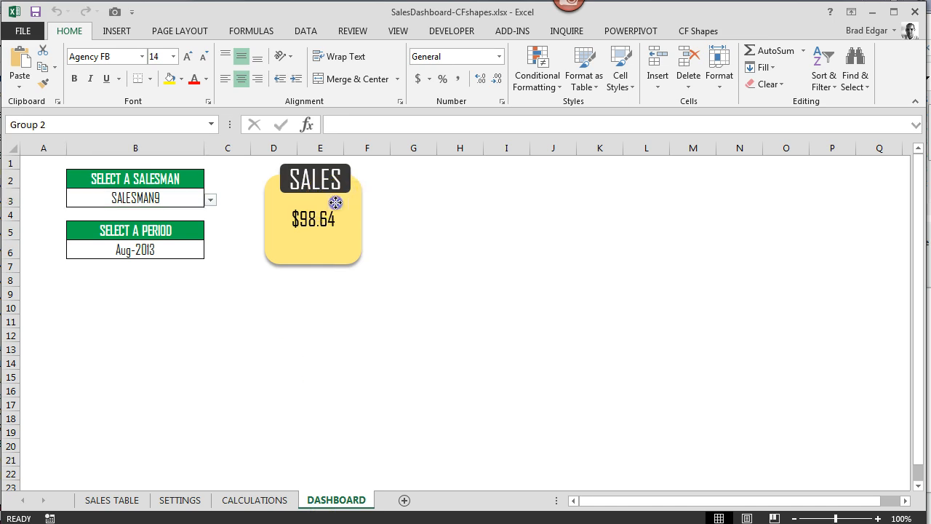
{"action": "left_click", "coordinate": [313, 211]}
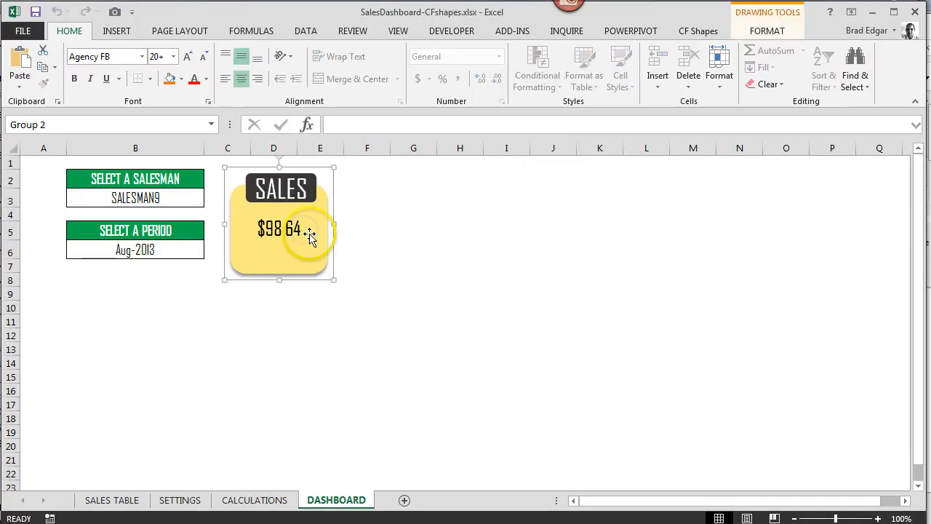
From CF Shapes, edit the existing Sales shape to show its 3-Color Static settings
{"action": "left_click", "coordinate": [697, 31]}
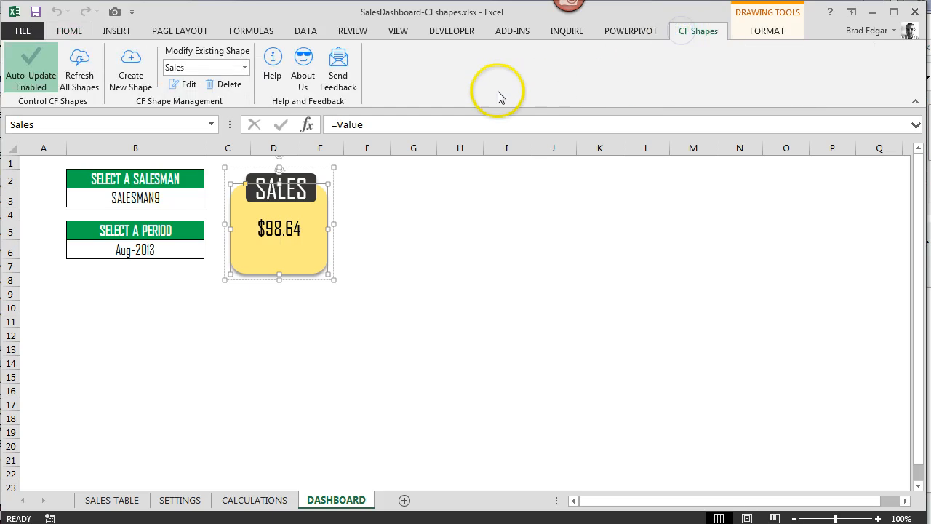
{"action": "mouse_move", "coordinate": [276, 105]}
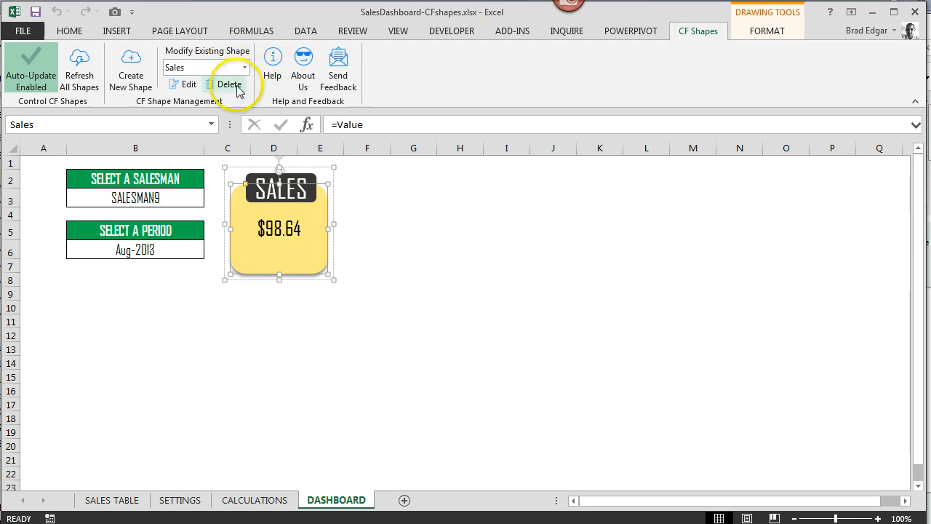
{"action": "mouse_move", "coordinate": [230, 84]}
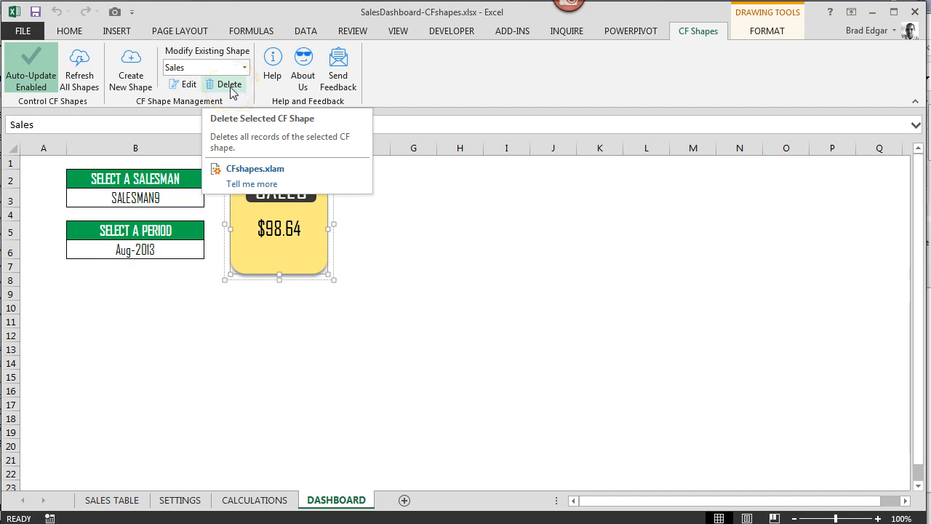
{"action": "left_click", "coordinate": [189, 84]}
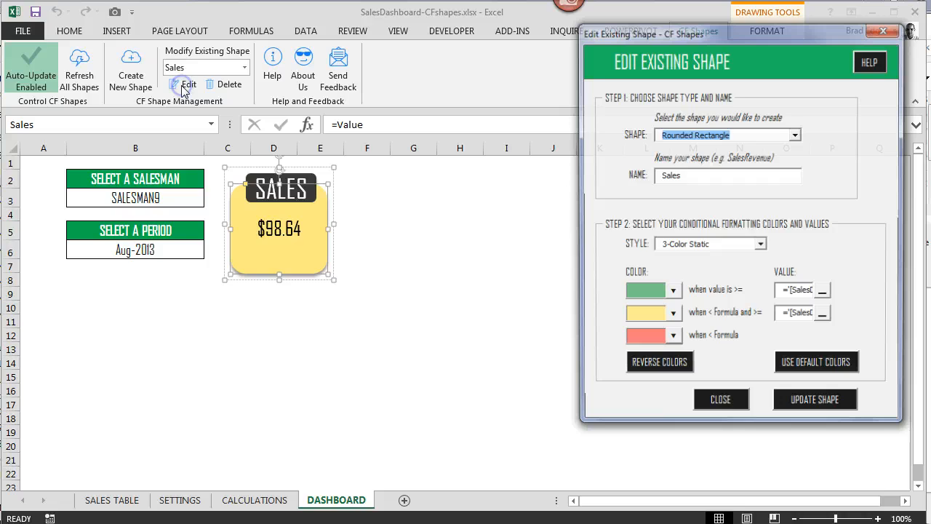
Change the top condition to a brighter green and update the shape, now lime at $98.64
{"action": "left_click", "coordinate": [673, 313]}
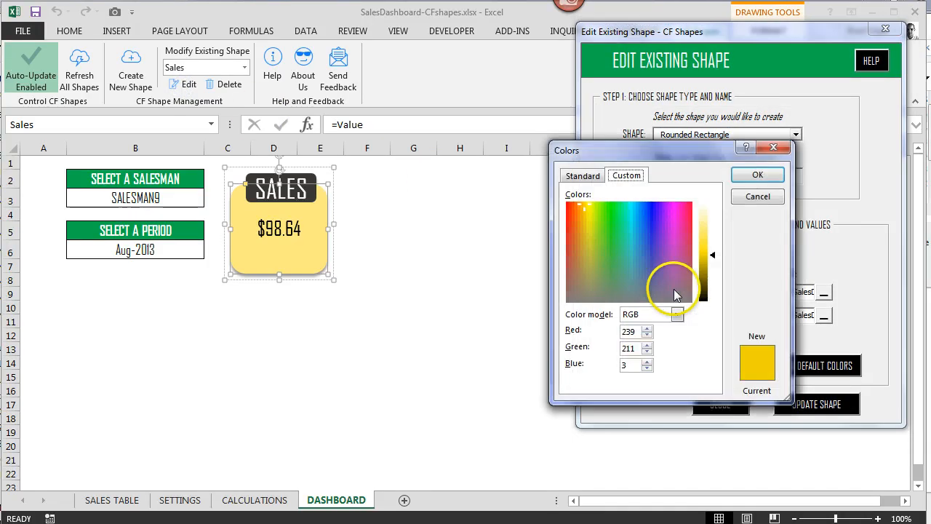
{"action": "left_click", "coordinate": [611, 211]}
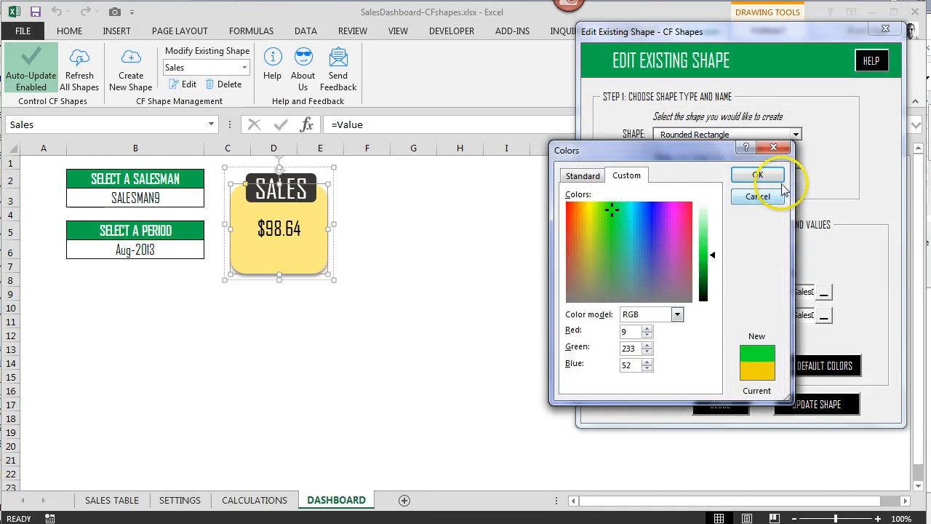
{"action": "left_click", "coordinate": [611, 233]}
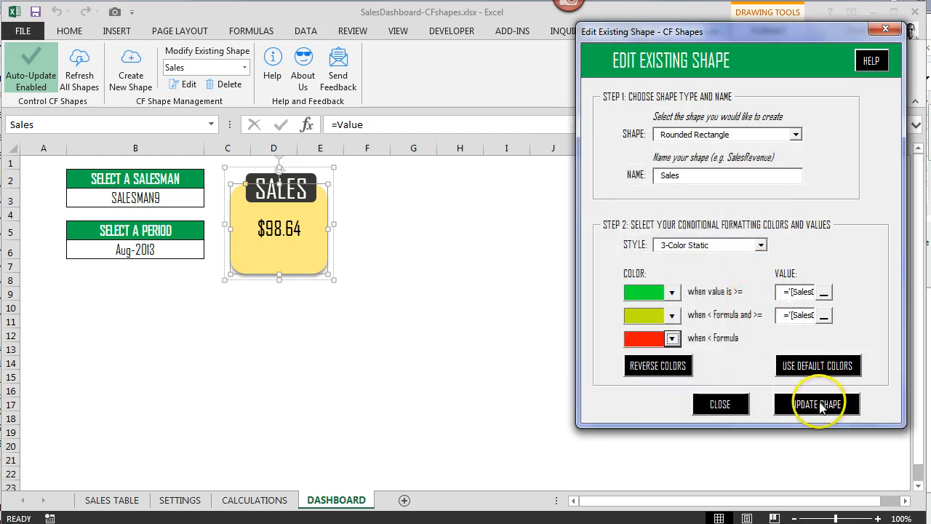
{"action": "left_click", "coordinate": [818, 405]}
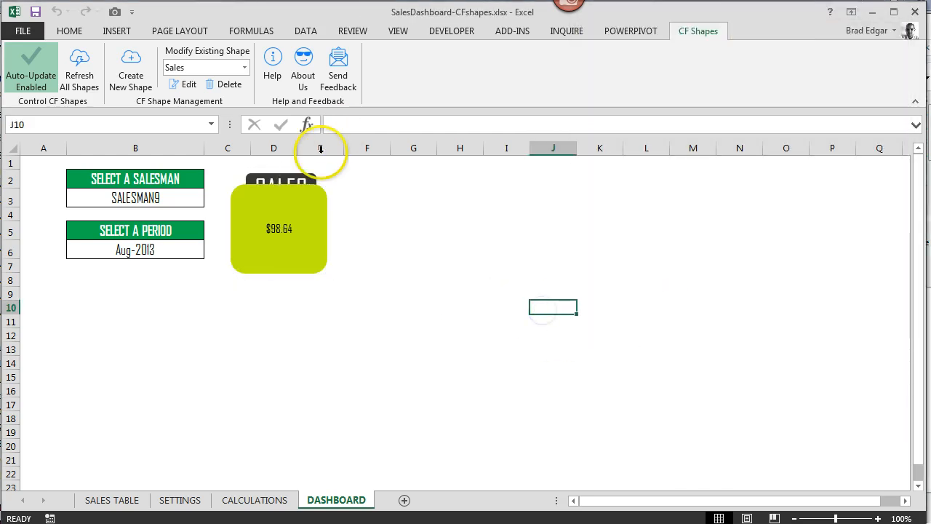
Bring the SALES label to the front of the shape
{"action": "left_click", "coordinate": [279, 186]}
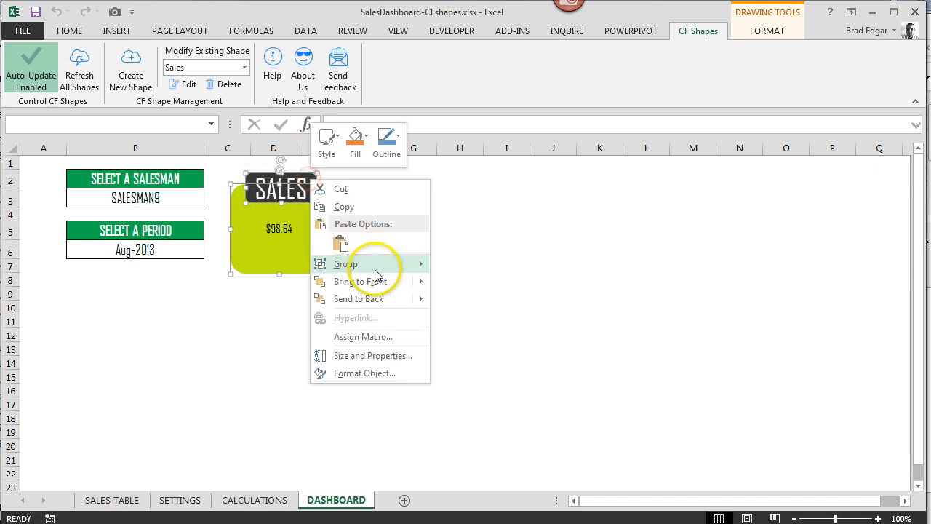
{"action": "left_click", "coordinate": [460, 249]}
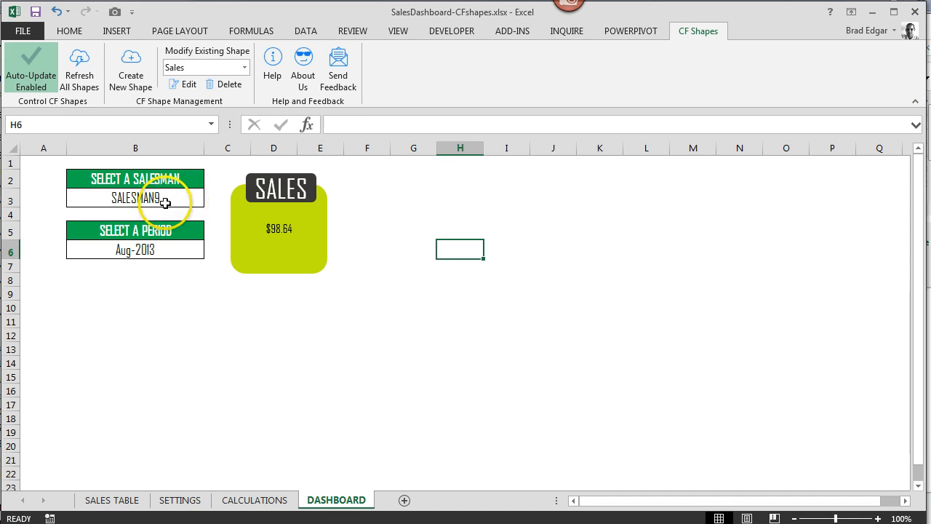
Choose SALESMAN1 from the B3 dropdown, turning the shape red at $0.00
{"action": "left_click", "coordinate": [209, 198]}
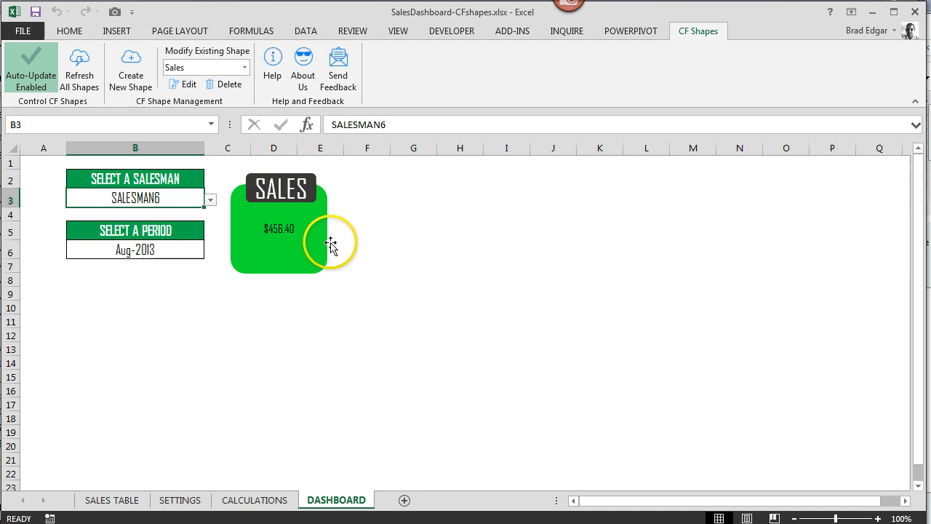
{"action": "left_click", "coordinate": [209, 199]}
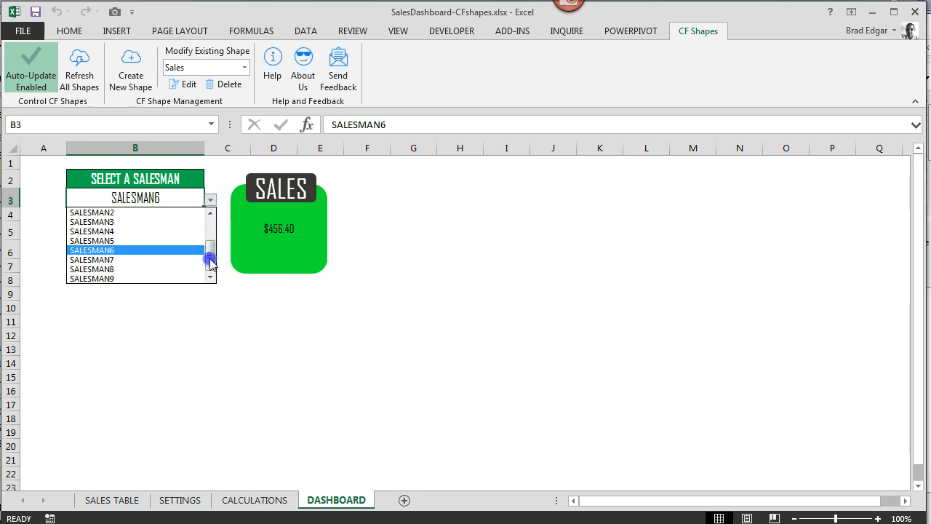
{"action": "scroll", "scroll_direction": "up", "scroll_amount": 3}
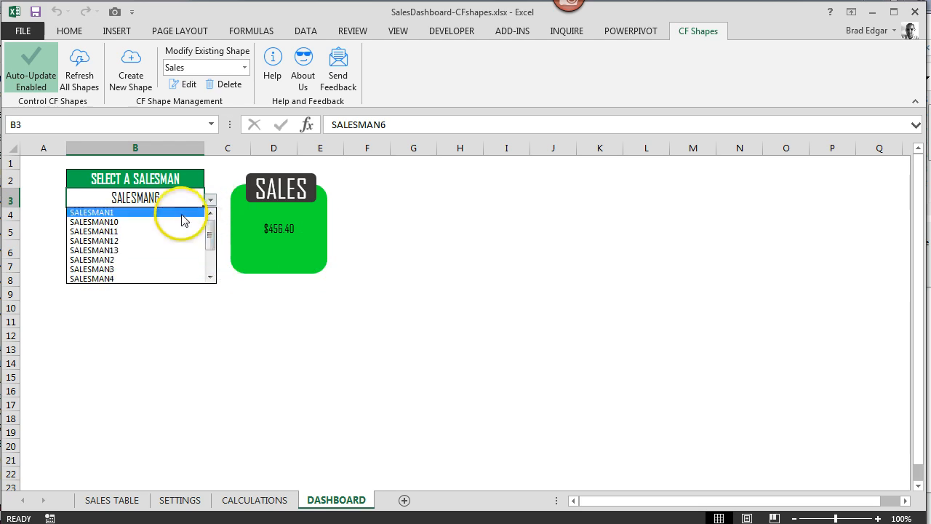
{"action": "left_click", "coordinate": [92, 213]}
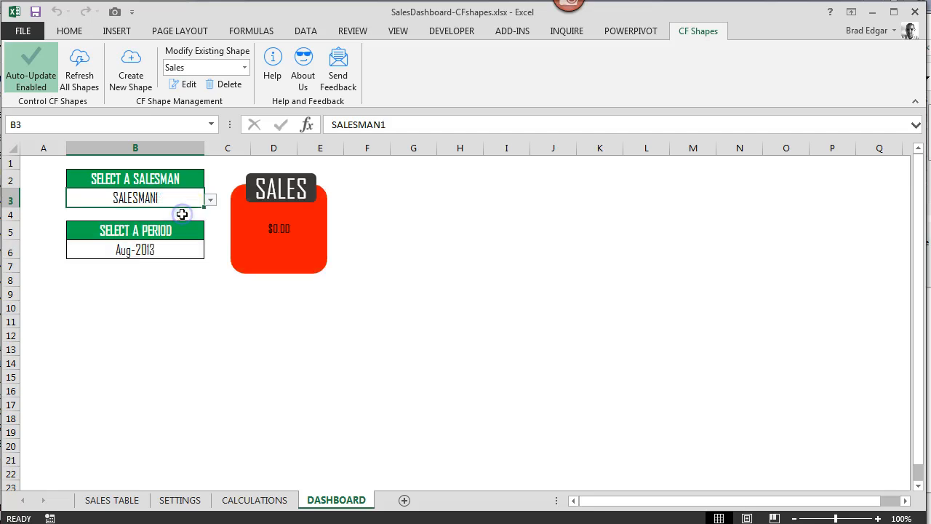
{"action": "mouse_move", "coordinate": [427, 231]}
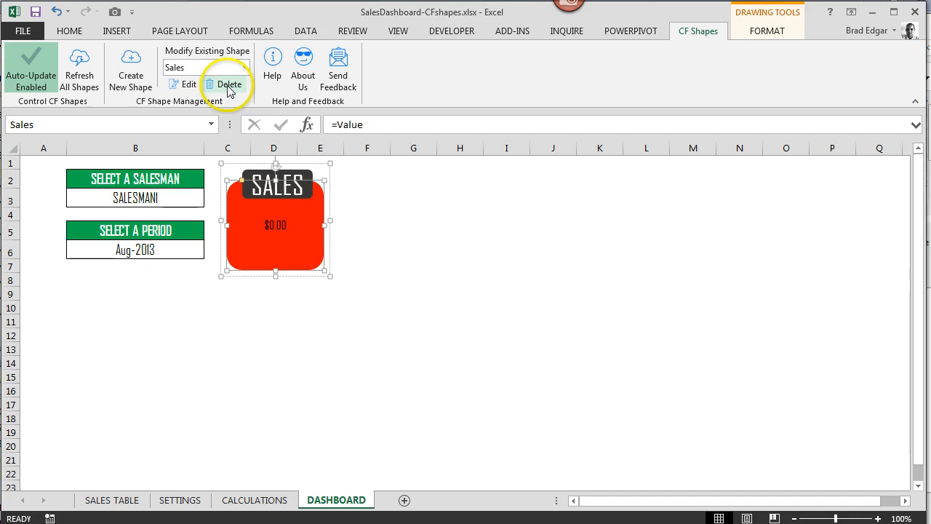
Delete the Sales conditional-format shape via CF Shapes and confirm with Yes
{"action": "left_click", "coordinate": [230, 84]}
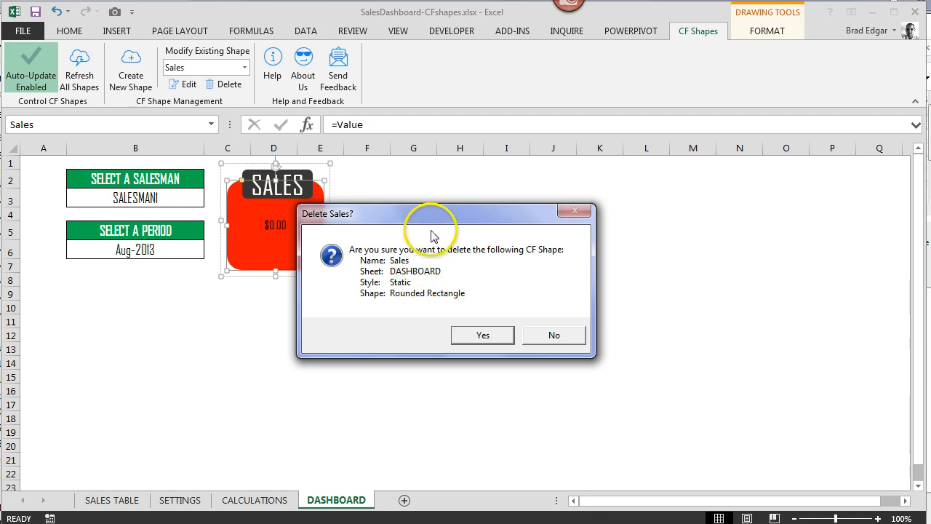
{"action": "left_click", "coordinate": [483, 335]}
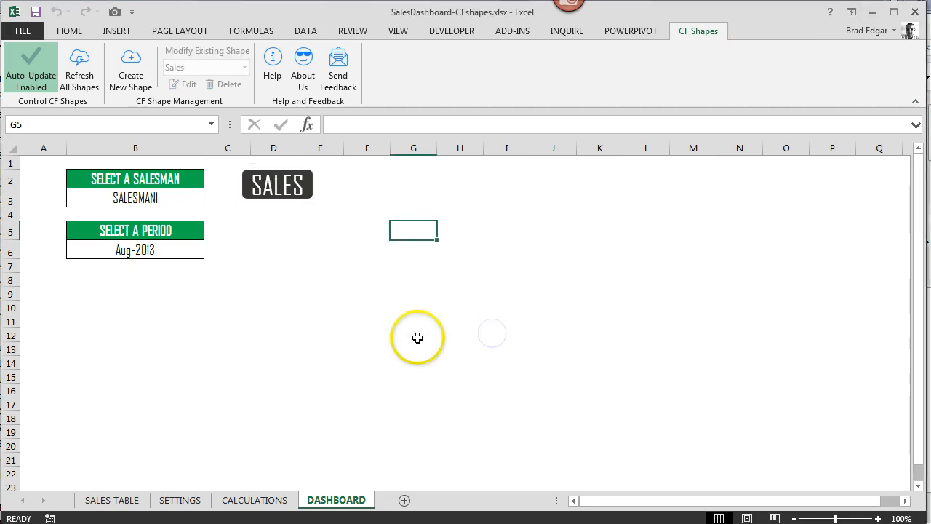
{"action": "left_click", "coordinate": [507, 321]}
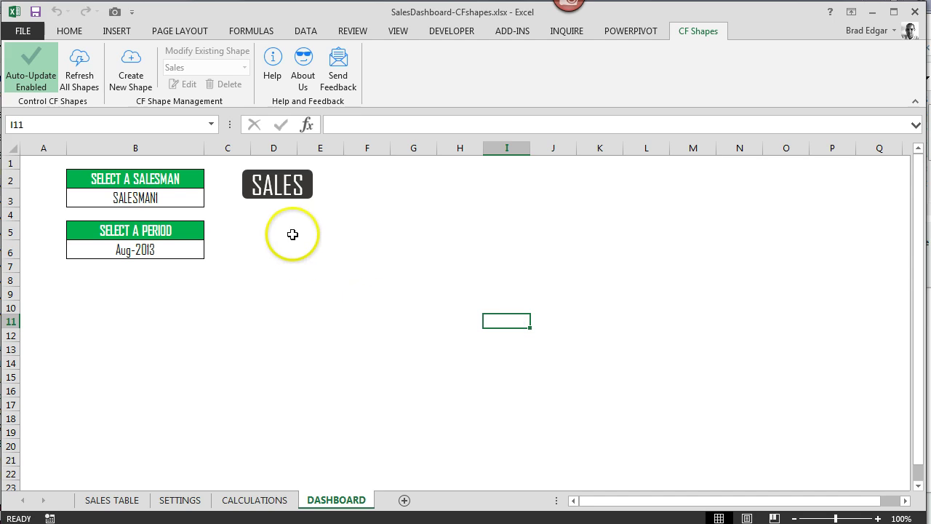
{"action": "left_click", "coordinate": [451, 31]}
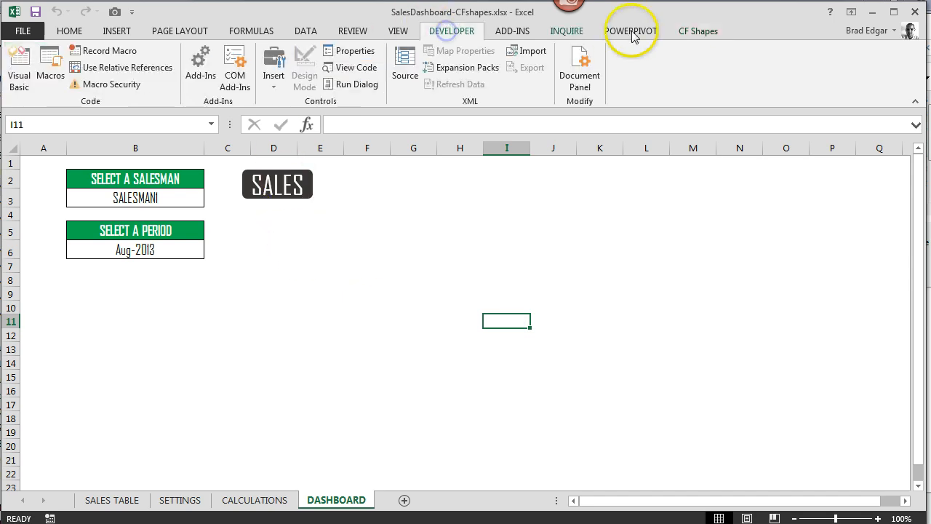
Return to the CF Shapes ribbon, where Modify Existing Shape is now greyed out
{"action": "left_click", "coordinate": [698, 31]}
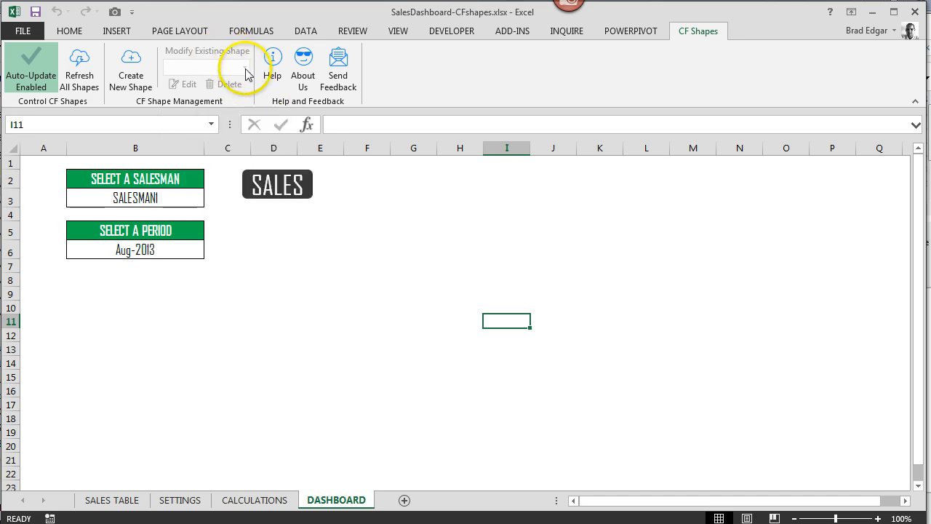
{"action": "mouse_move", "coordinate": [209, 68]}
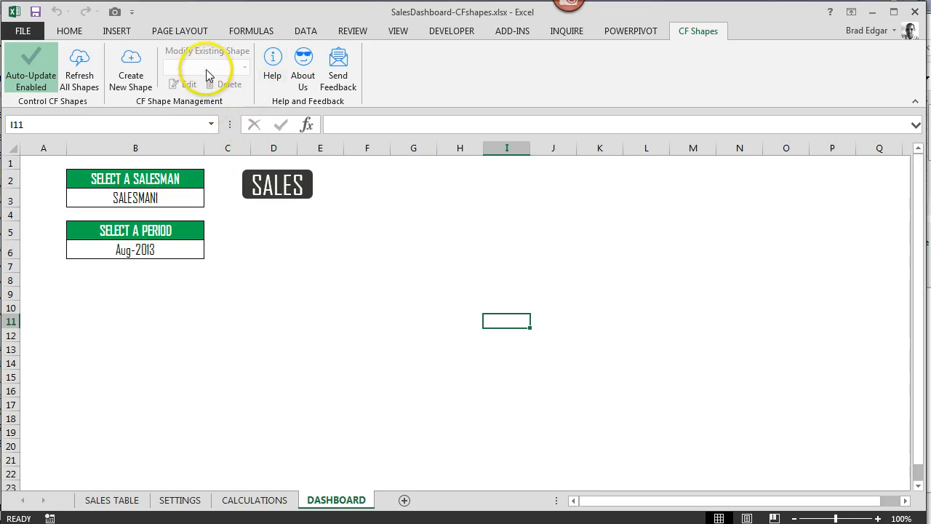
{"action": "mouse_move", "coordinate": [210, 104]}
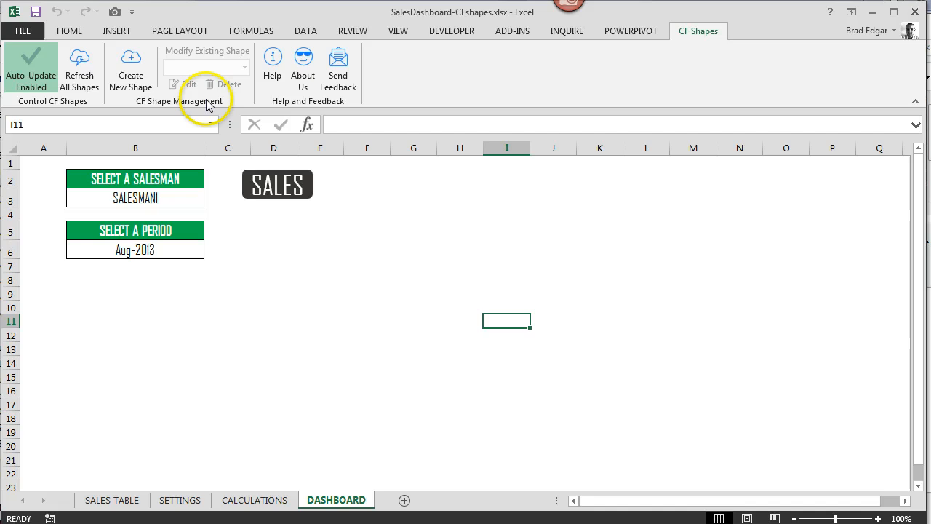
{"action": "mouse_move", "coordinate": [210, 102]}
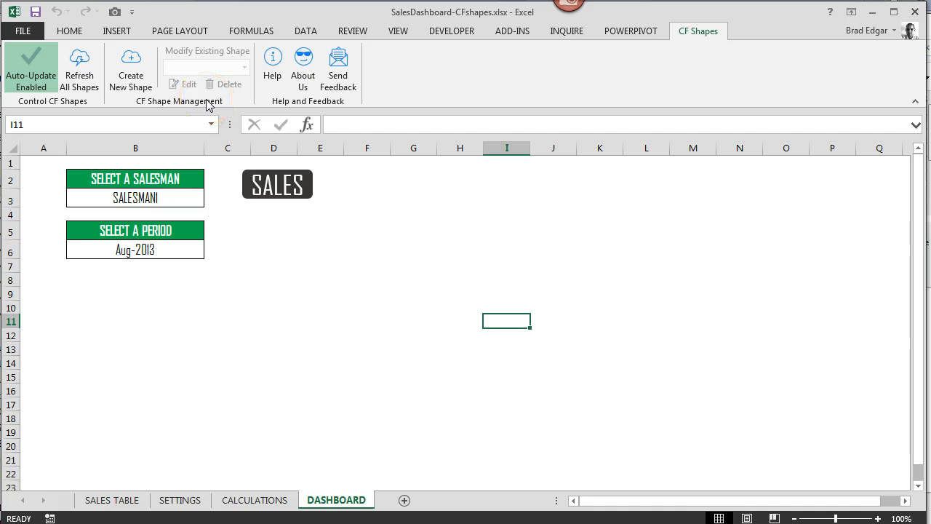